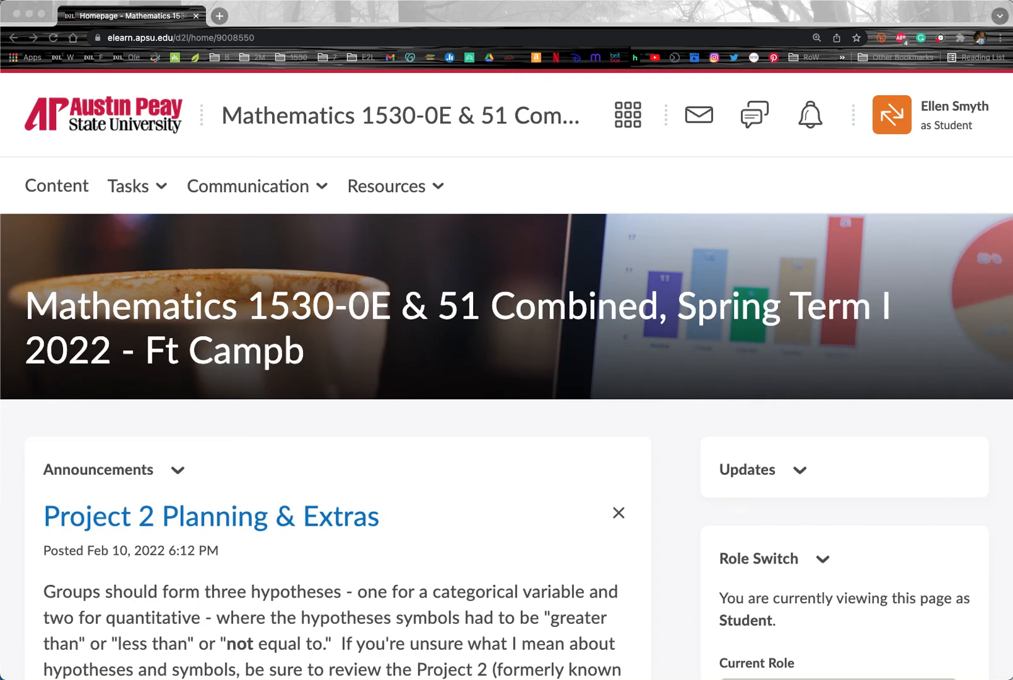
pyautogui.moveTo(310, 505)
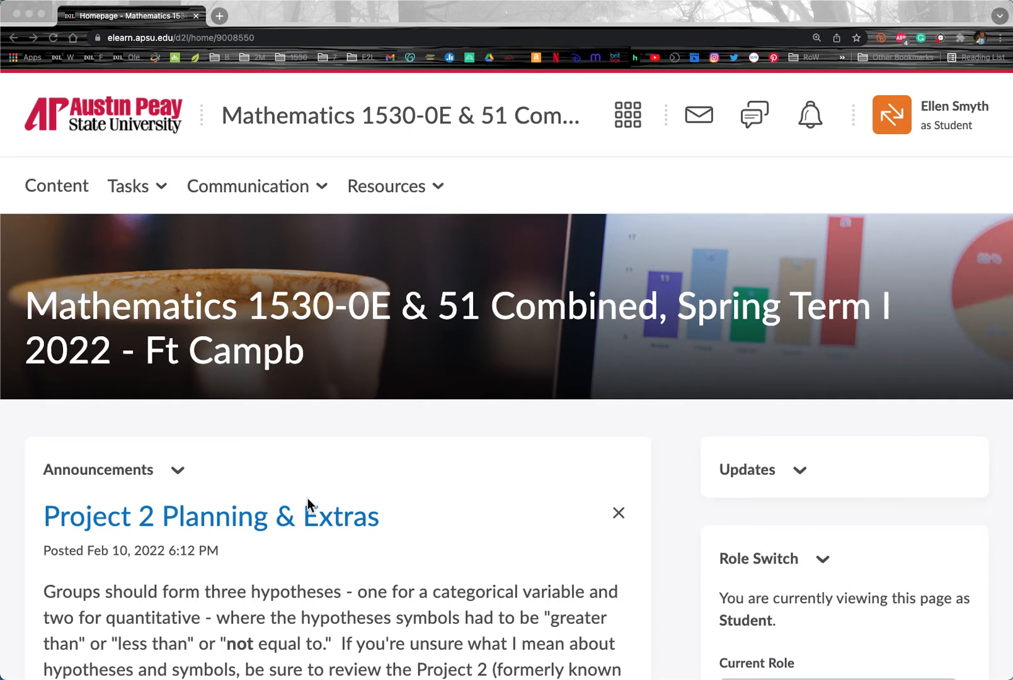
pyautogui.moveTo(503, 215)
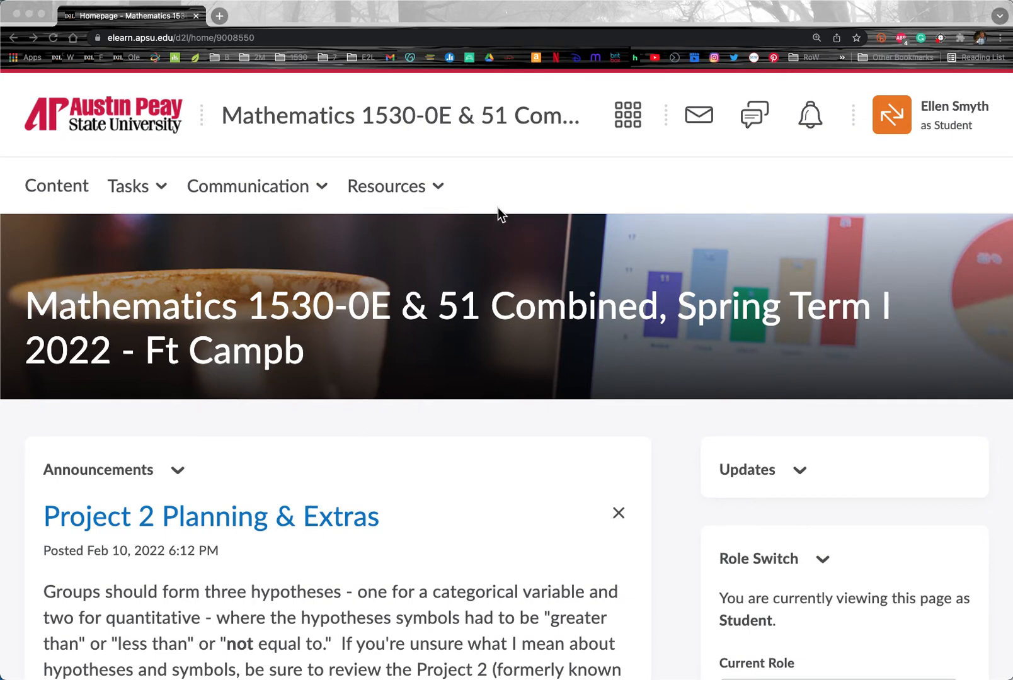
pyautogui.moveTo(386, 348)
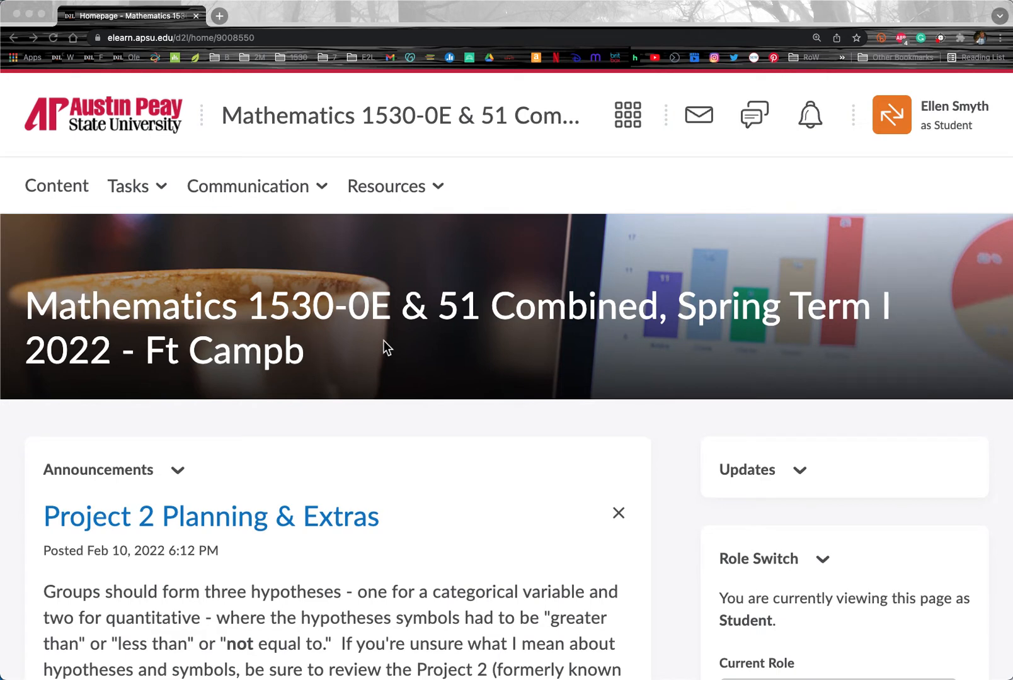
pyautogui.moveTo(297, 390)
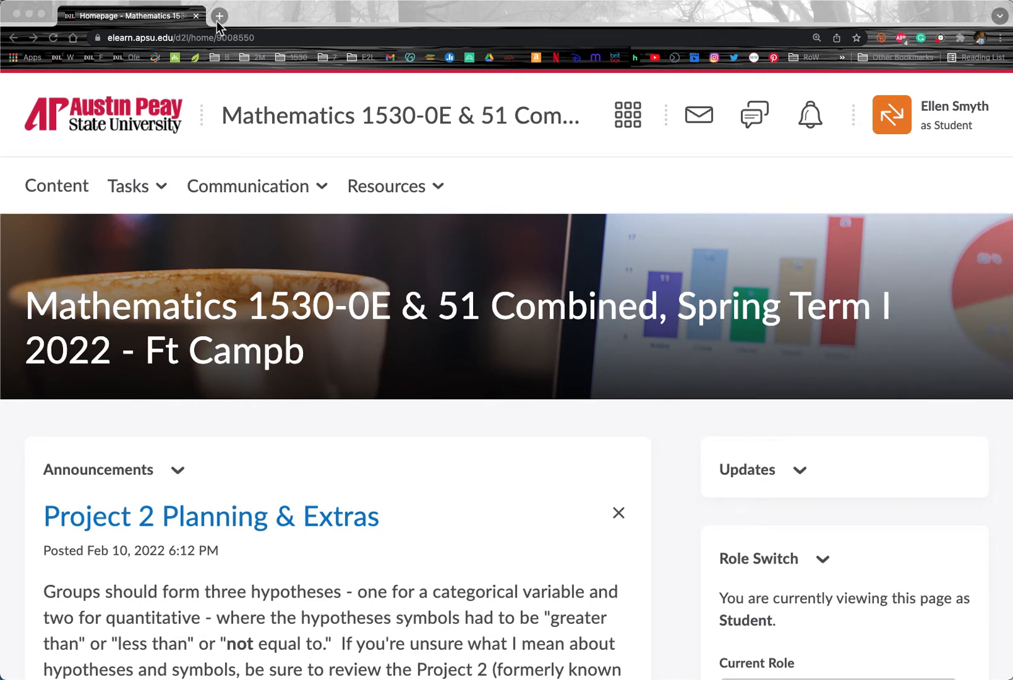
# Load app.minitab.com in a new Chrome tab, then return to the Brightspace homepage tab
pyautogui.click(218, 15)
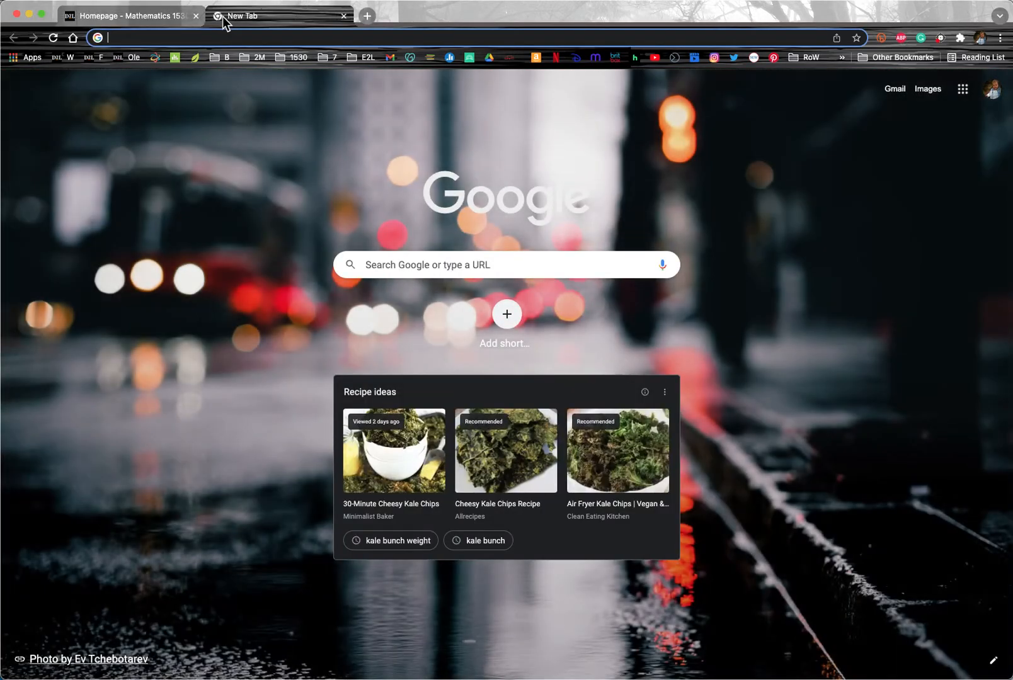
pyautogui.write('app.minitab.com')
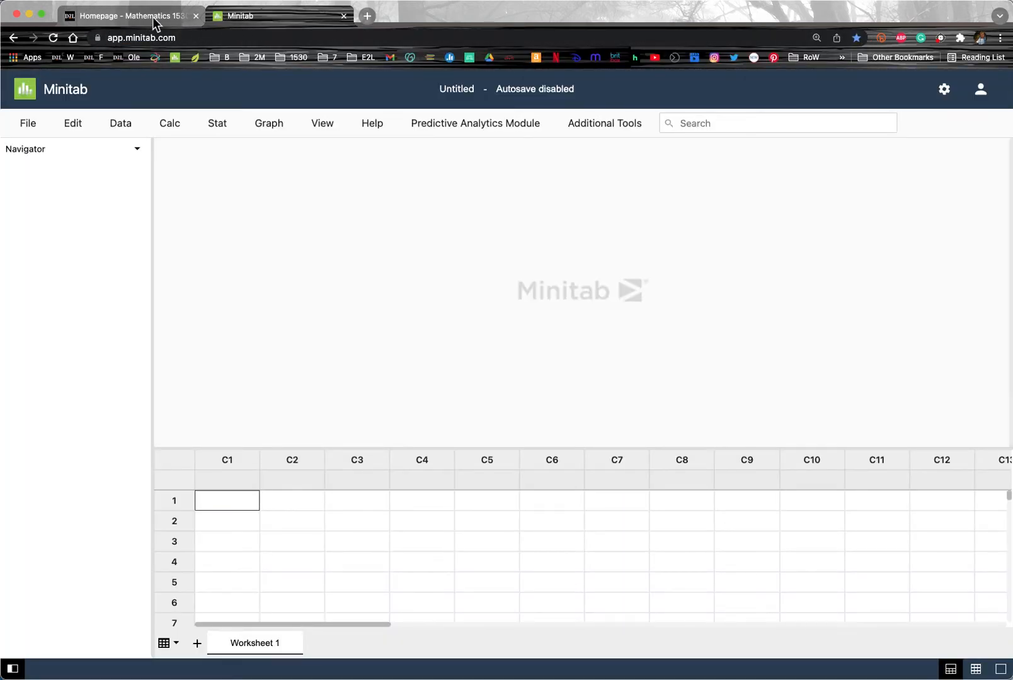
pyautogui.click(126, 15)
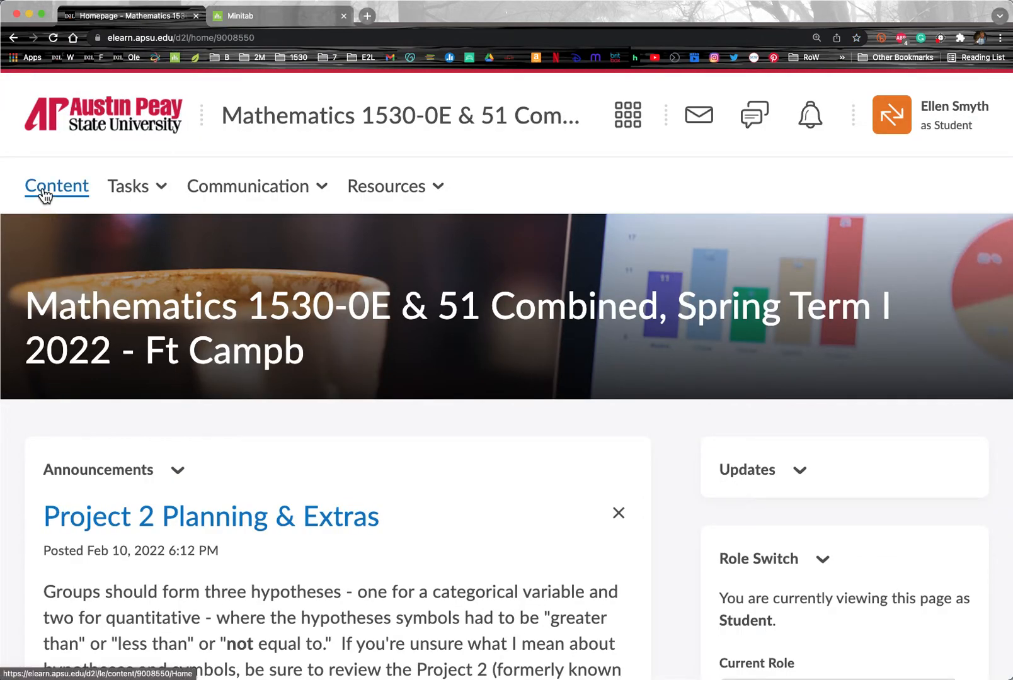
# From Content, scroll to the Minitab module and launch the Minitab Link resource
pyautogui.click(57, 187)
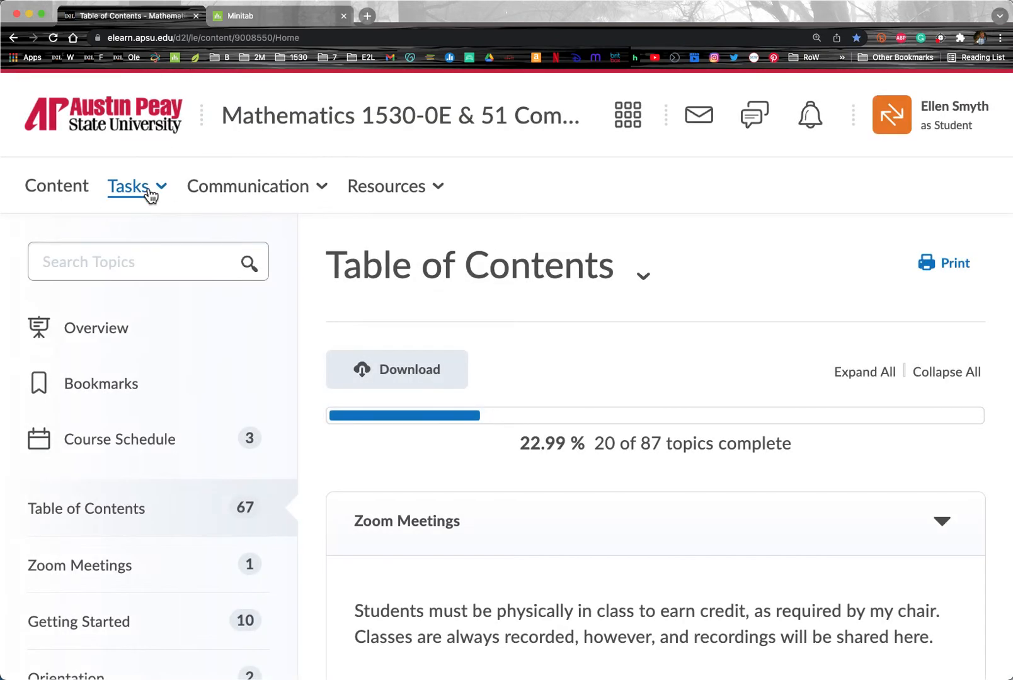
pyautogui.scroll(-3)
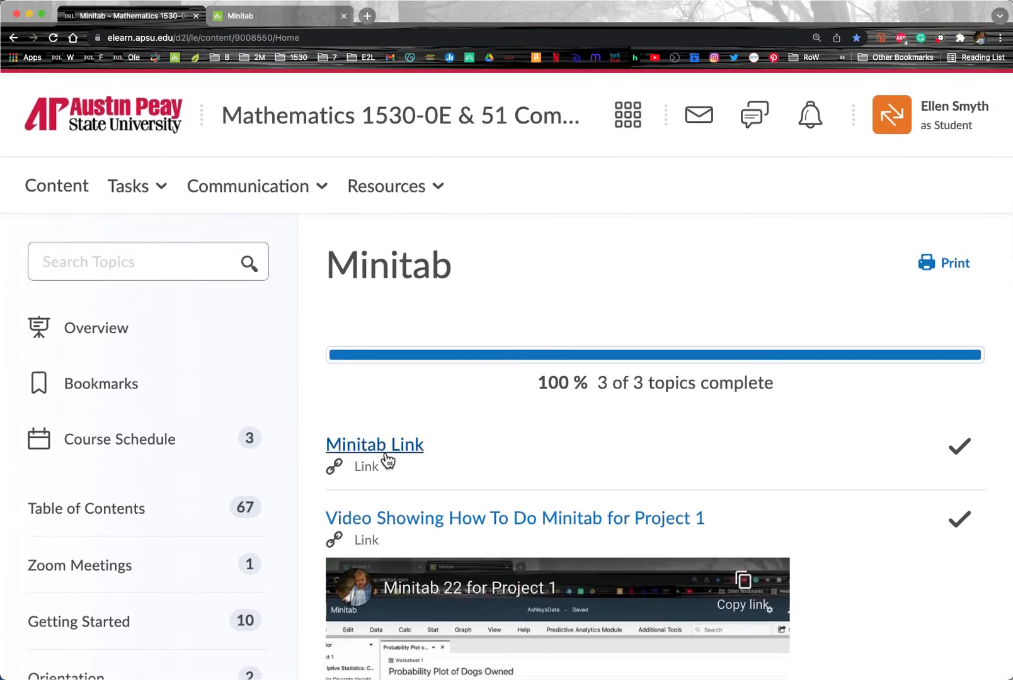
pyautogui.click(374, 443)
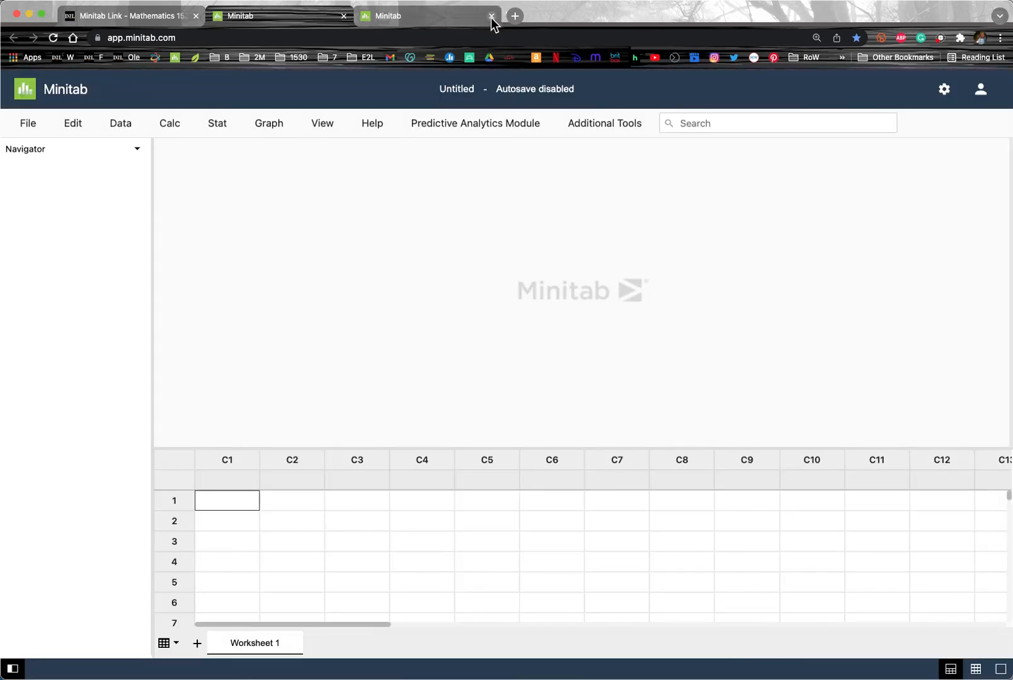
# Close the duplicate third Minitab tab and focus the remaining blank worksheet
pyautogui.click(491, 15)
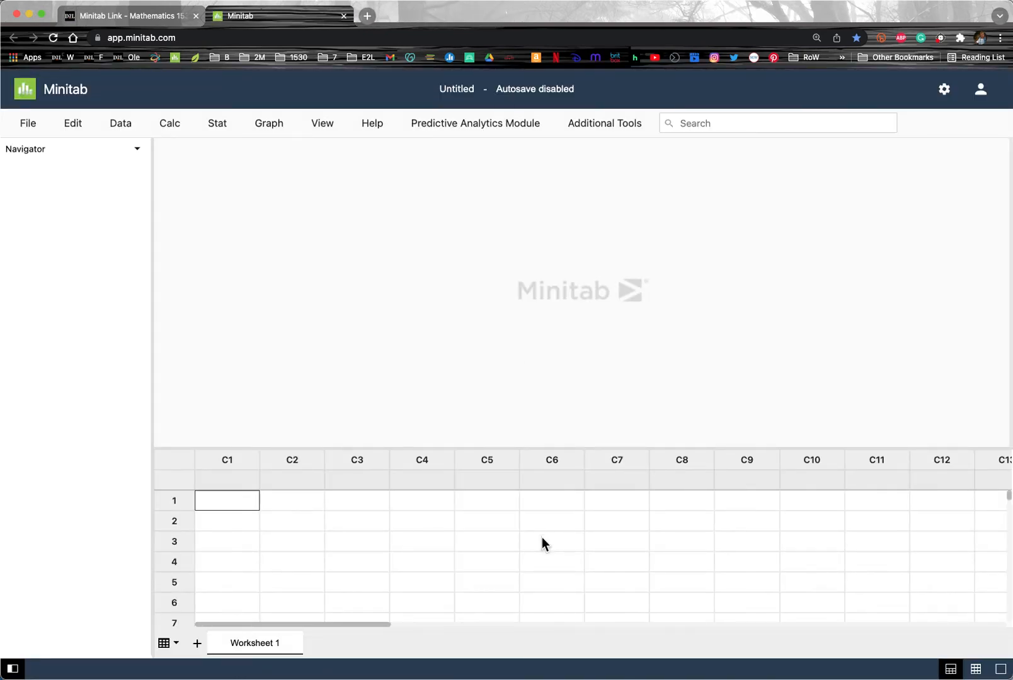
pyautogui.moveTo(125, 287)
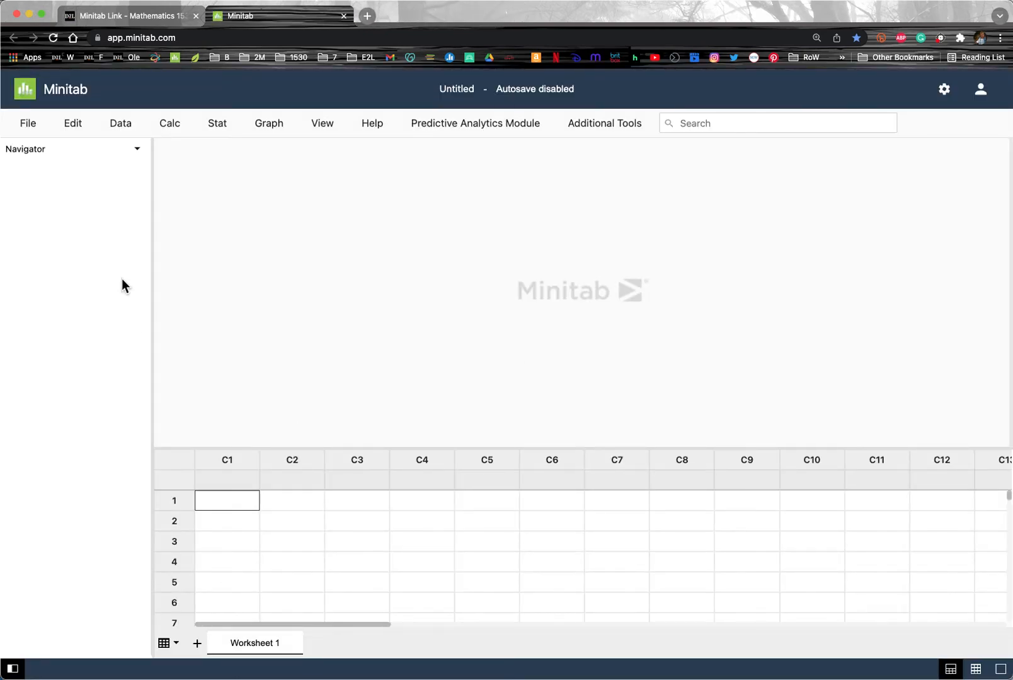
pyautogui.moveTo(360, 537)
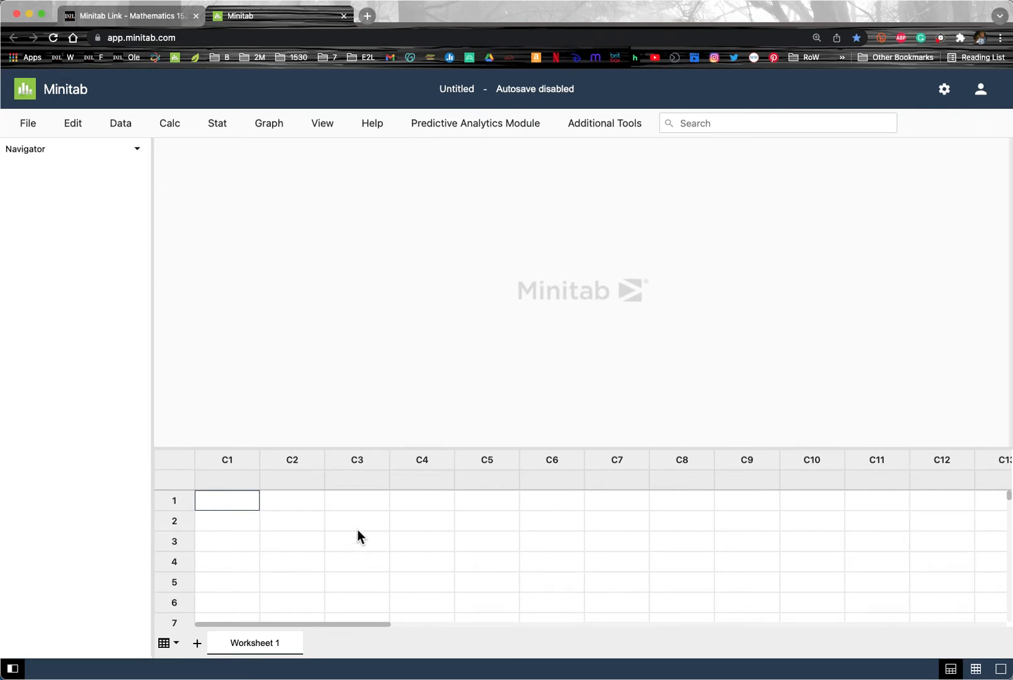
pyautogui.moveTo(162, 264)
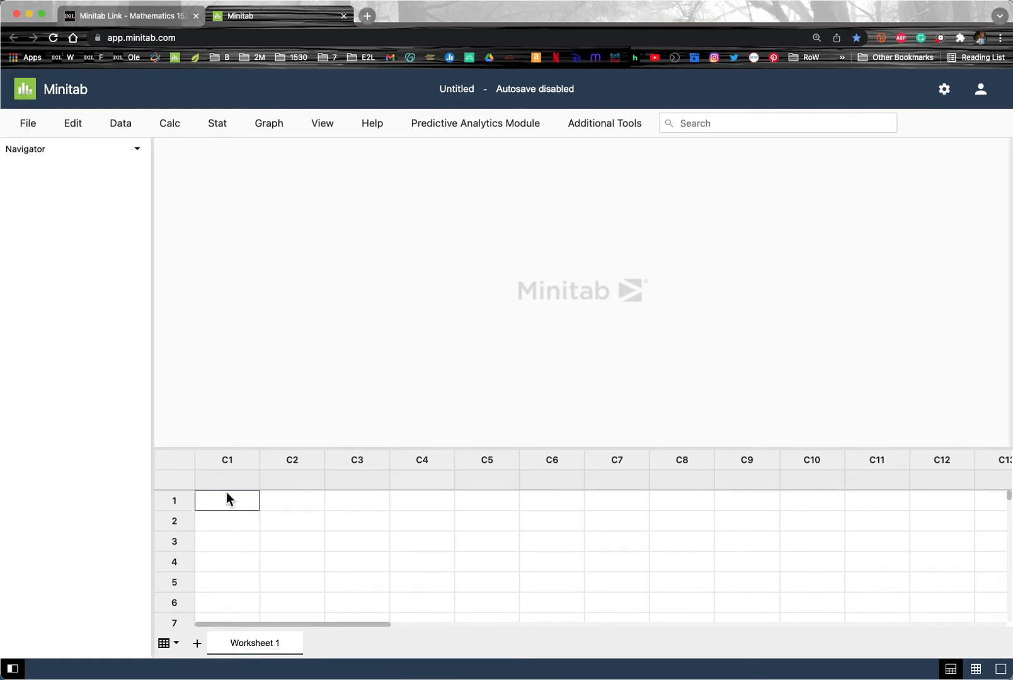
pyautogui.click(227, 582)
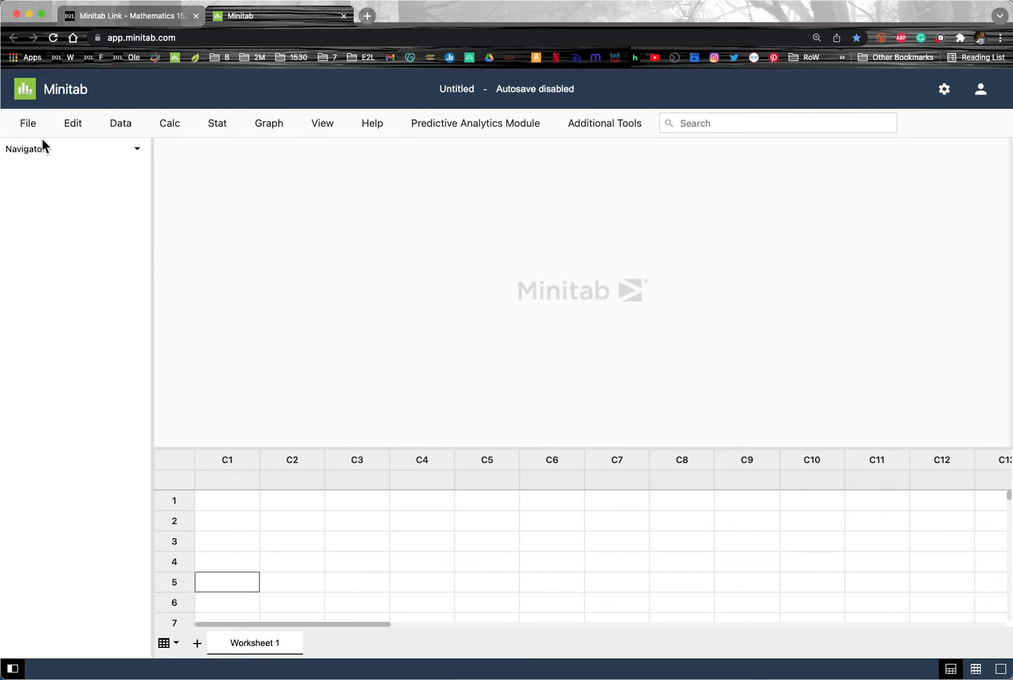
# Start File > Open > Worksheet from a local file and browse the Downloads folder
pyautogui.click(27, 123)
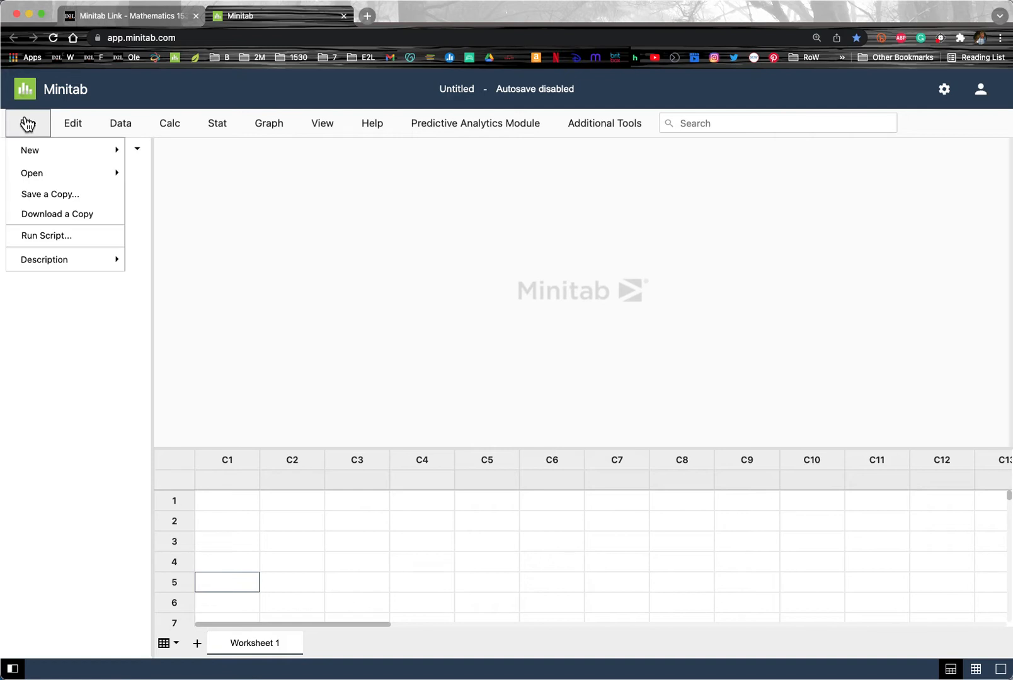
pyautogui.moveTo(32, 173)
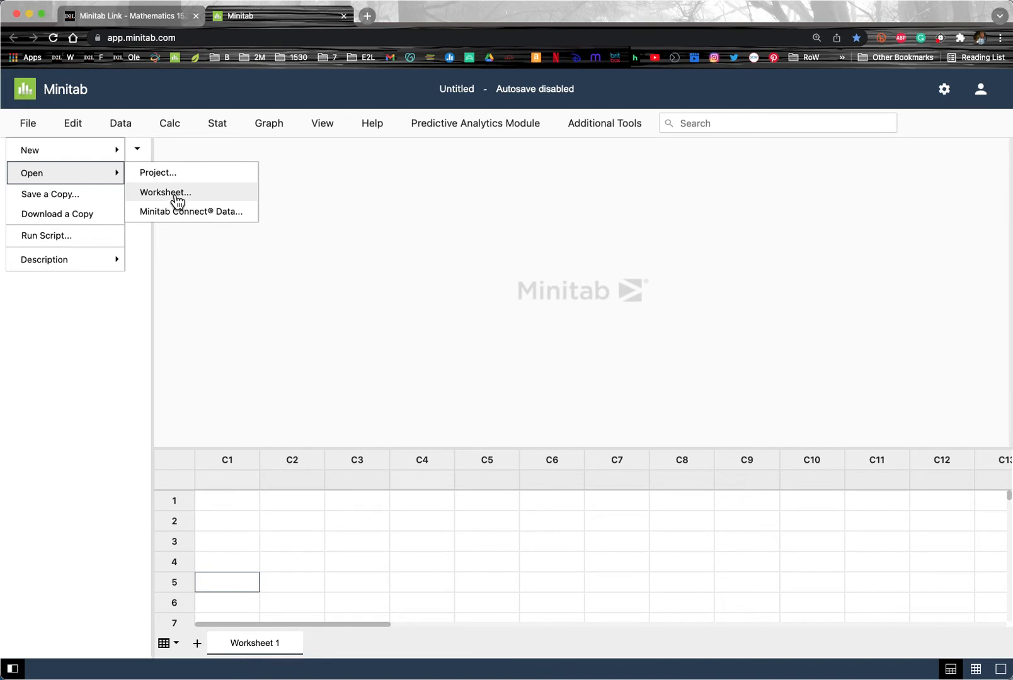
pyautogui.moveTo(186, 196)
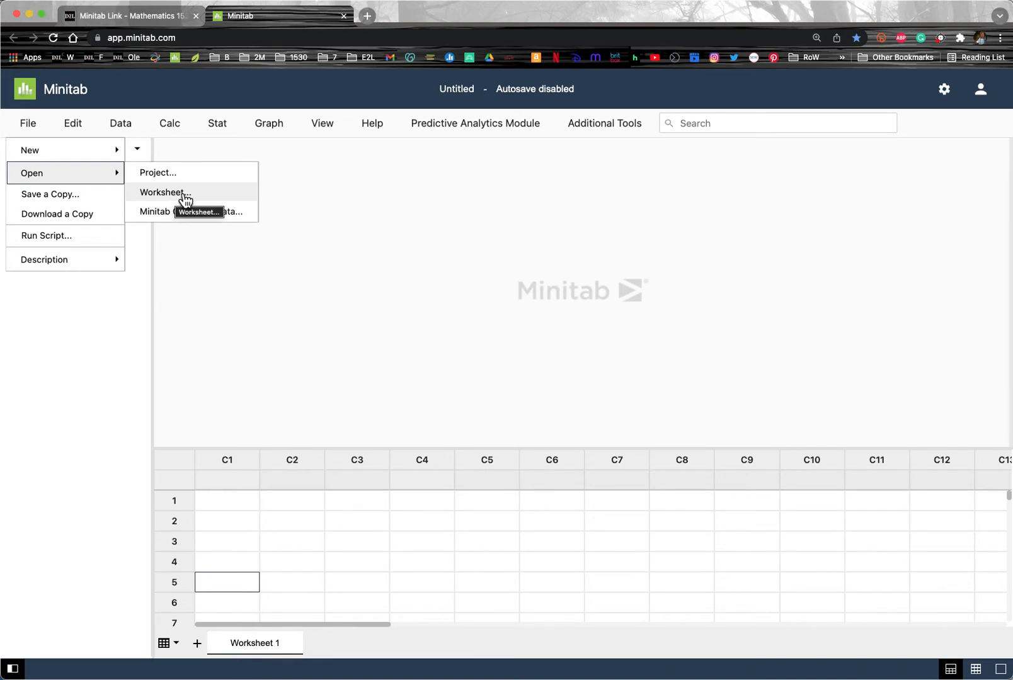
pyautogui.click(163, 192)
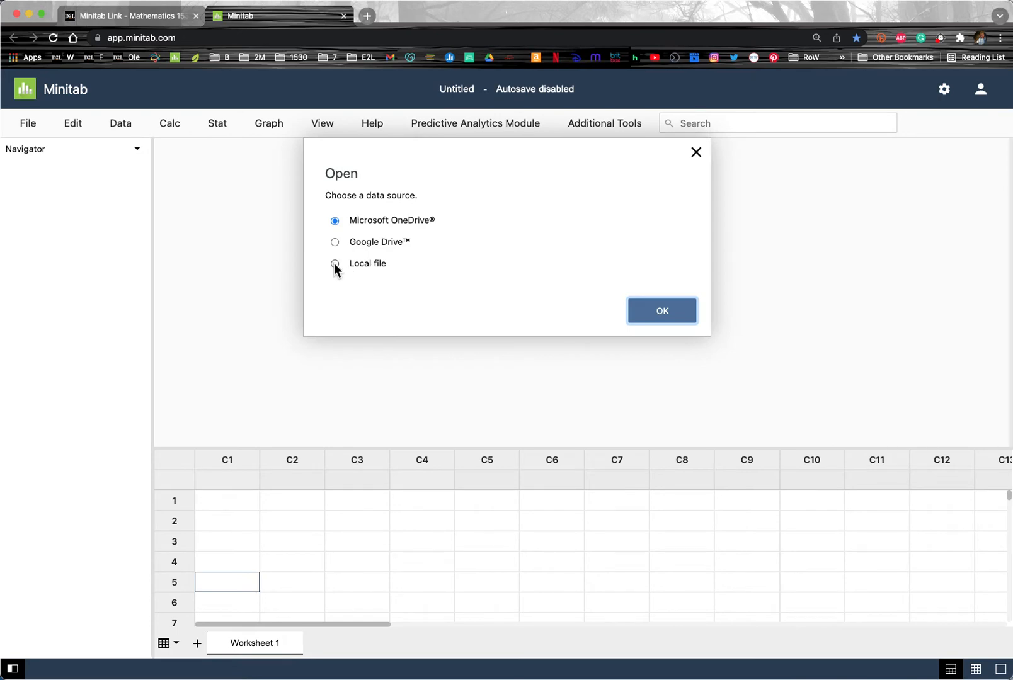
pyautogui.click(335, 263)
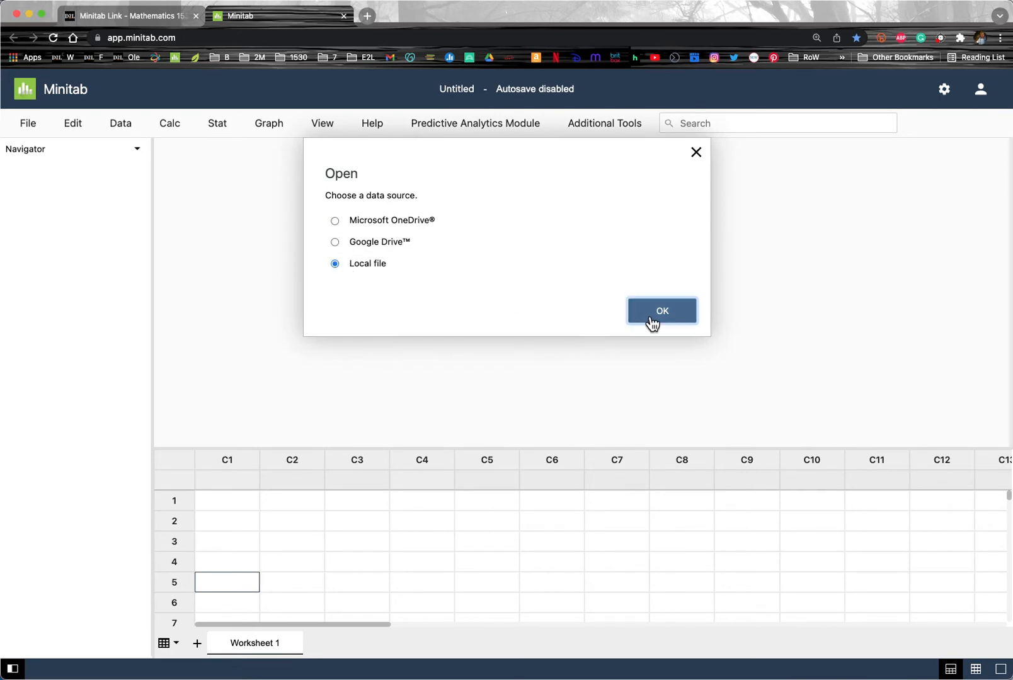
pyautogui.click(661, 312)
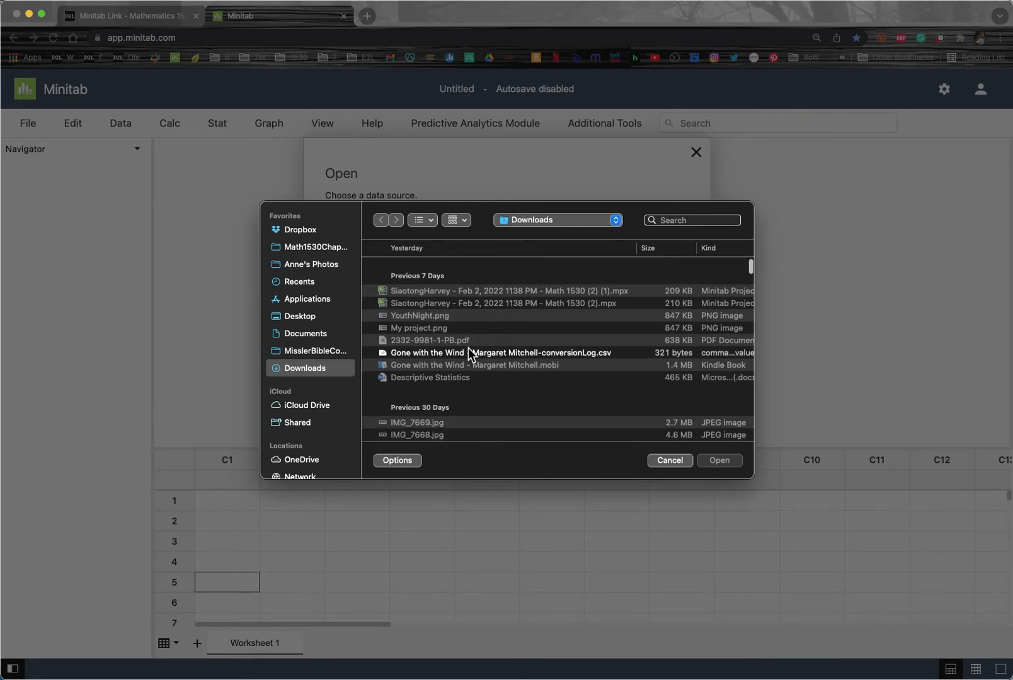
pyautogui.scroll(-3)
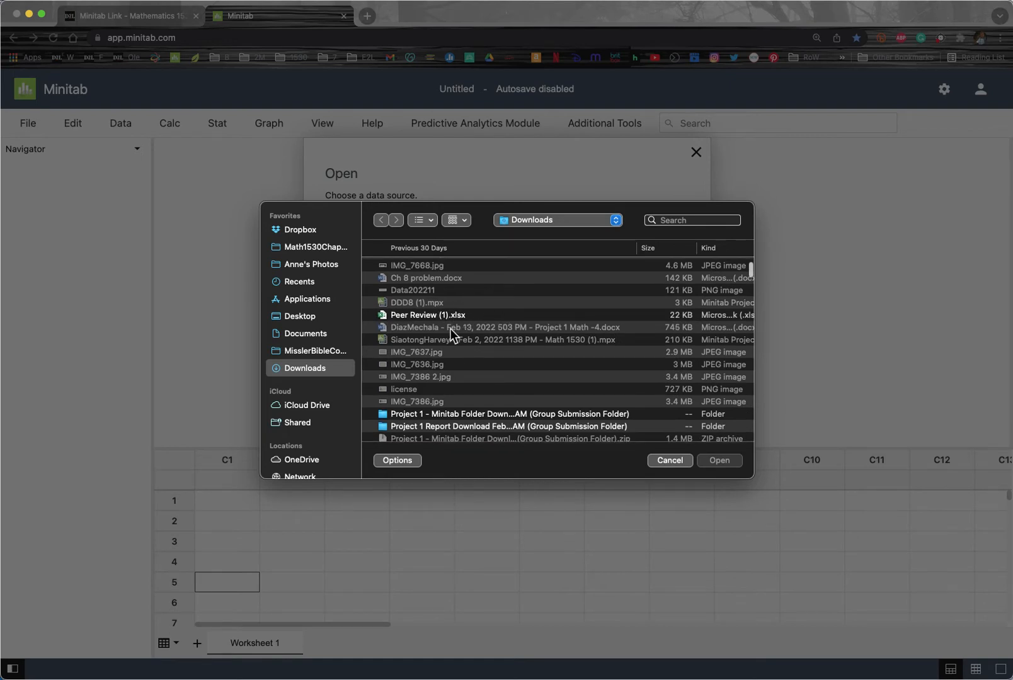
pyautogui.moveTo(588, 362)
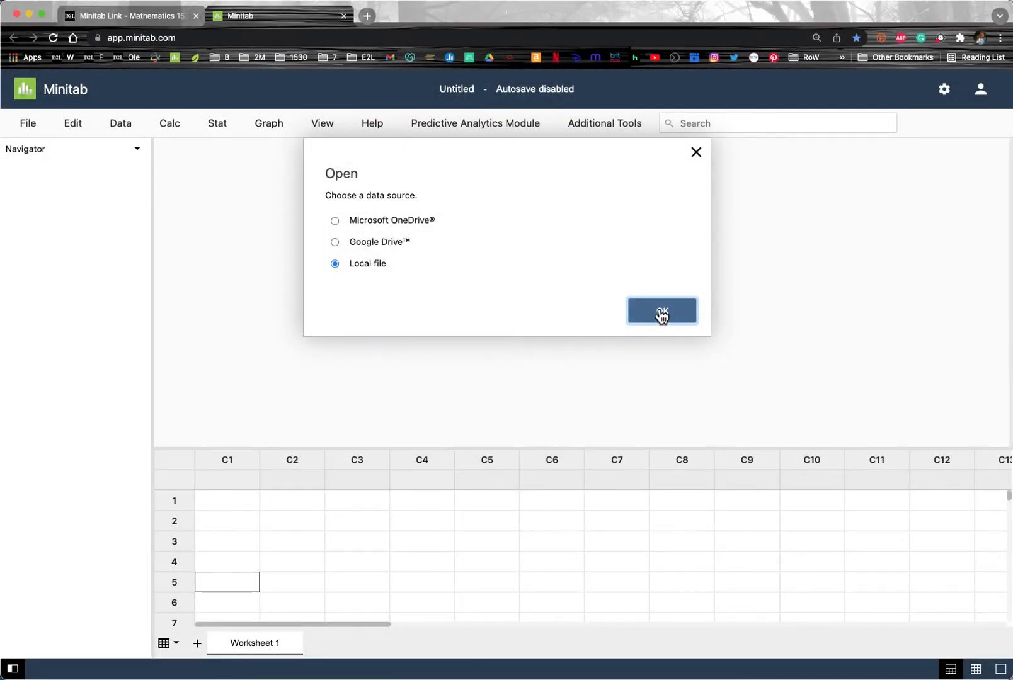
pyautogui.moveTo(698, 157)
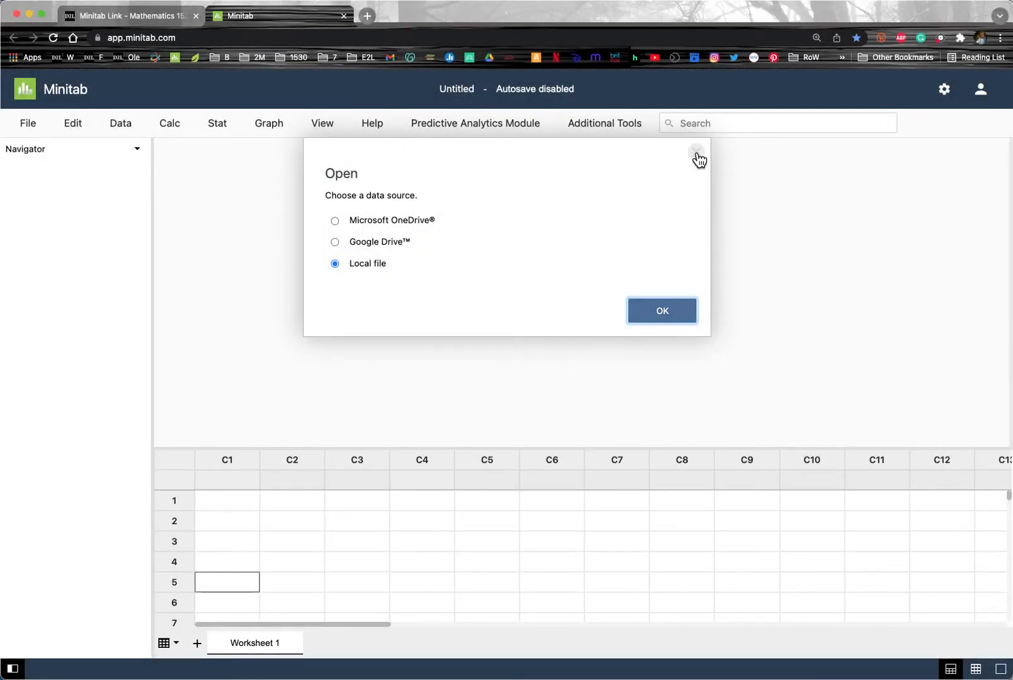
# Cancel the open-worksheet dialog and download a copy of the project as Untitled.mpx
pyautogui.click(697, 150)
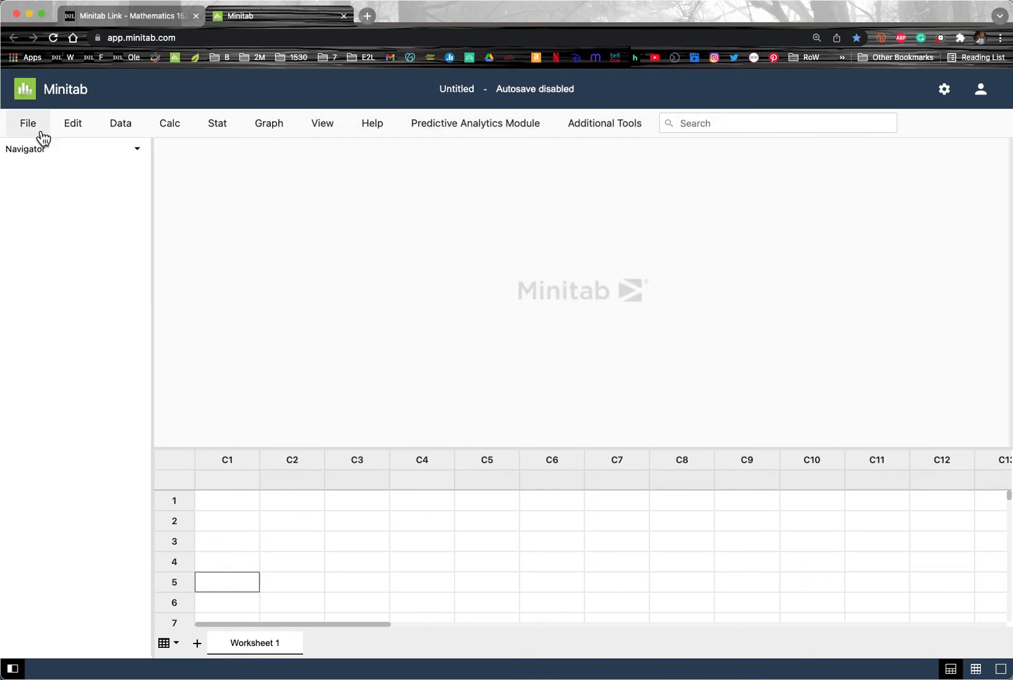
pyautogui.moveTo(34, 130)
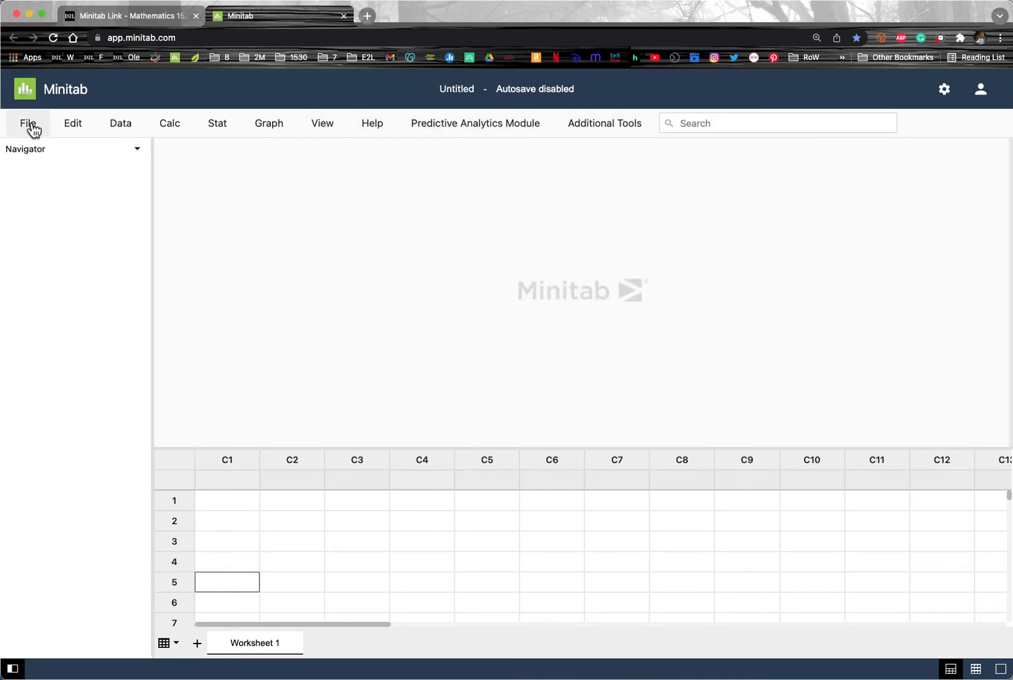
pyautogui.click(28, 124)
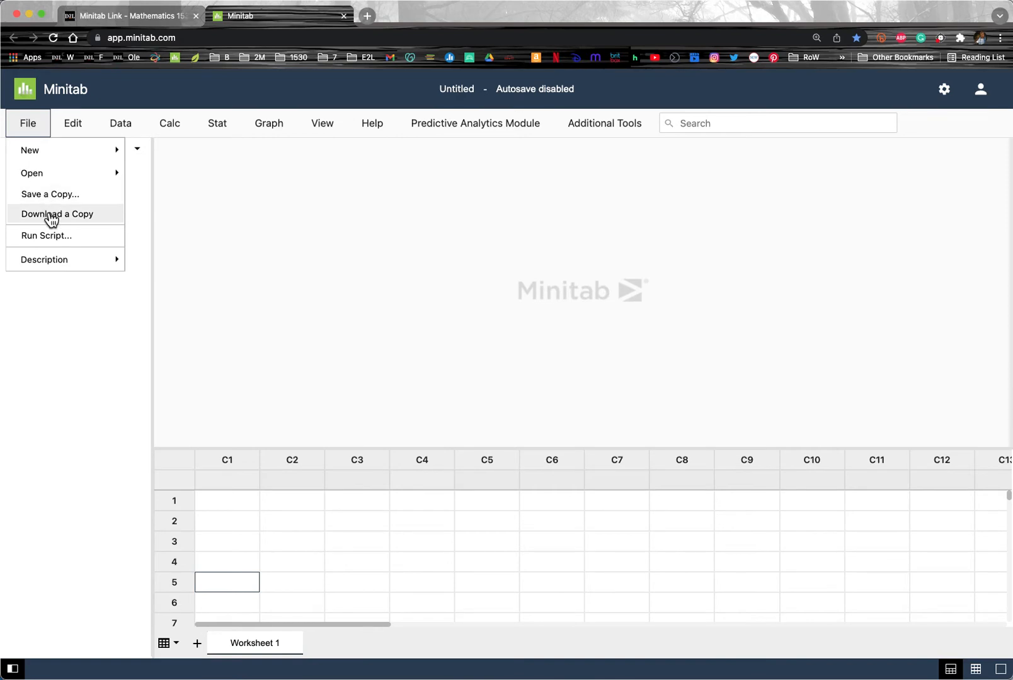
pyautogui.moveTo(56, 214)
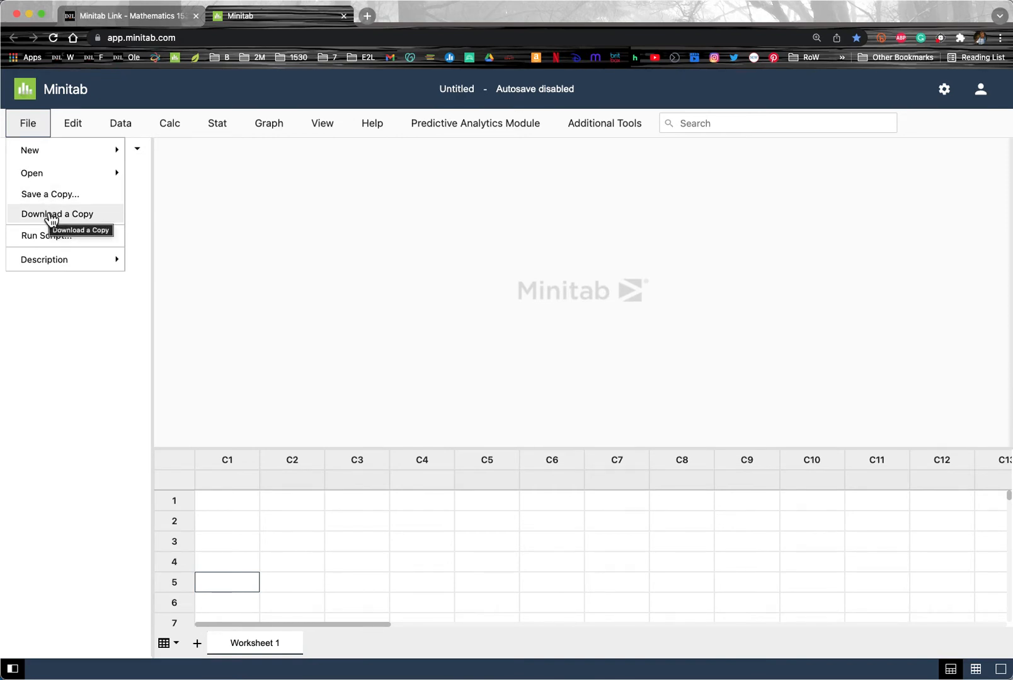
pyautogui.click(56, 214)
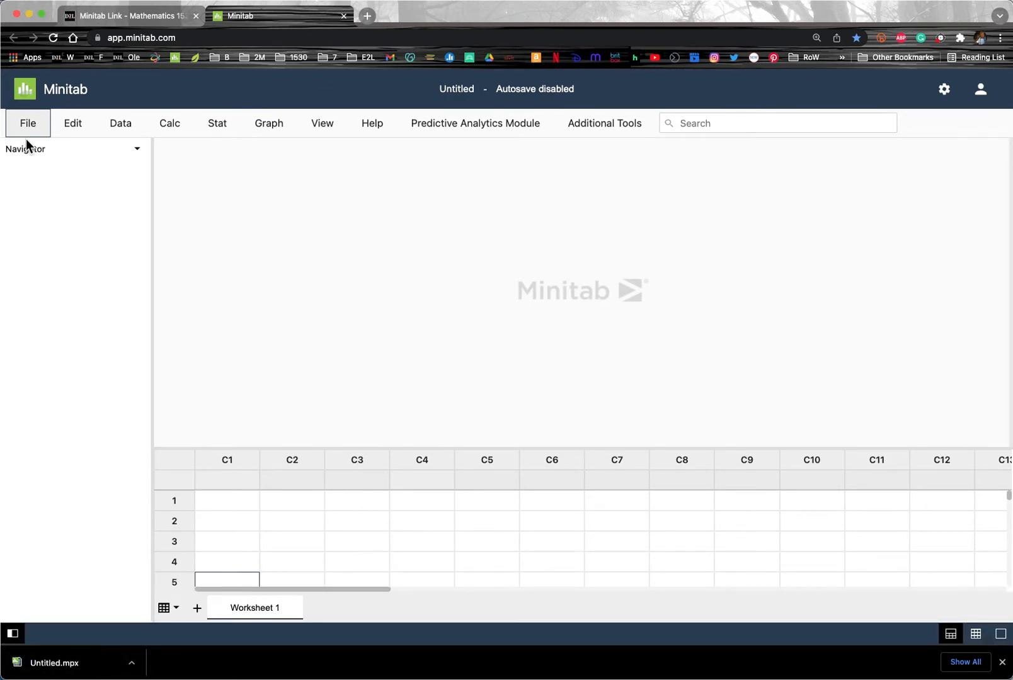
pyautogui.click(28, 122)
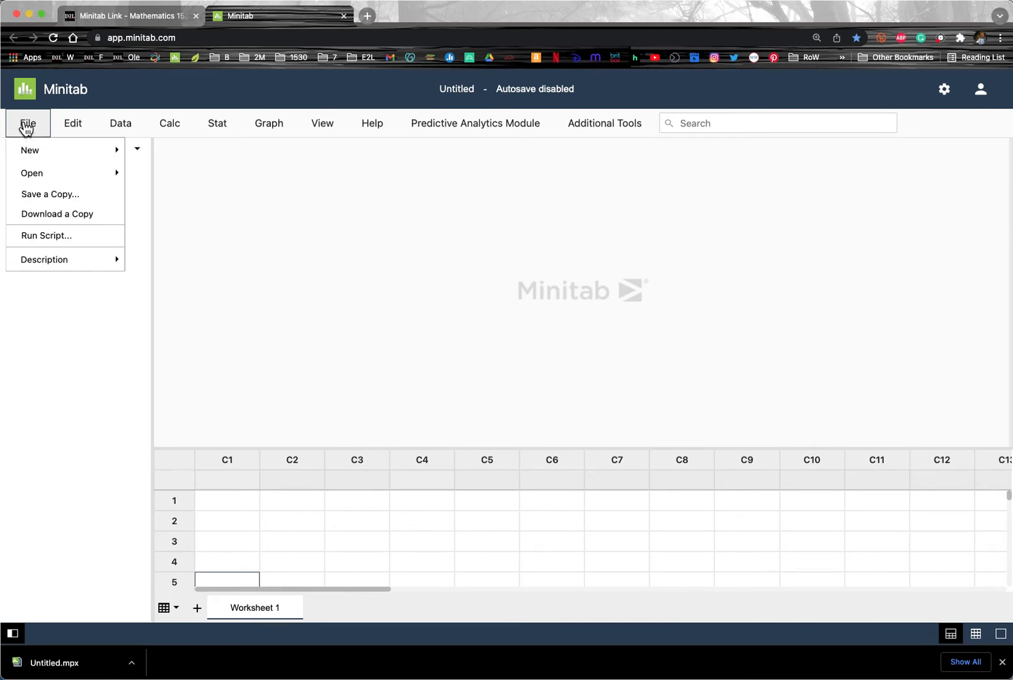
# Enter 2 and 4 in C1, continue without autosave, and download Untitled (1).mpx and Untitled (2).mpx
pyautogui.click(227, 501)
pyautogui.write('2')
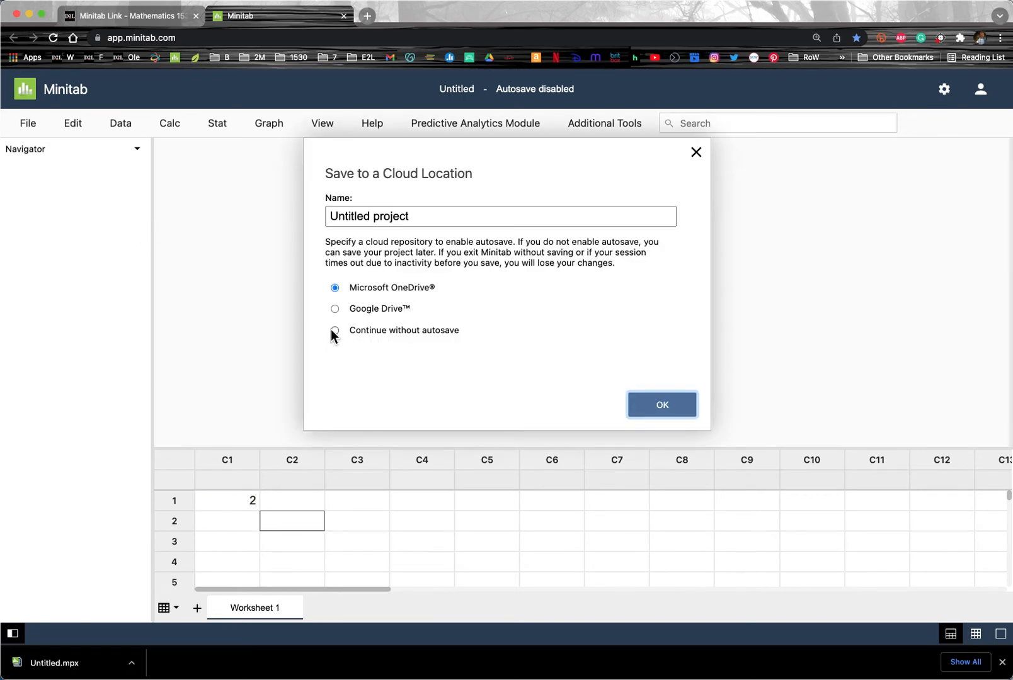
pyautogui.click(335, 330)
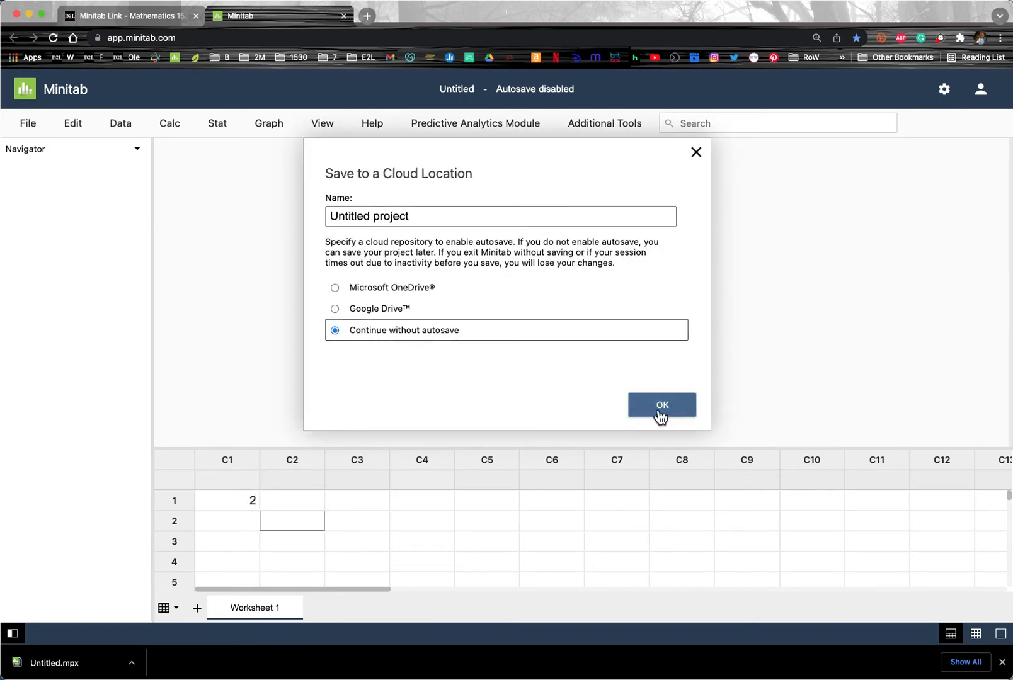
pyautogui.click(660, 405)
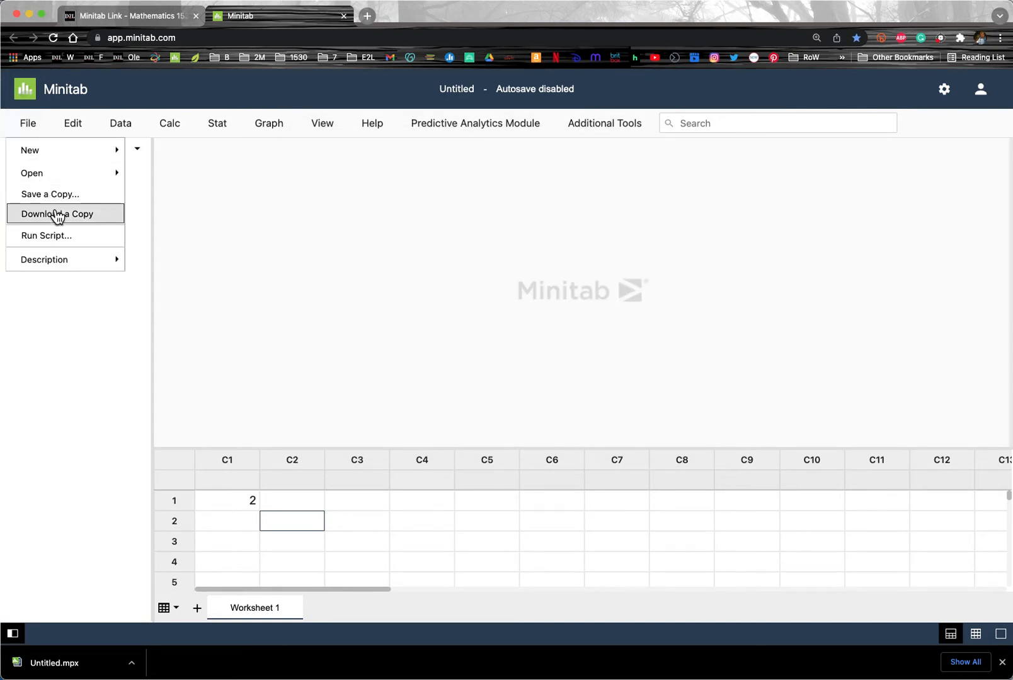
pyautogui.click(58, 214)
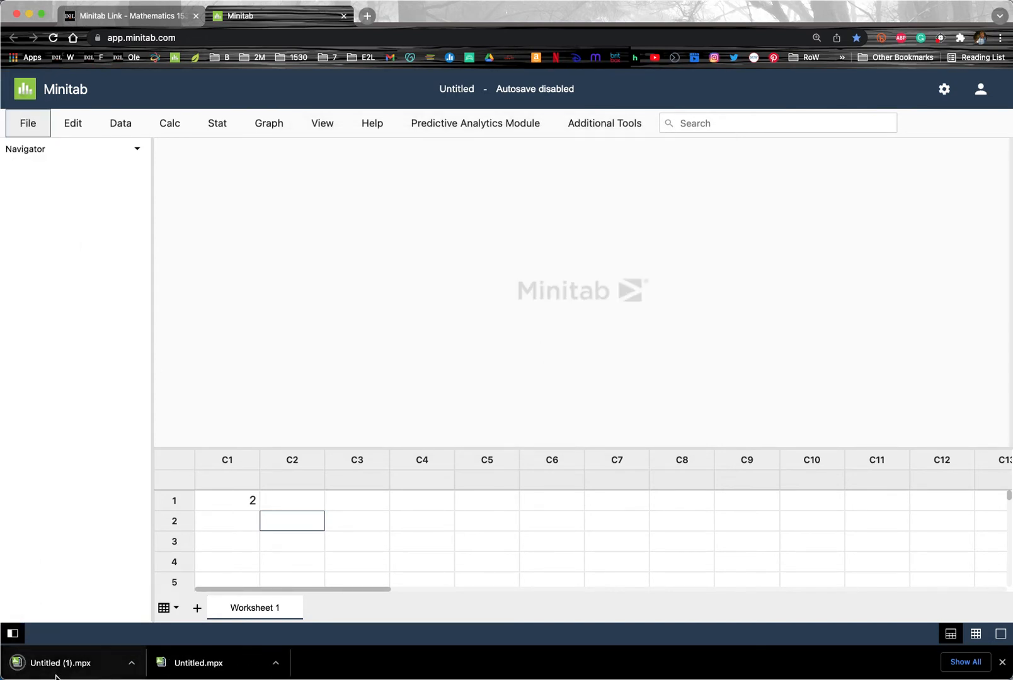
pyautogui.moveTo(74, 669)
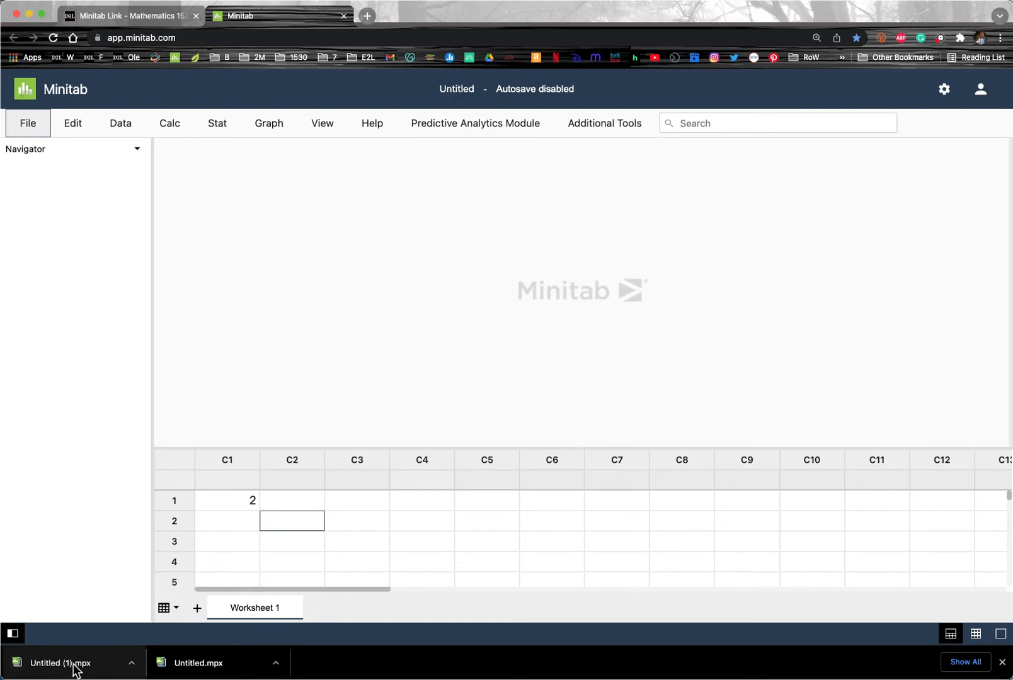
pyautogui.moveTo(90, 671)
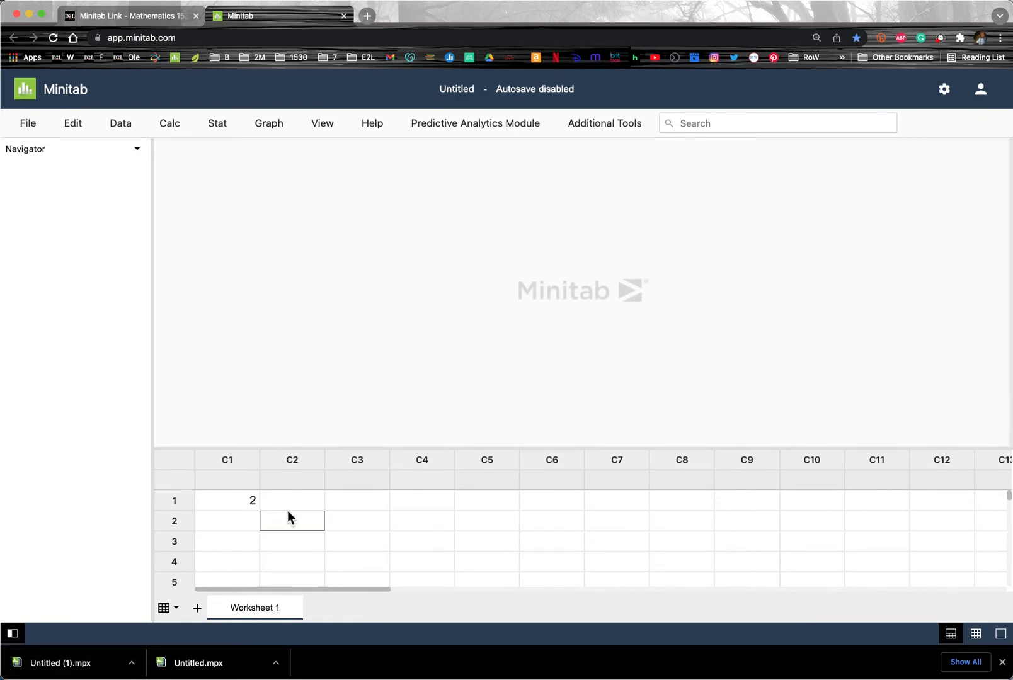
pyautogui.click(27, 122)
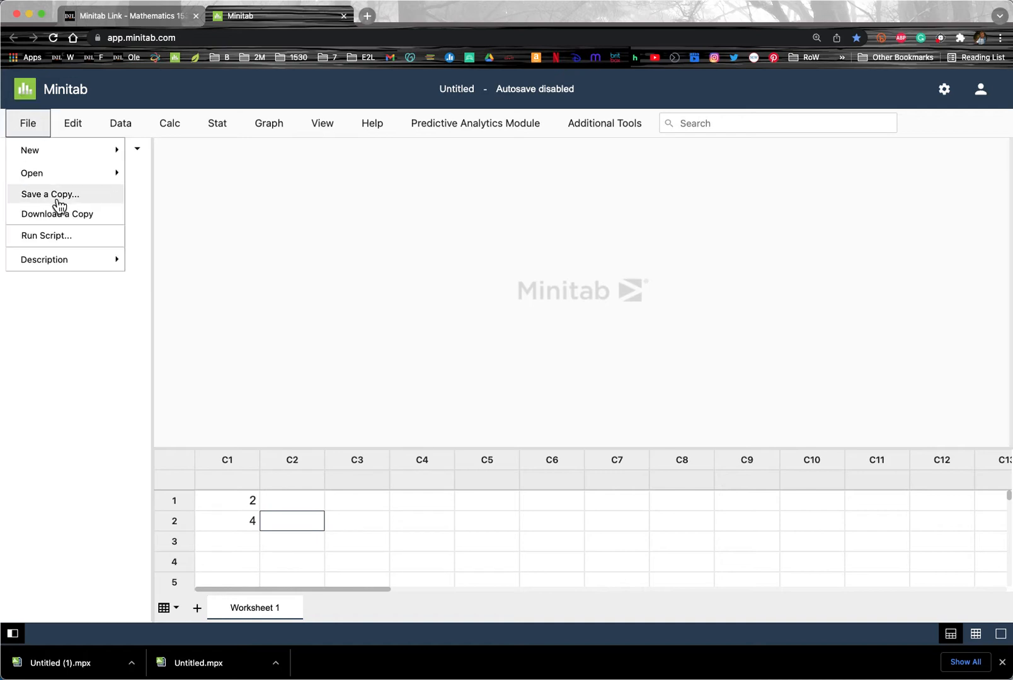
pyautogui.click(49, 194)
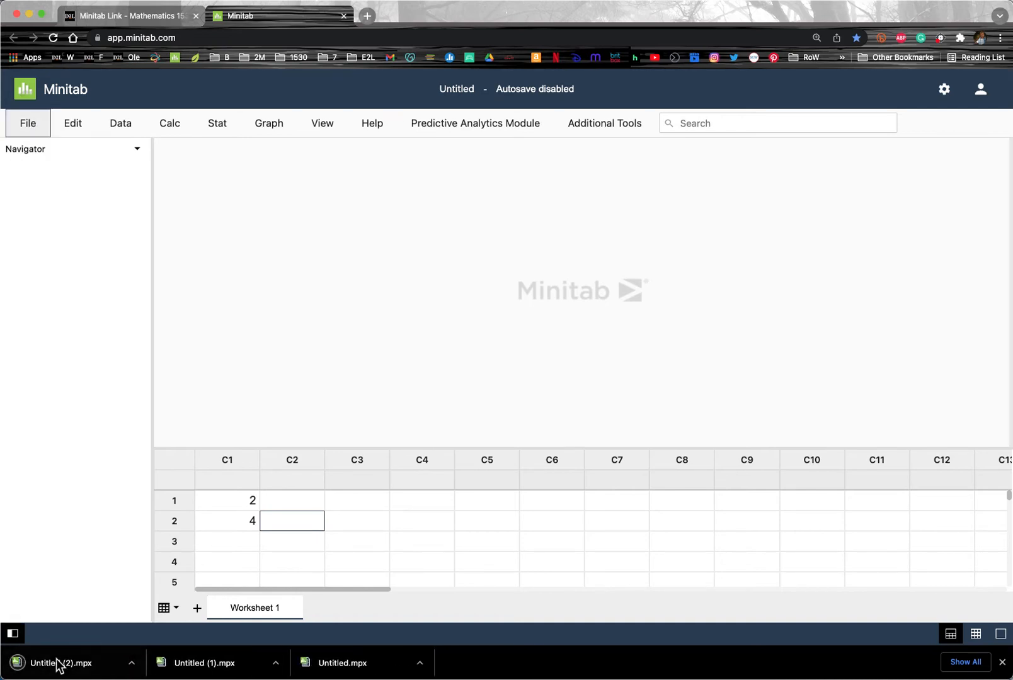
pyautogui.moveTo(61, 665)
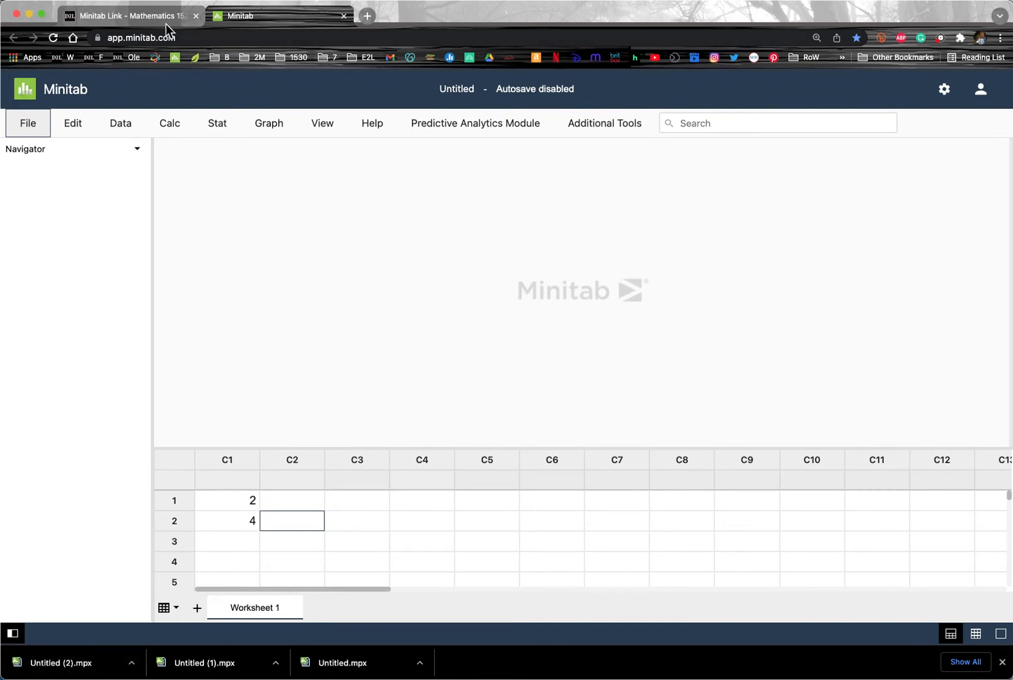
pyautogui.moveTo(130, 15)
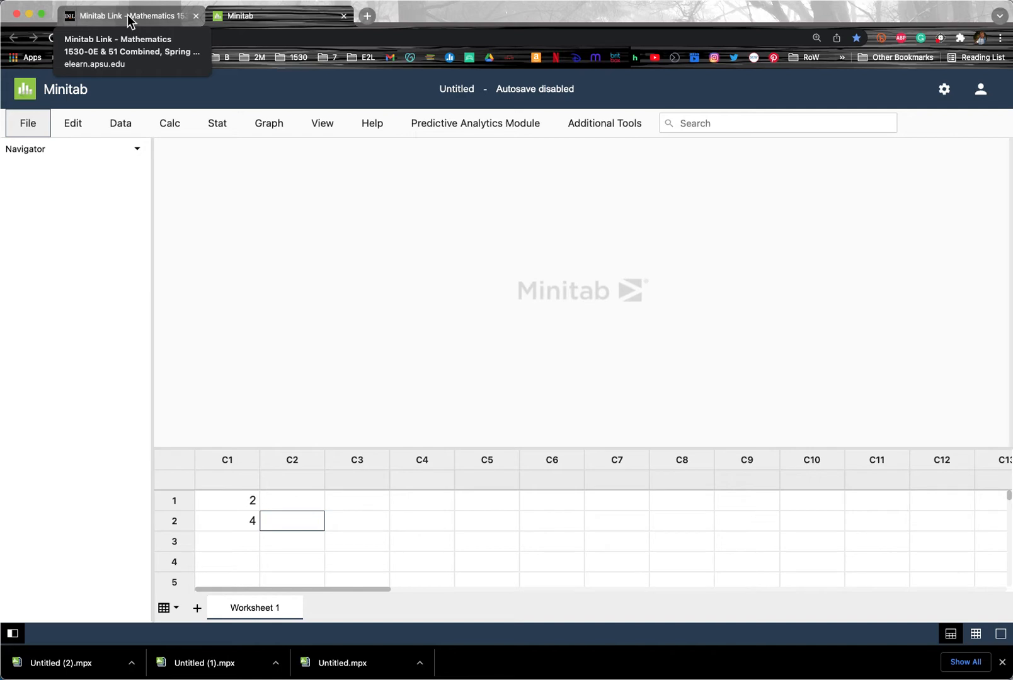
# Return to the course site and go to the Assignments list
pyautogui.click(126, 15)
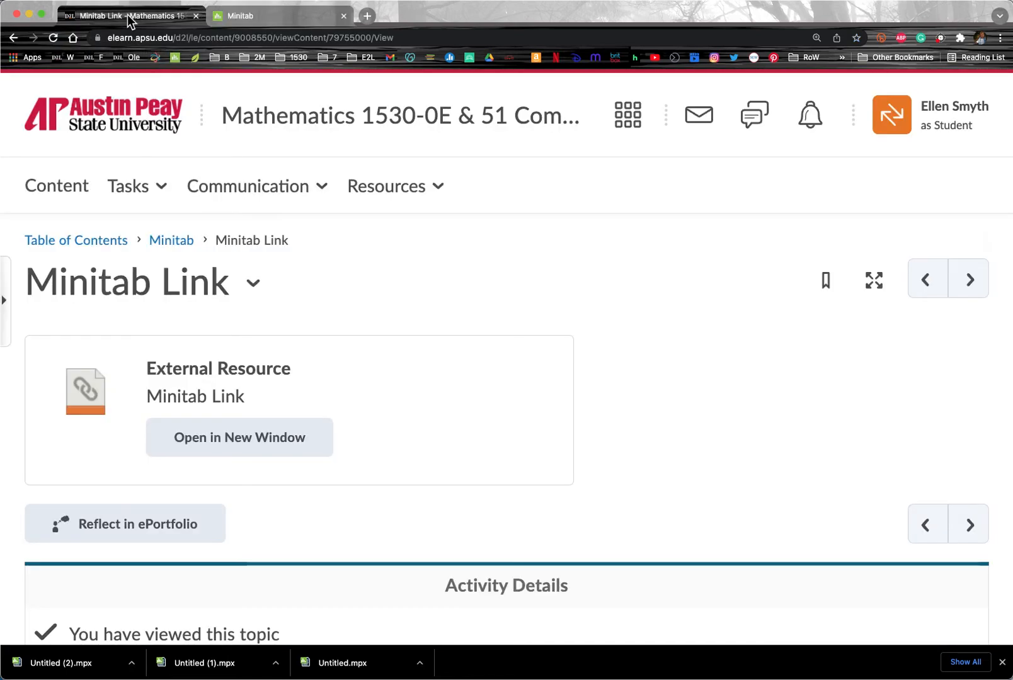
pyautogui.moveTo(84, 259)
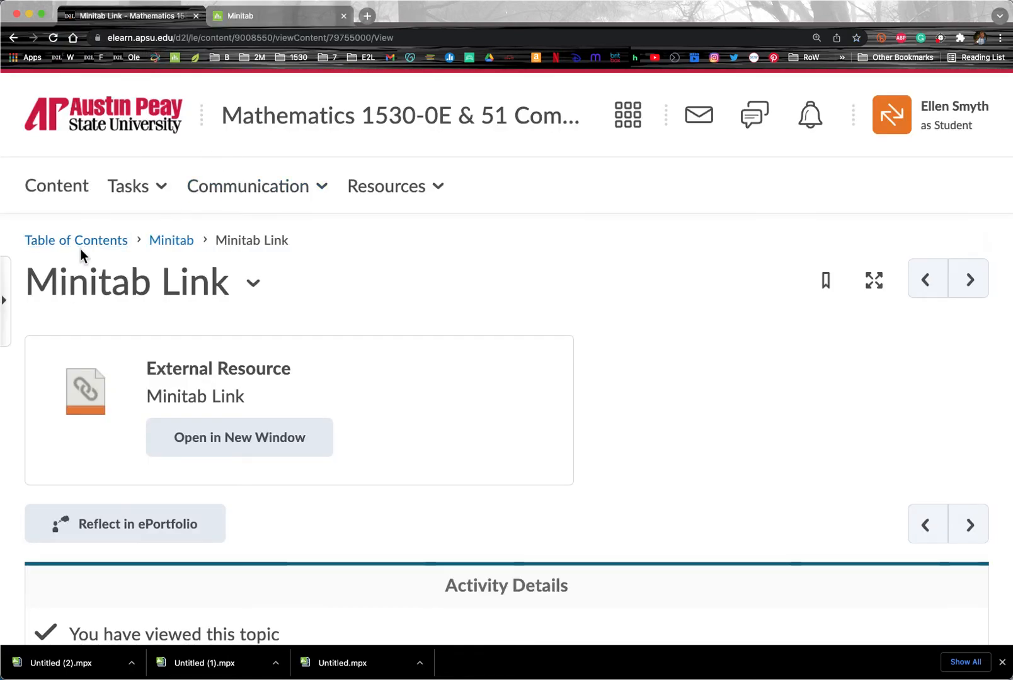
pyautogui.moveTo(136, 186)
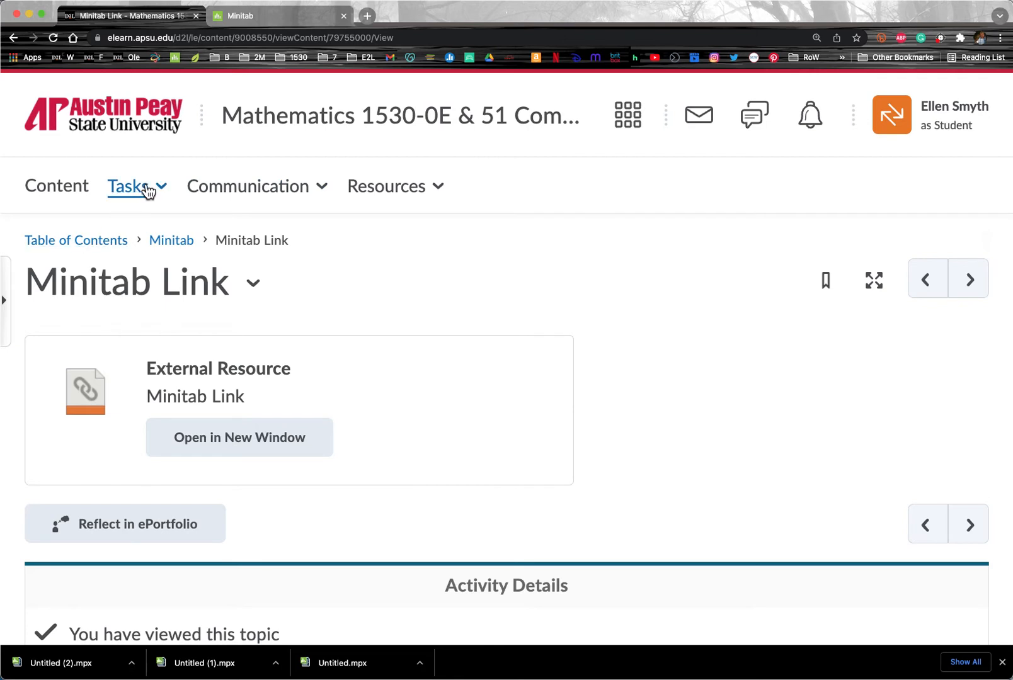
pyautogui.click(133, 187)
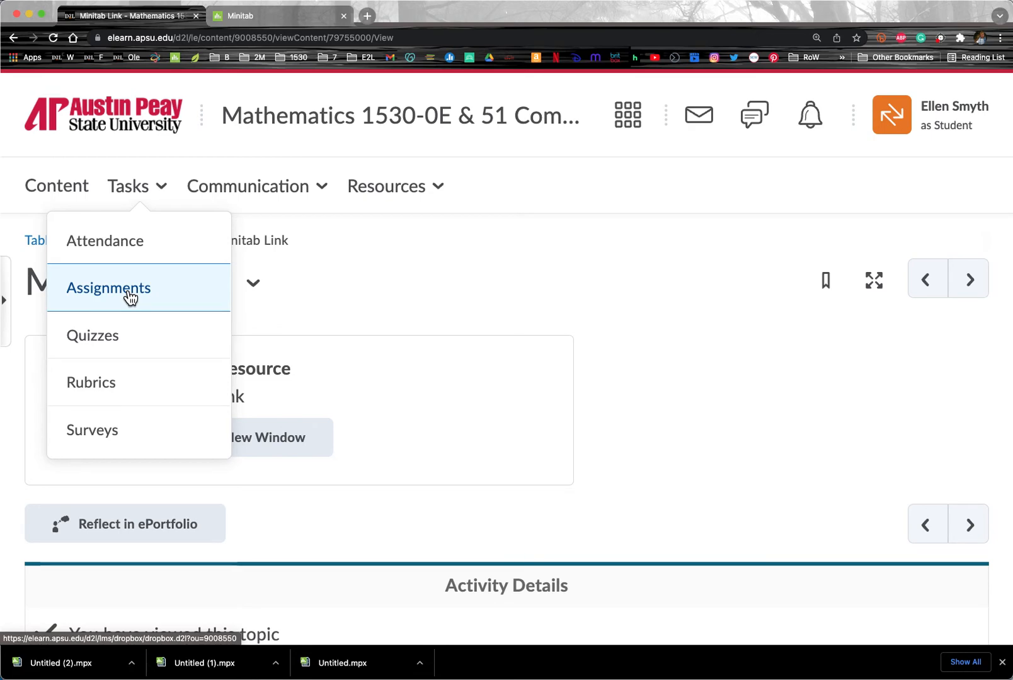
pyautogui.click(108, 287)
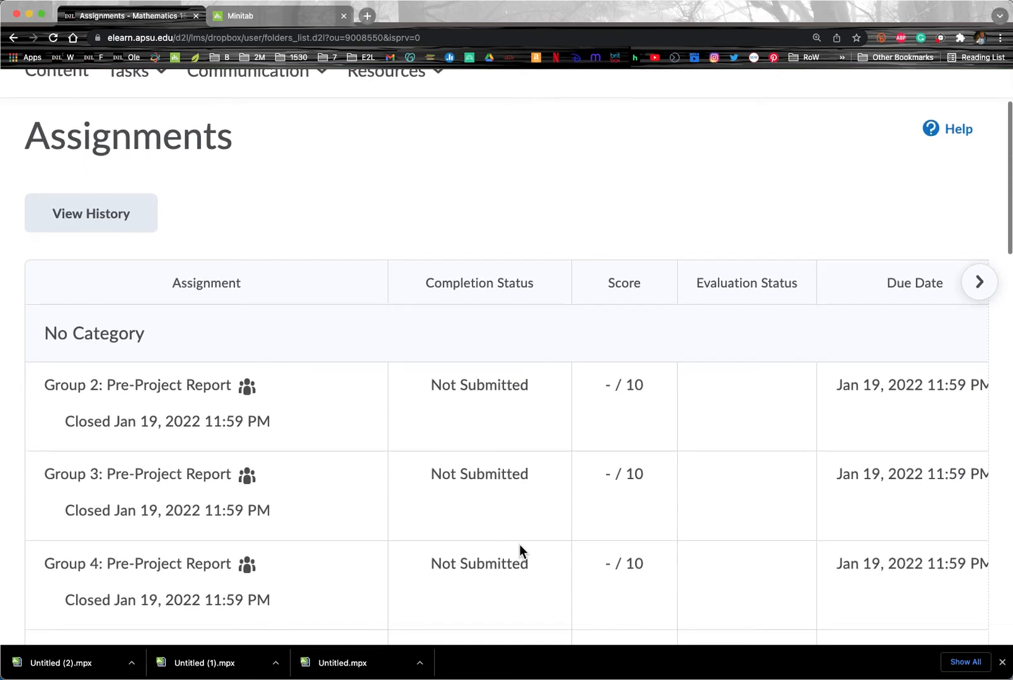
# Scroll down to the group Project 1 Minitab Folder and Project 2 Report rows
pyautogui.scroll(-3)
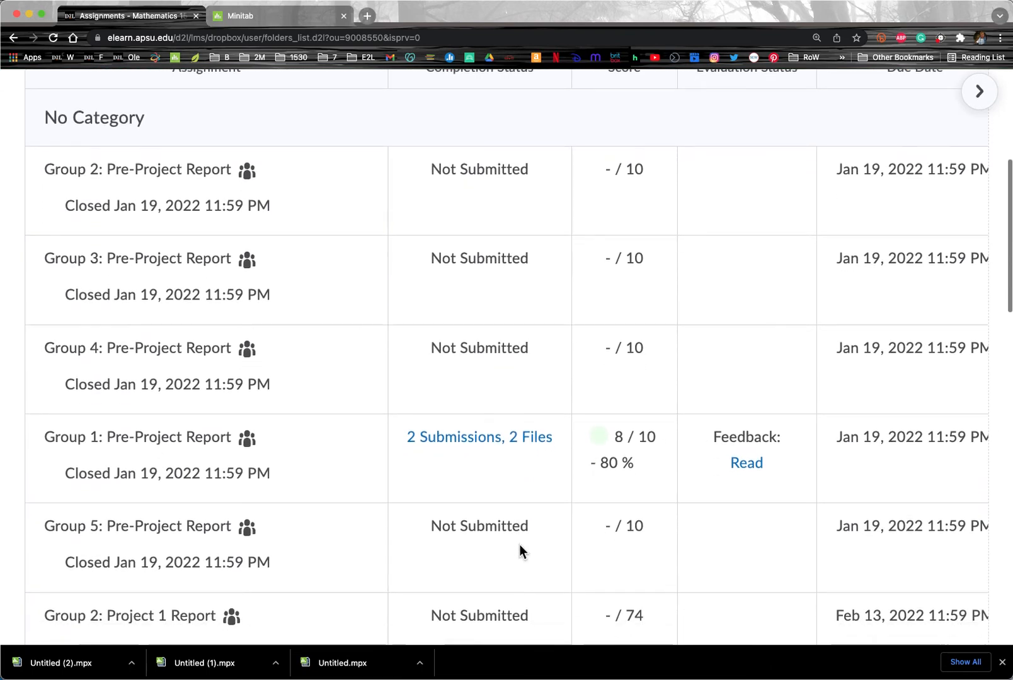
pyautogui.scroll(-3)
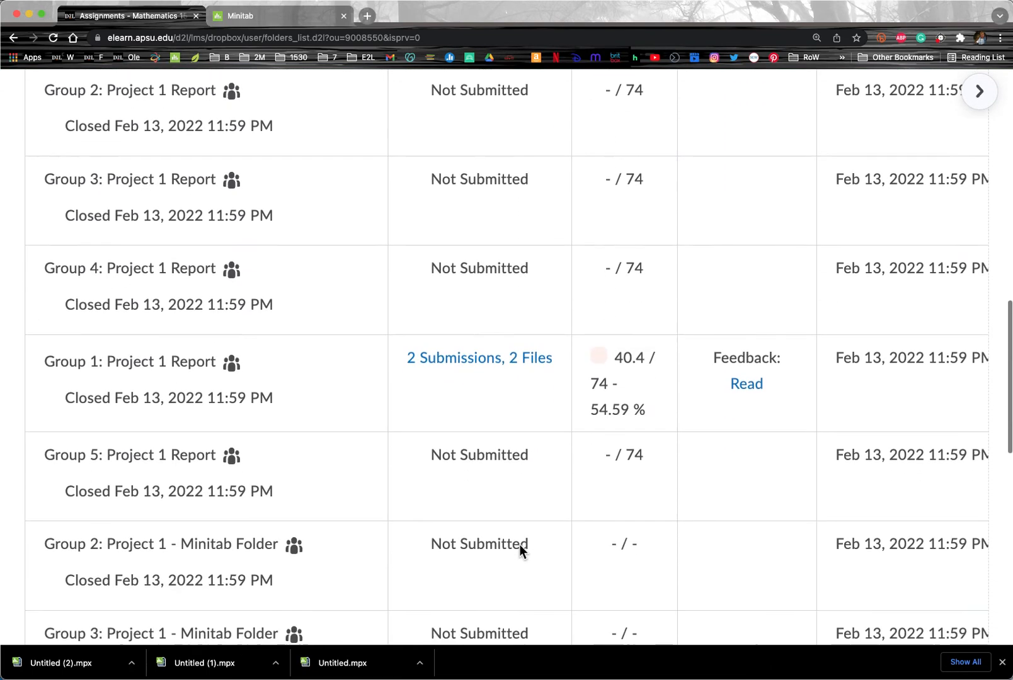
pyautogui.scroll(-3)
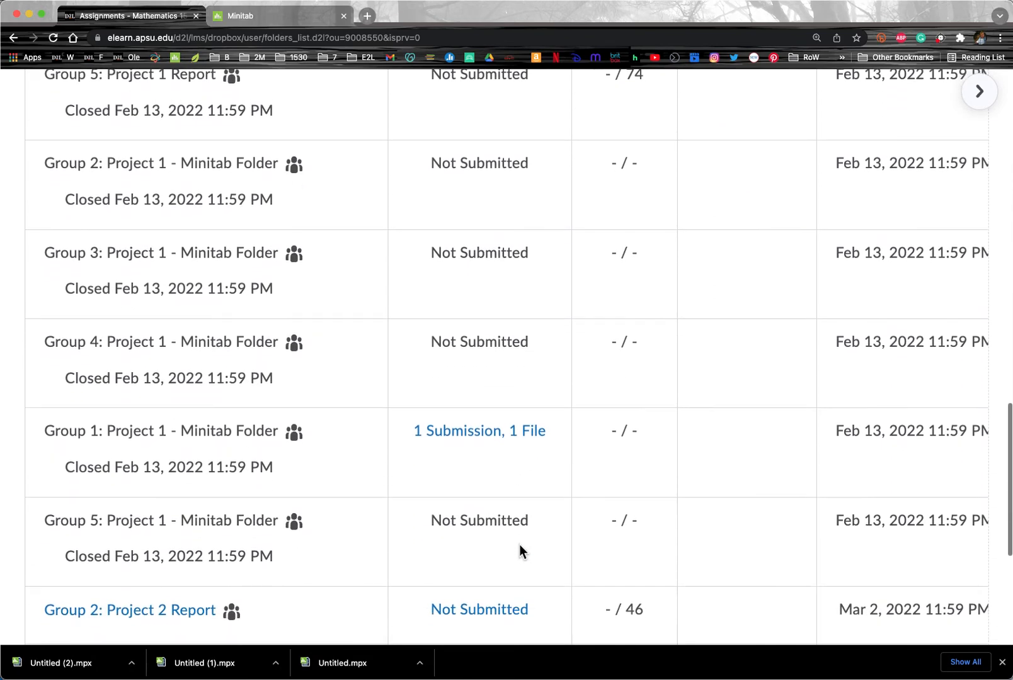
pyautogui.scroll(-3)
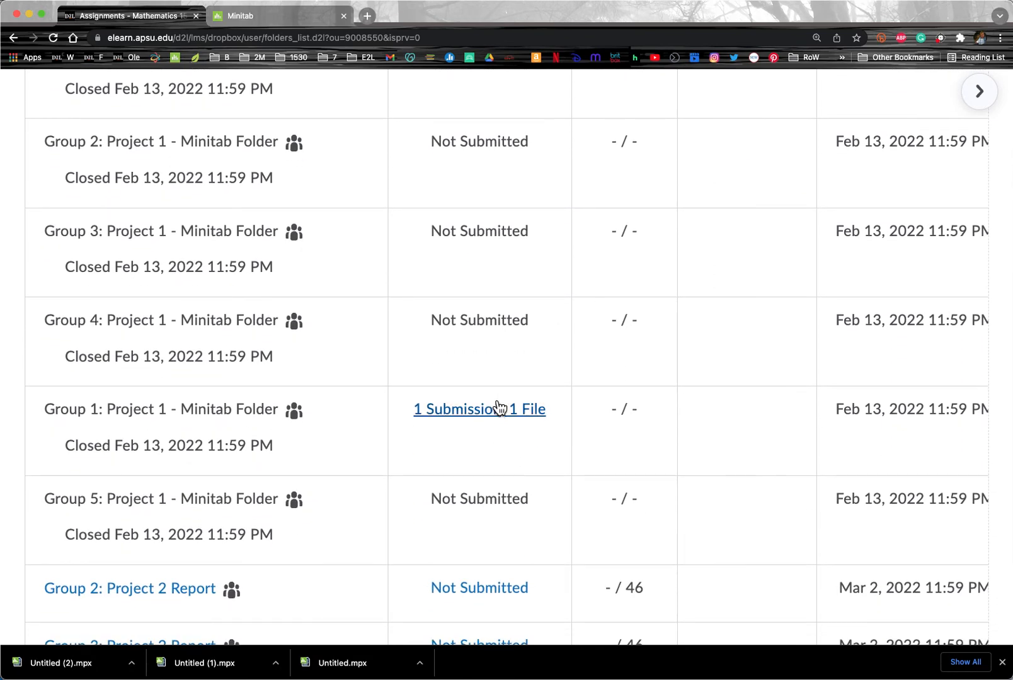
pyautogui.moveTo(479, 409)
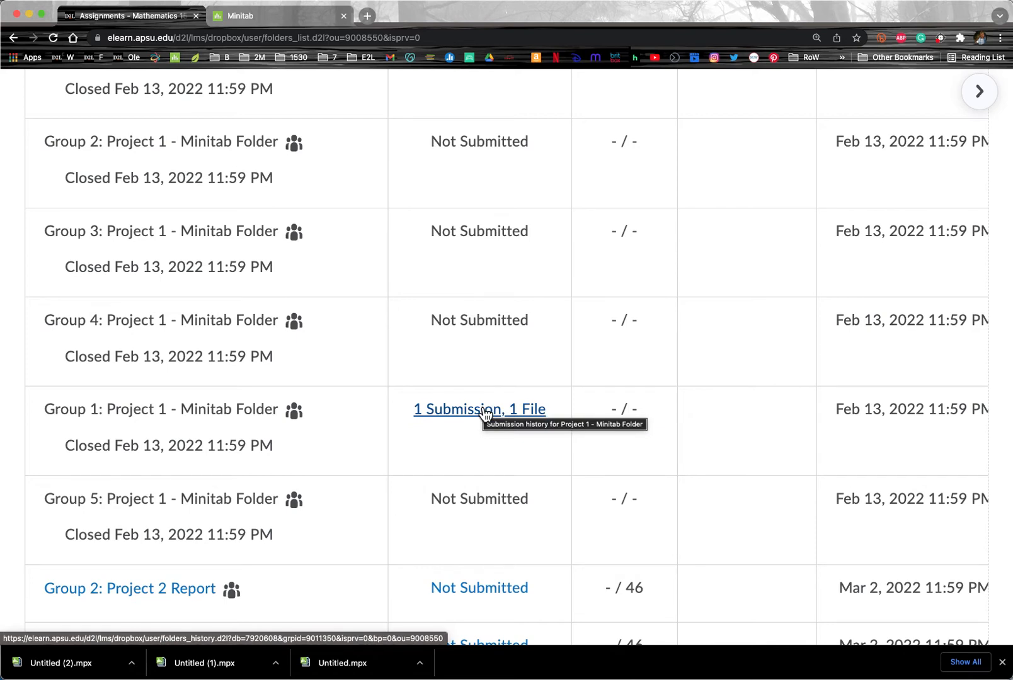
pyautogui.moveTo(144, 413)
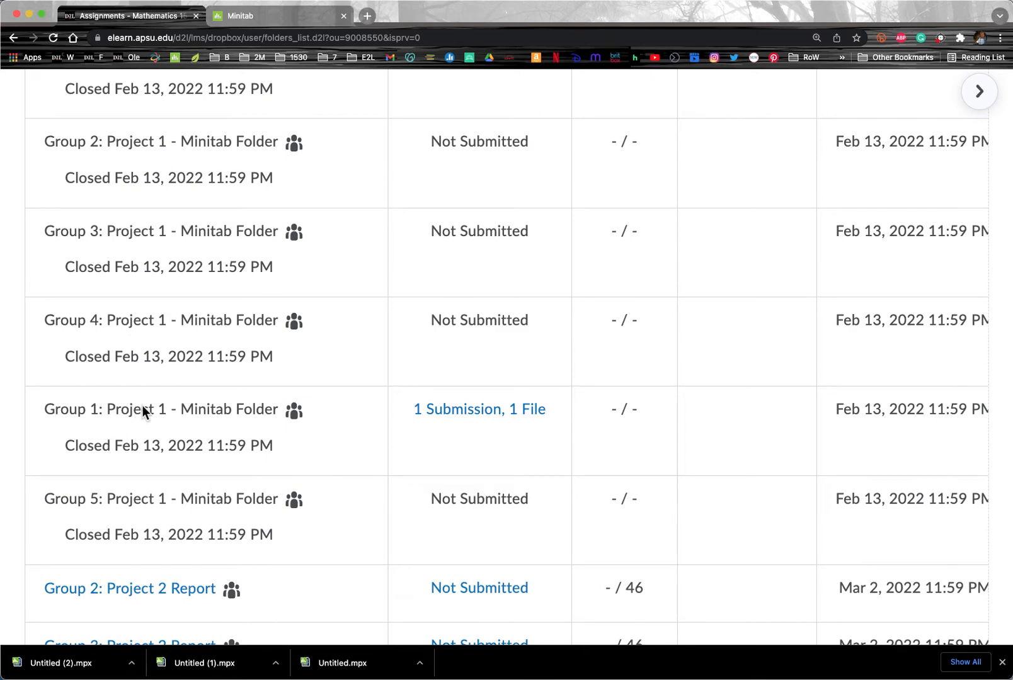
pyautogui.scroll(-3)
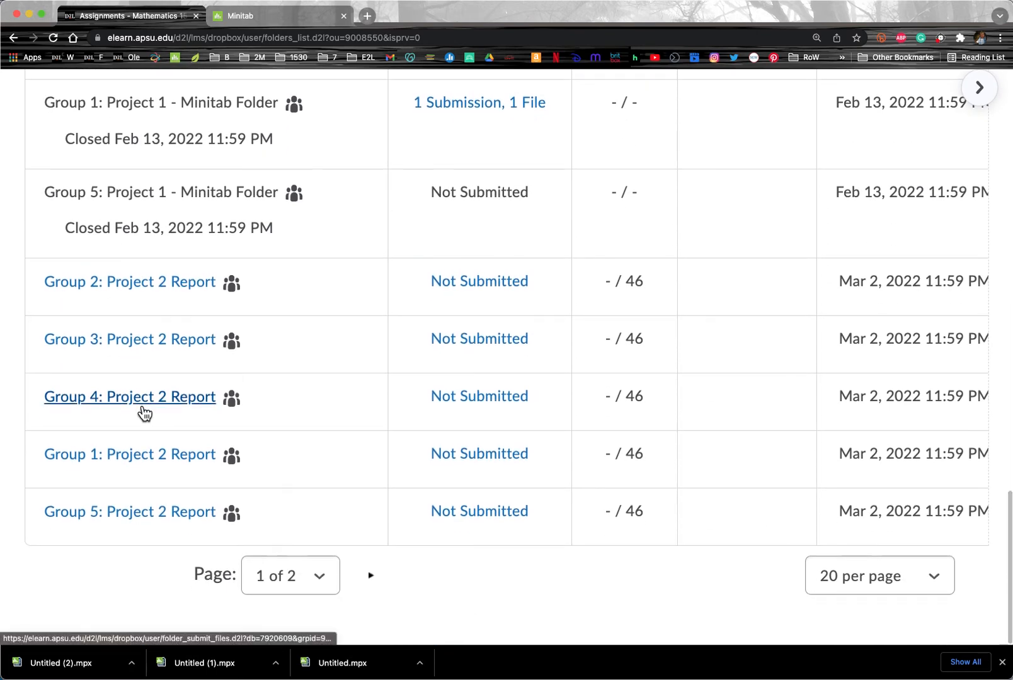
pyautogui.moveTo(130, 397)
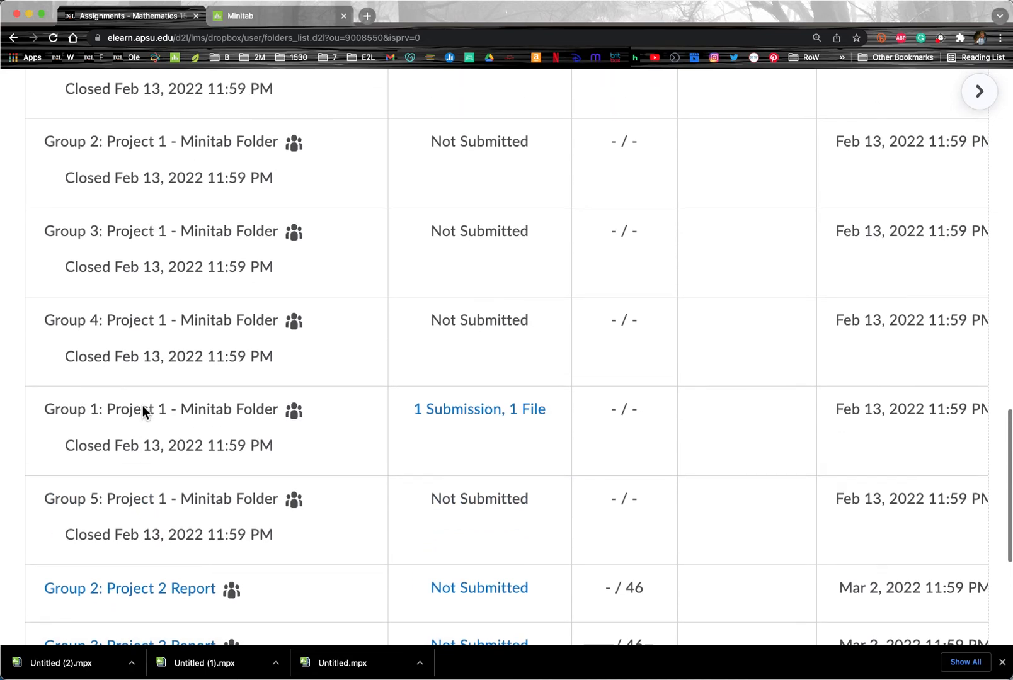
pyautogui.scroll(-3)
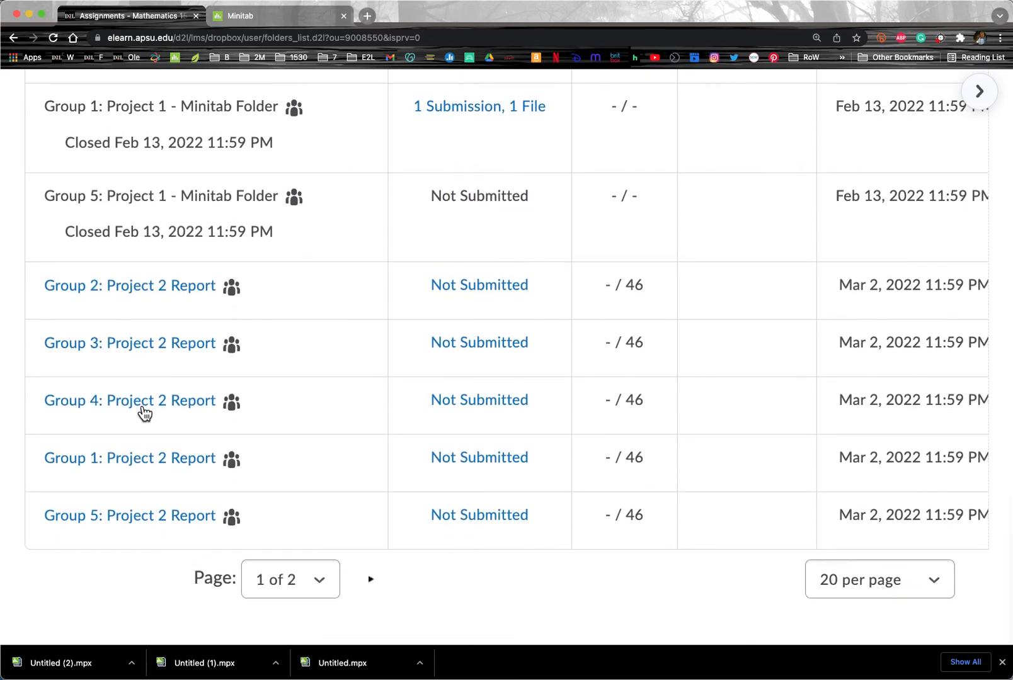
pyautogui.moveTo(581, 179)
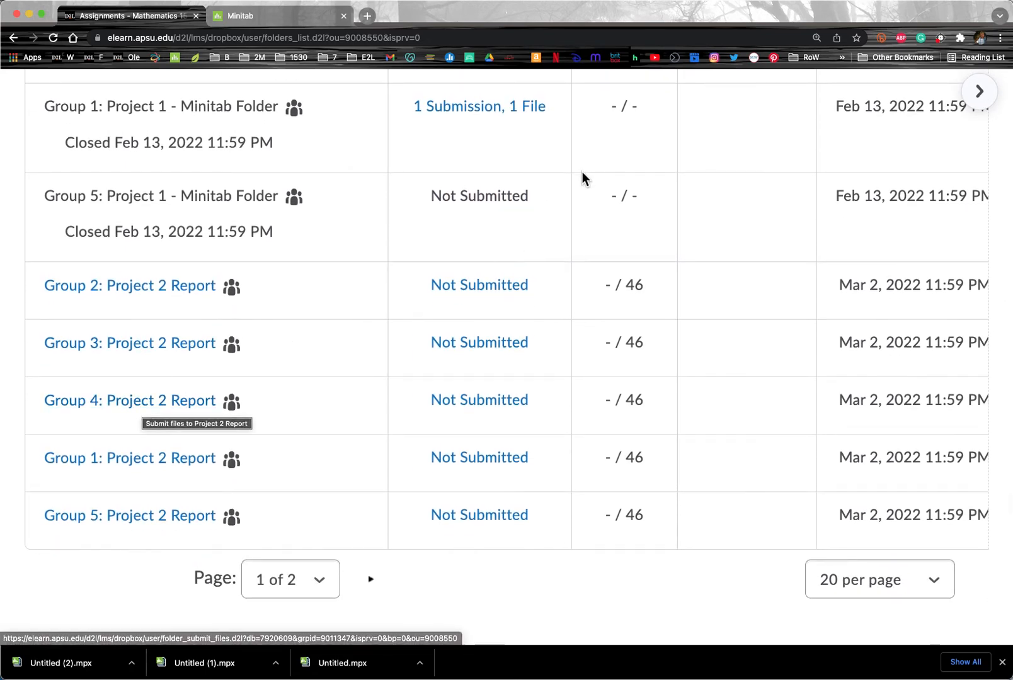
# View Group 1's Project 1 submission history and download the submitted Math 1530.mpx
pyautogui.click(479, 106)
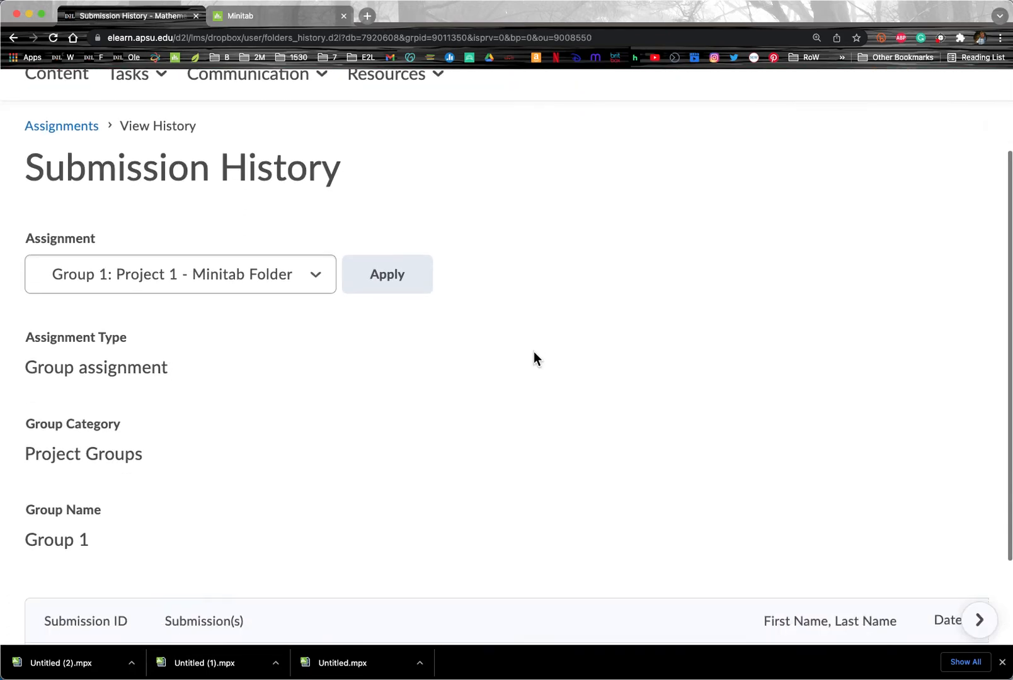
pyautogui.scroll(-3)
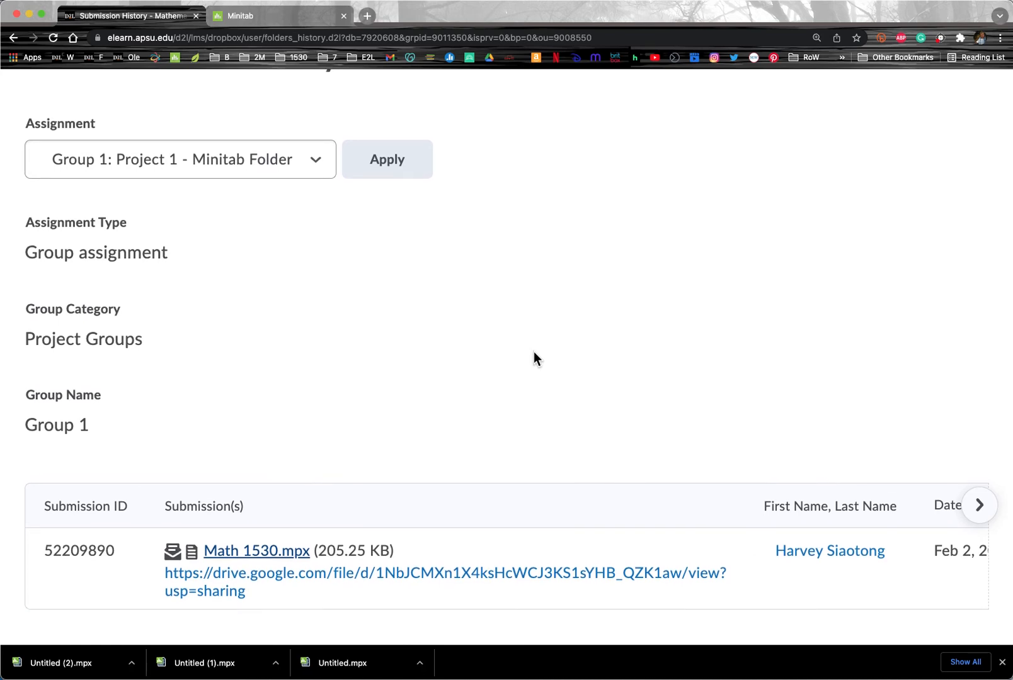
pyautogui.moveTo(256, 551)
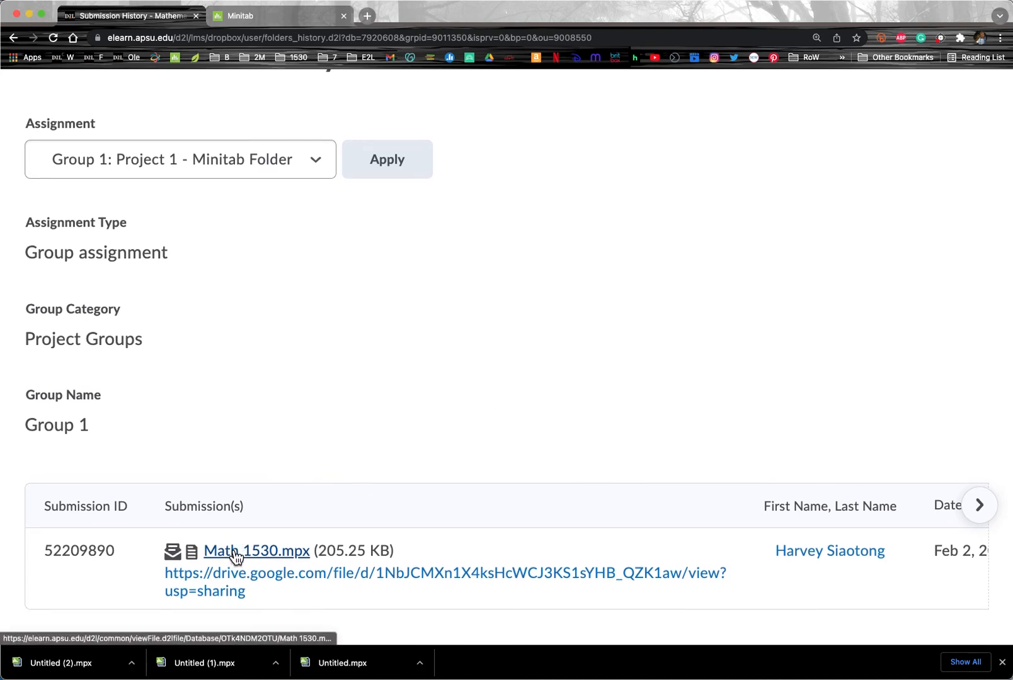
pyautogui.moveTo(289, 559)
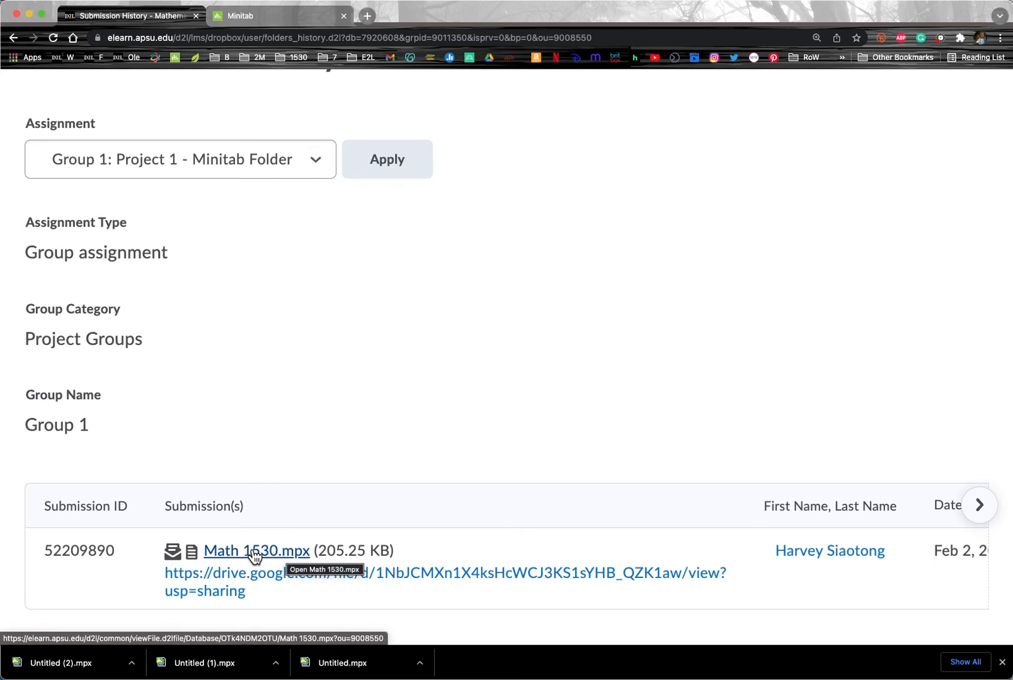
pyautogui.click(255, 551)
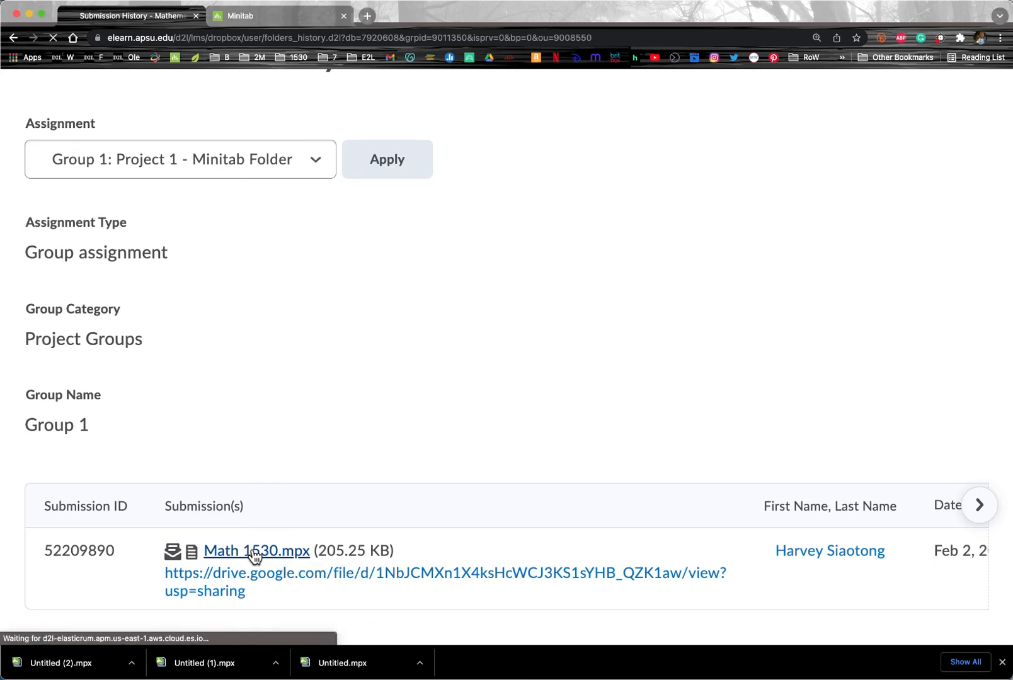
pyautogui.click(256, 550)
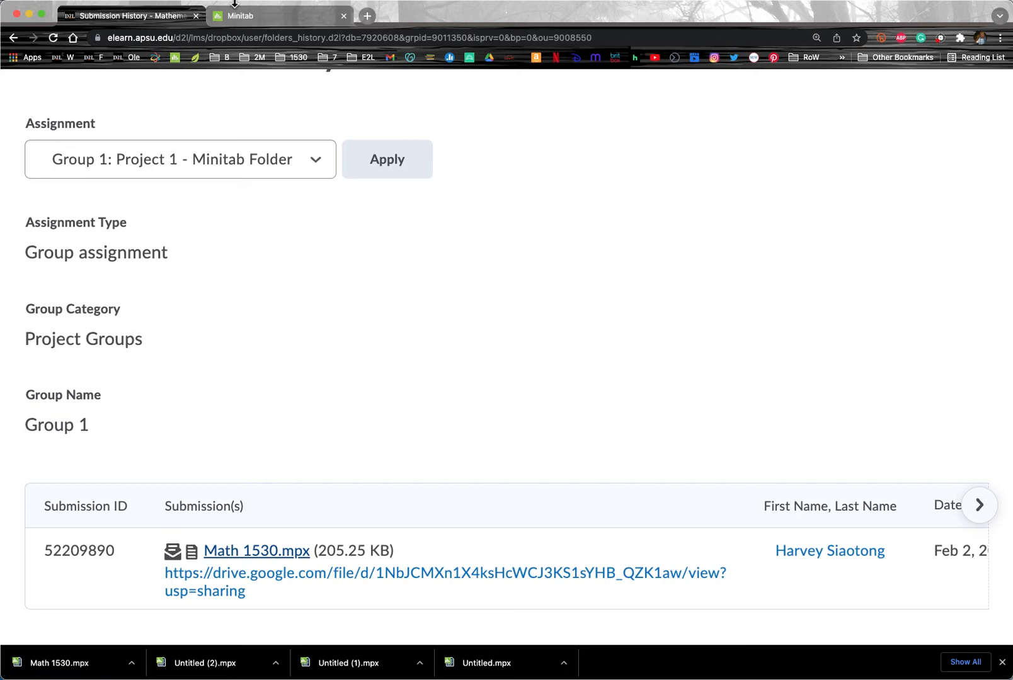
# In the Minitab tab, start File > Open > Project from a local file, showing Downloads
pyautogui.click(279, 15)
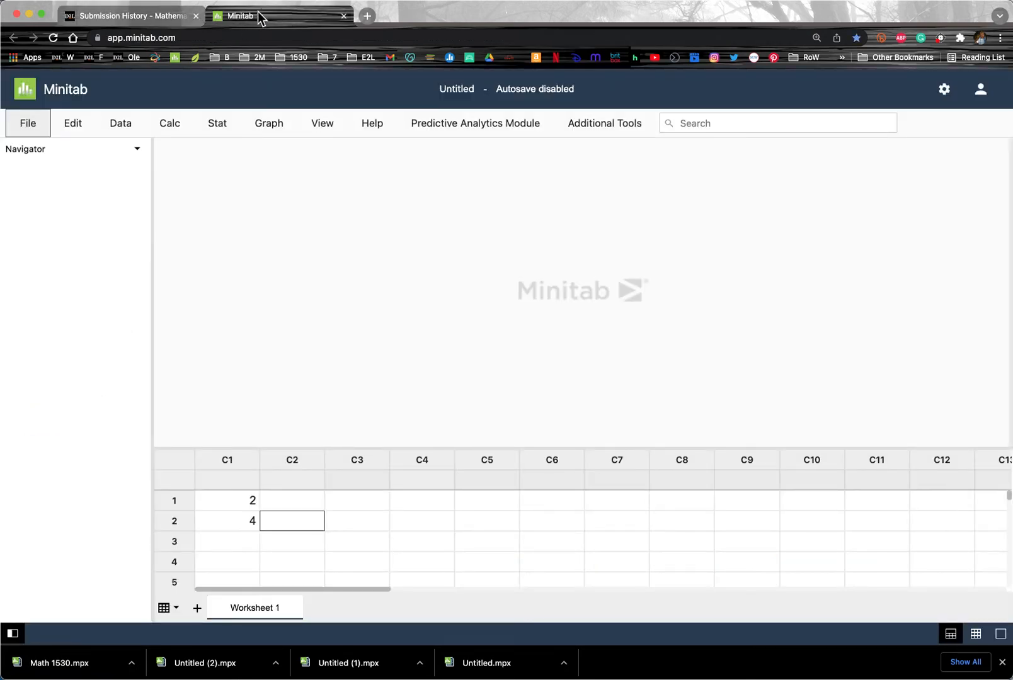
pyautogui.moveTo(240, 16)
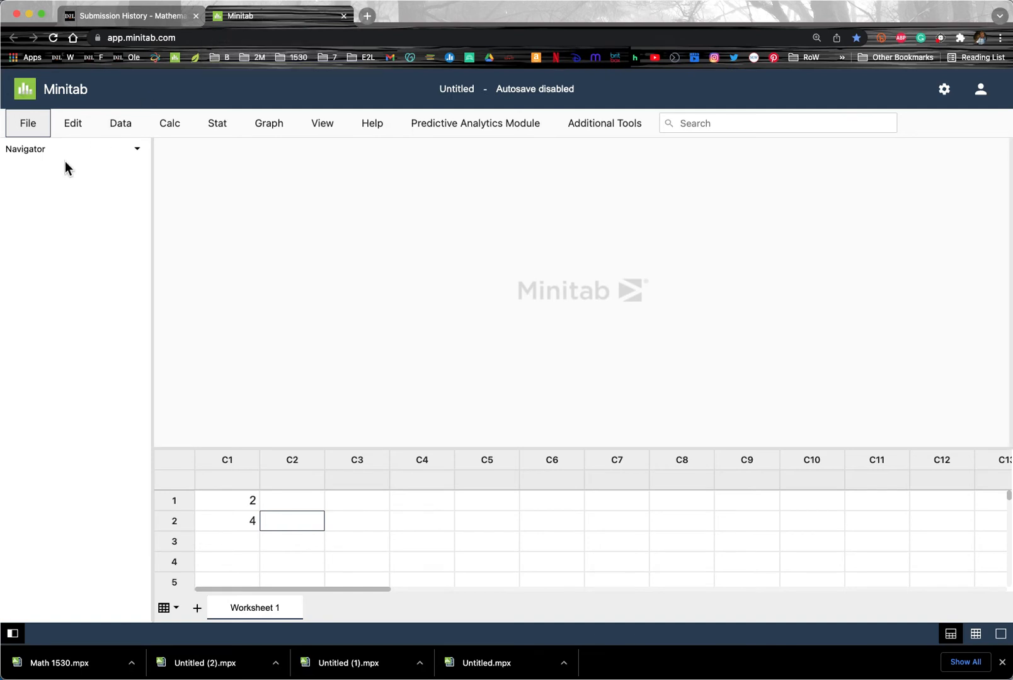
pyautogui.click(28, 124)
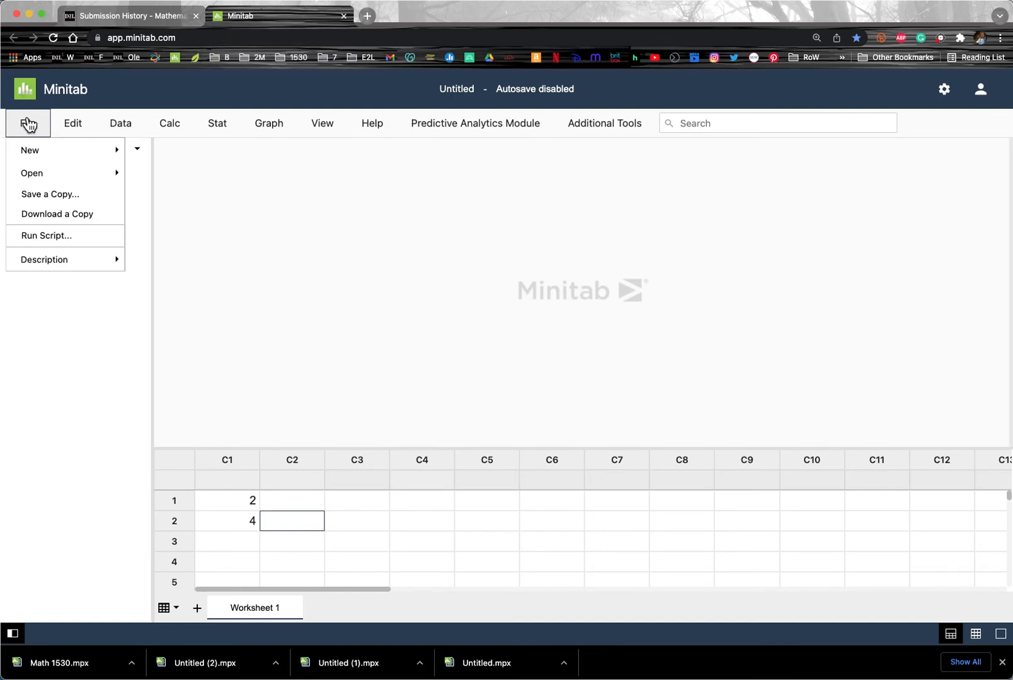
pyautogui.moveTo(32, 172)
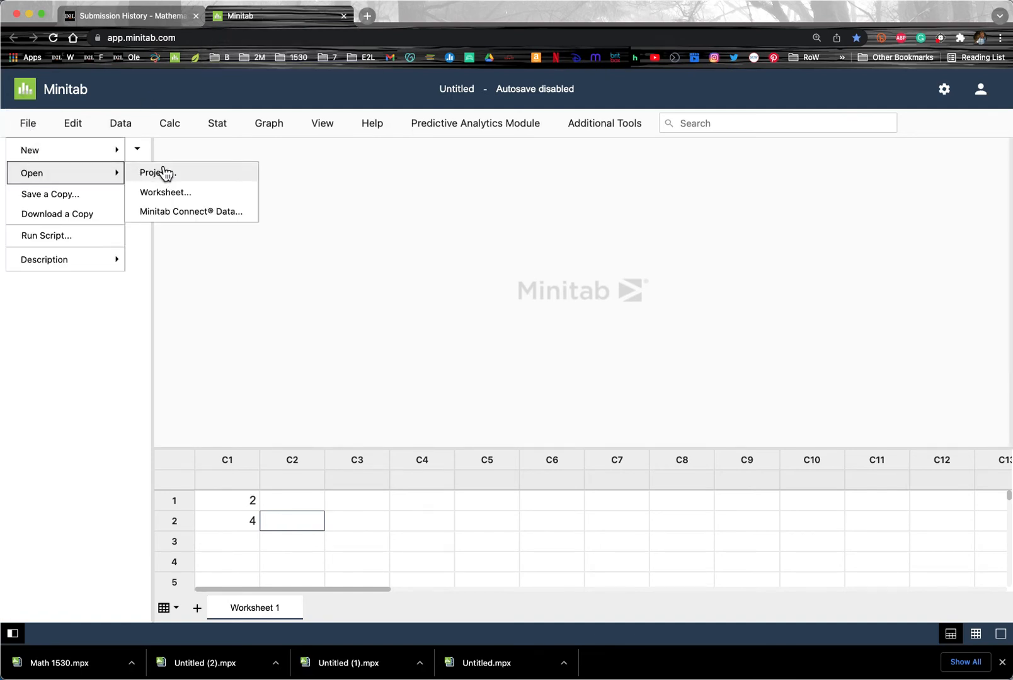
pyautogui.click(158, 173)
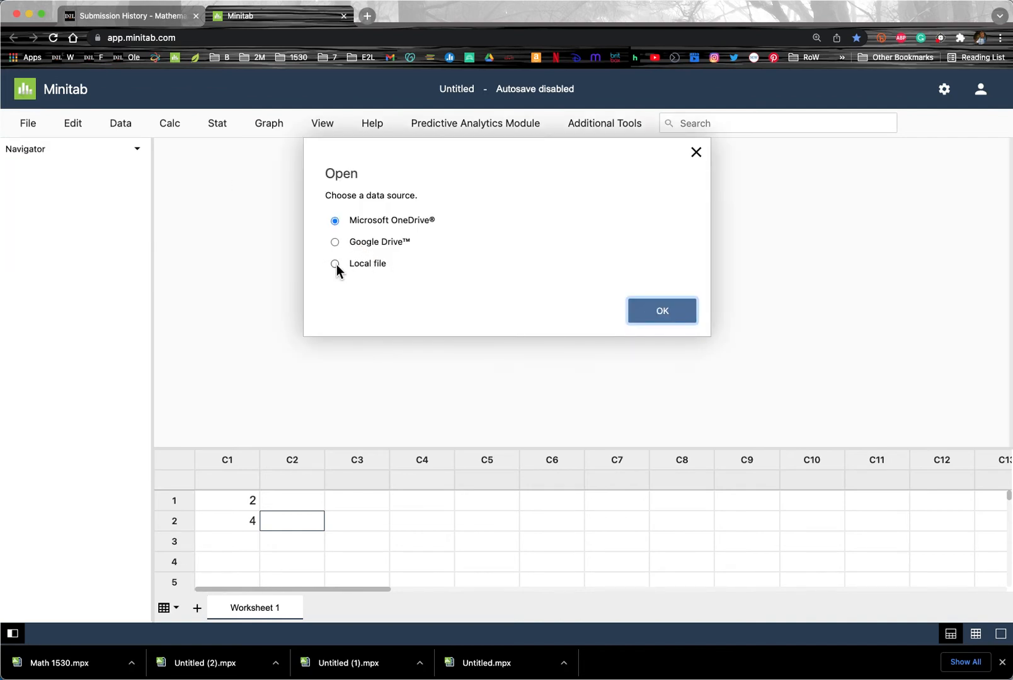
pyautogui.click(335, 263)
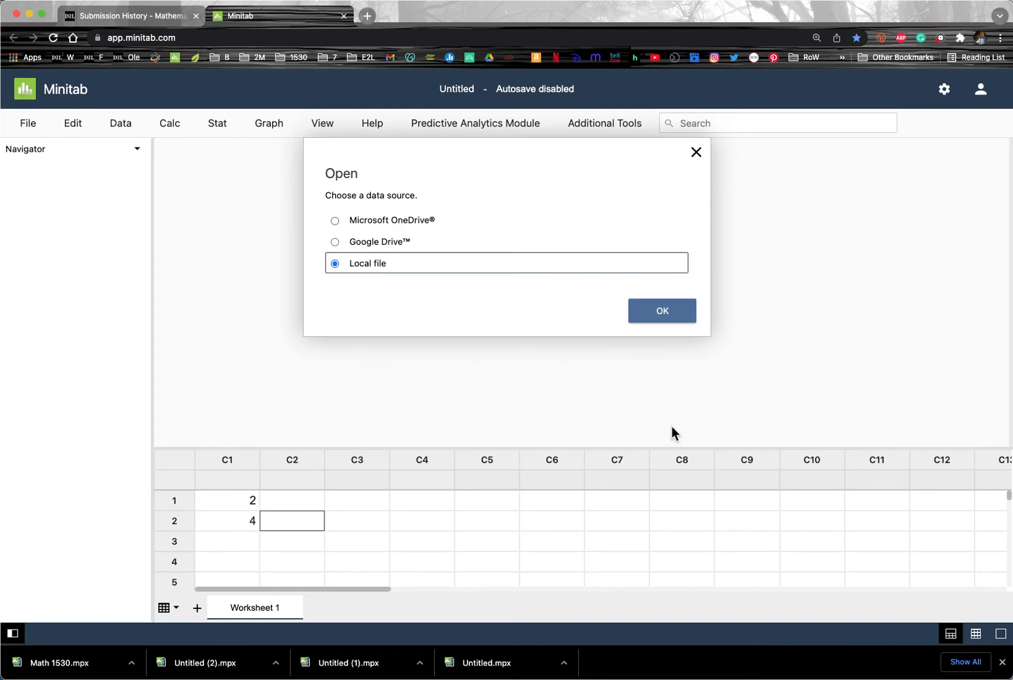
pyautogui.click(662, 311)
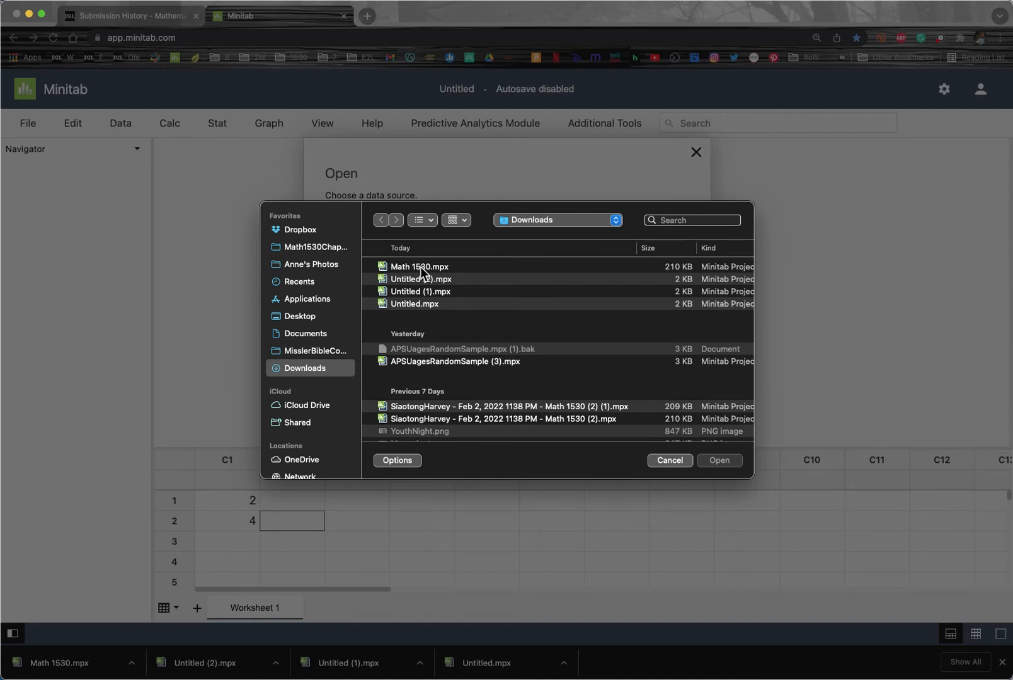
# Open Math 1530.mpx from Downloads and continue without autosave to load its worksheet and outputs
pyautogui.click(420, 266)
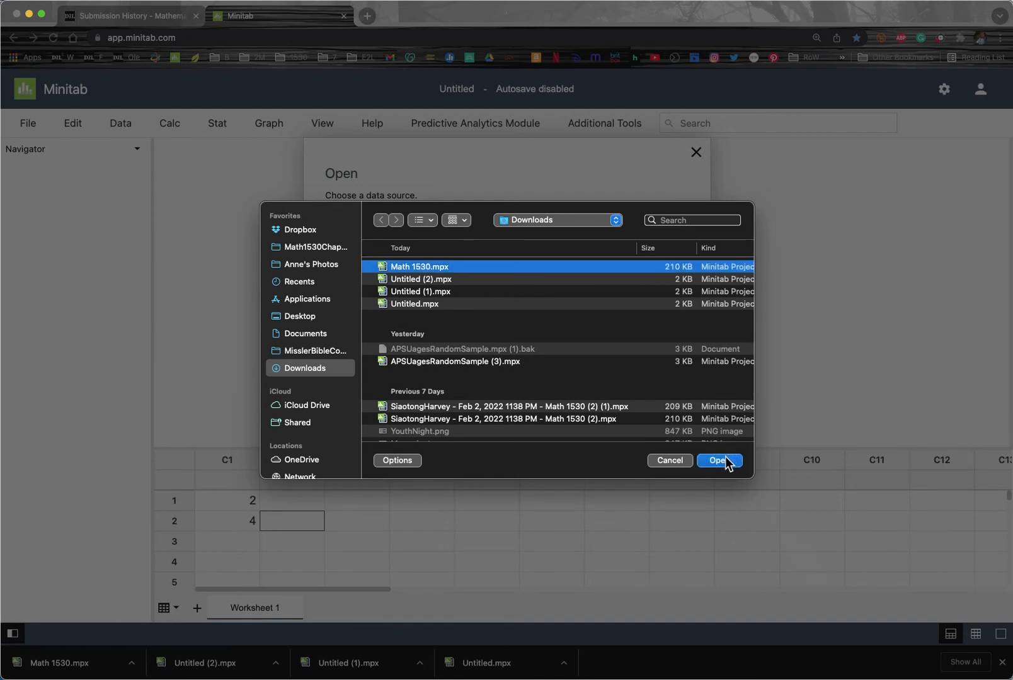
pyautogui.click(719, 460)
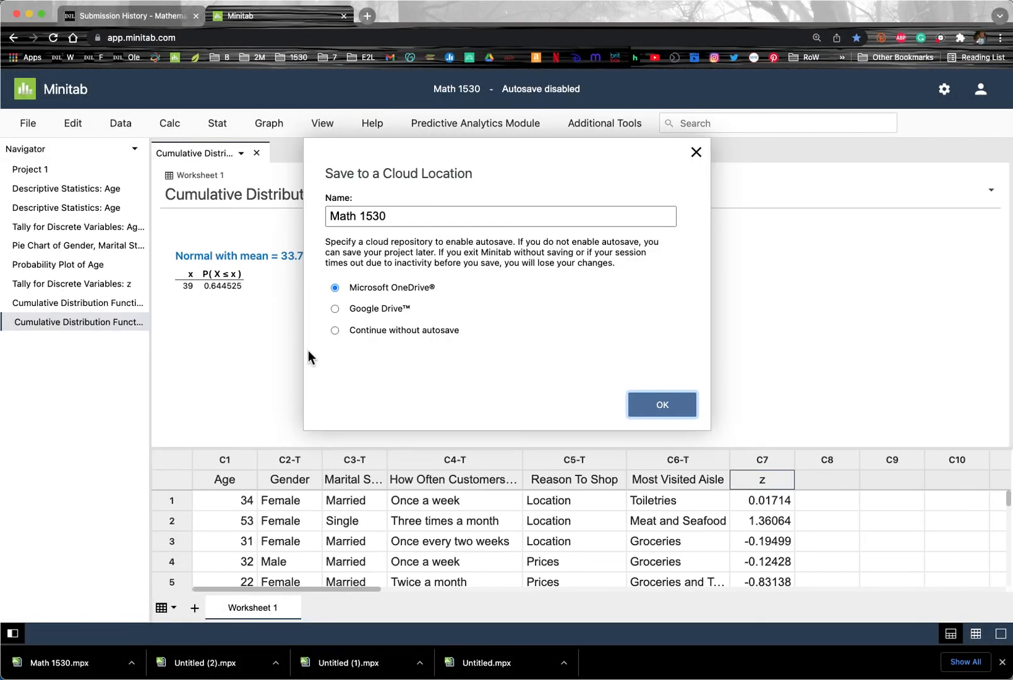
pyautogui.click(335, 331)
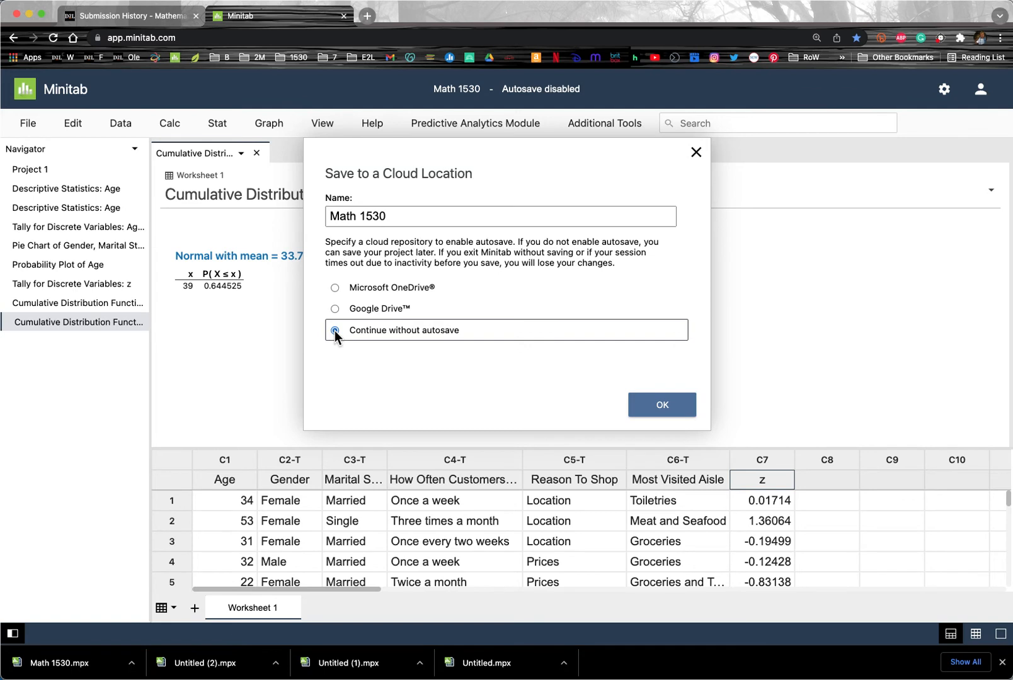
pyautogui.click(335, 330)
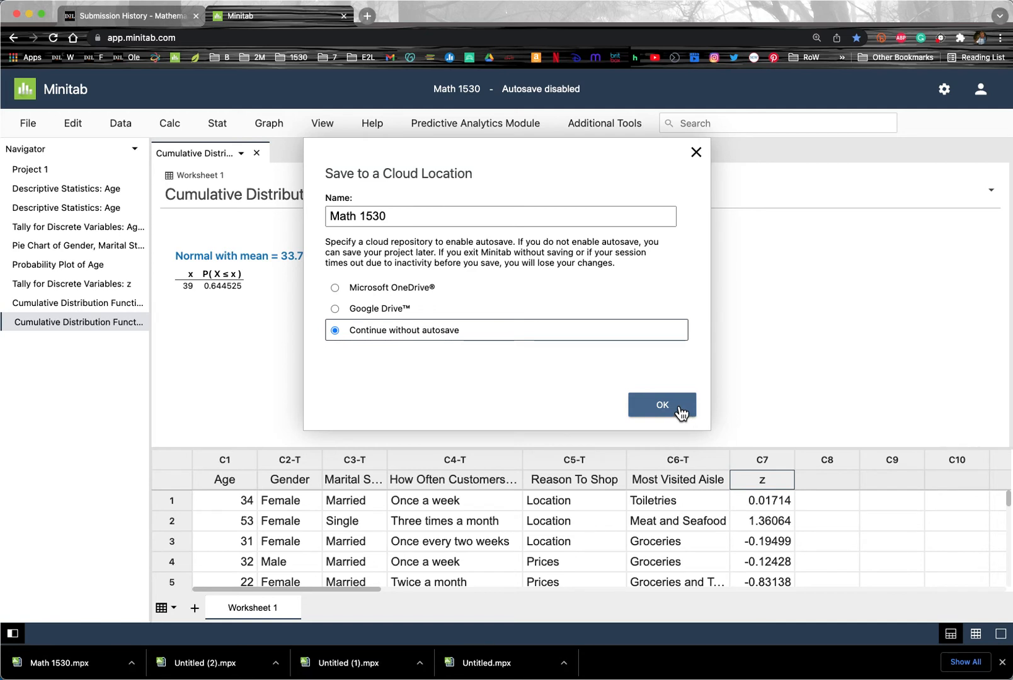
pyautogui.click(662, 406)
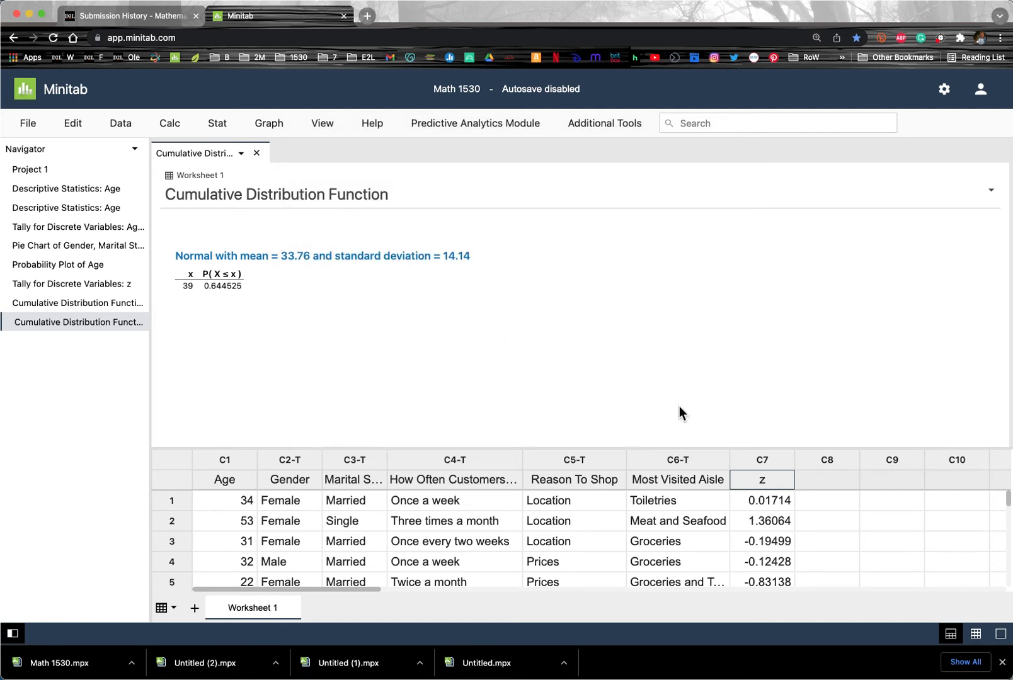
pyautogui.moveTo(240, 412)
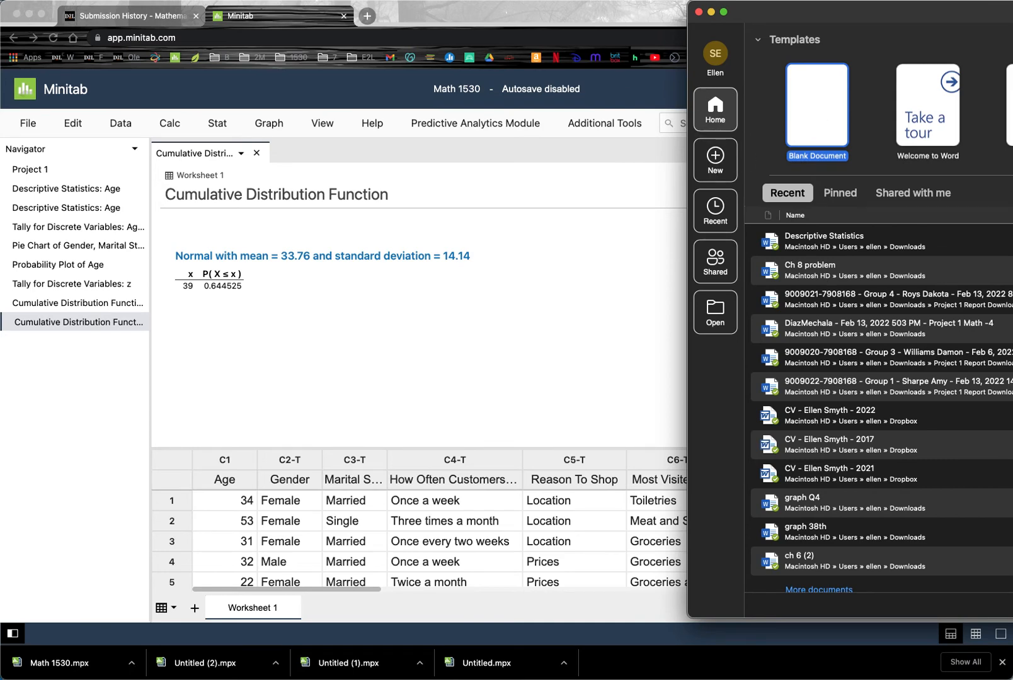
# Start a blank Word document and return to the Math 1530 Minitab project
pyautogui.click(816, 109)
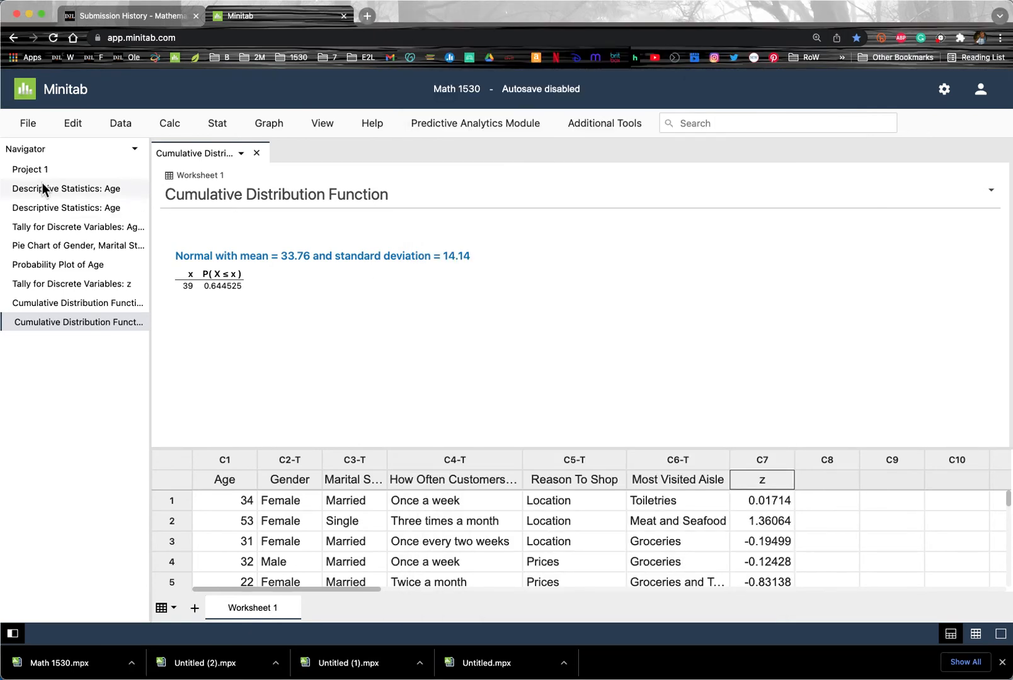
# Copy the Histogram of Age from Descriptive Statistics: Age and paste it into the Word document
pyautogui.click(65, 188)
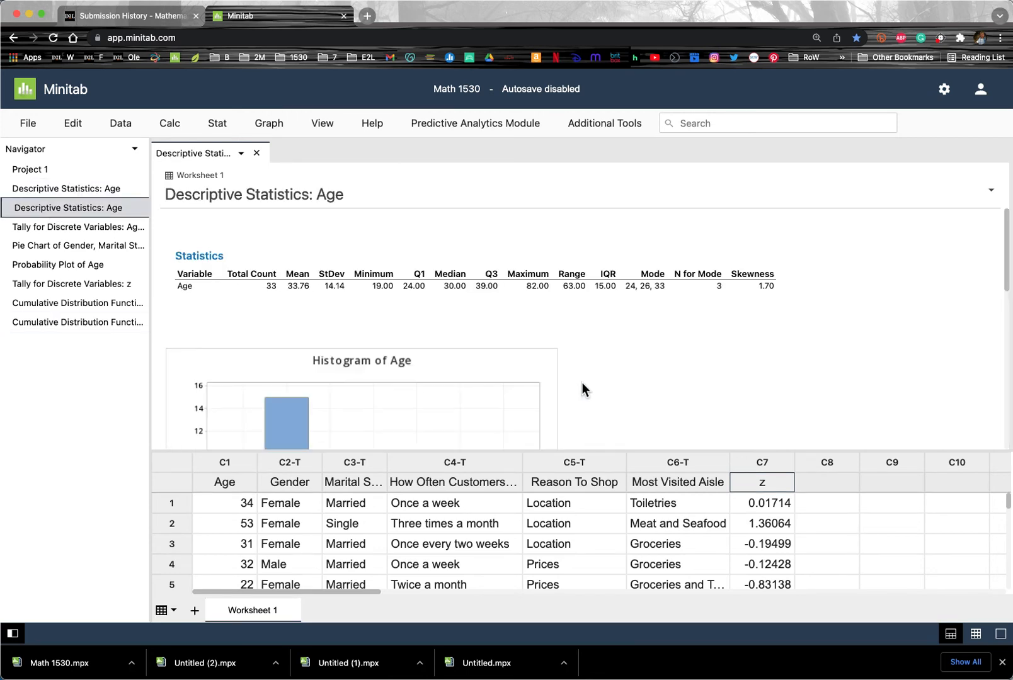
pyautogui.click(569, 343)
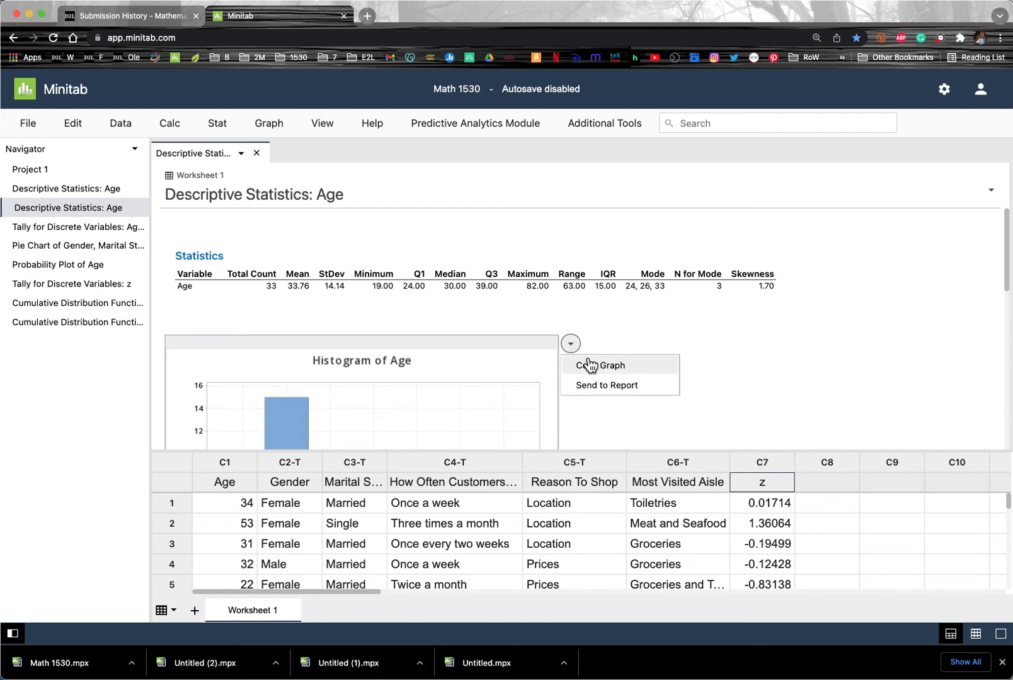
pyautogui.scroll(-3)
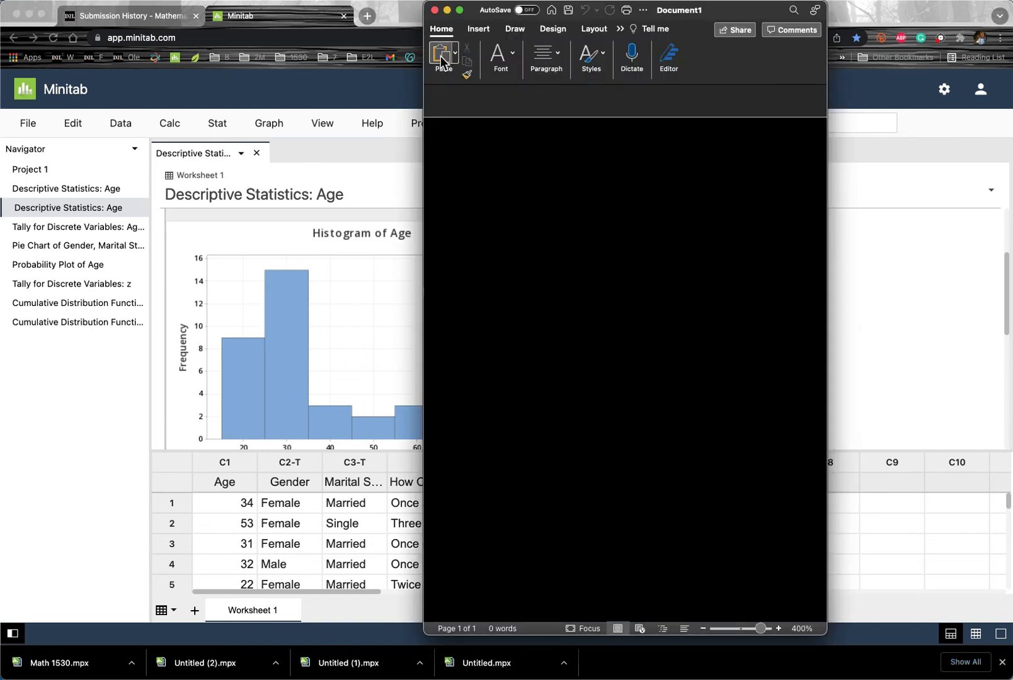
pyautogui.click(444, 58)
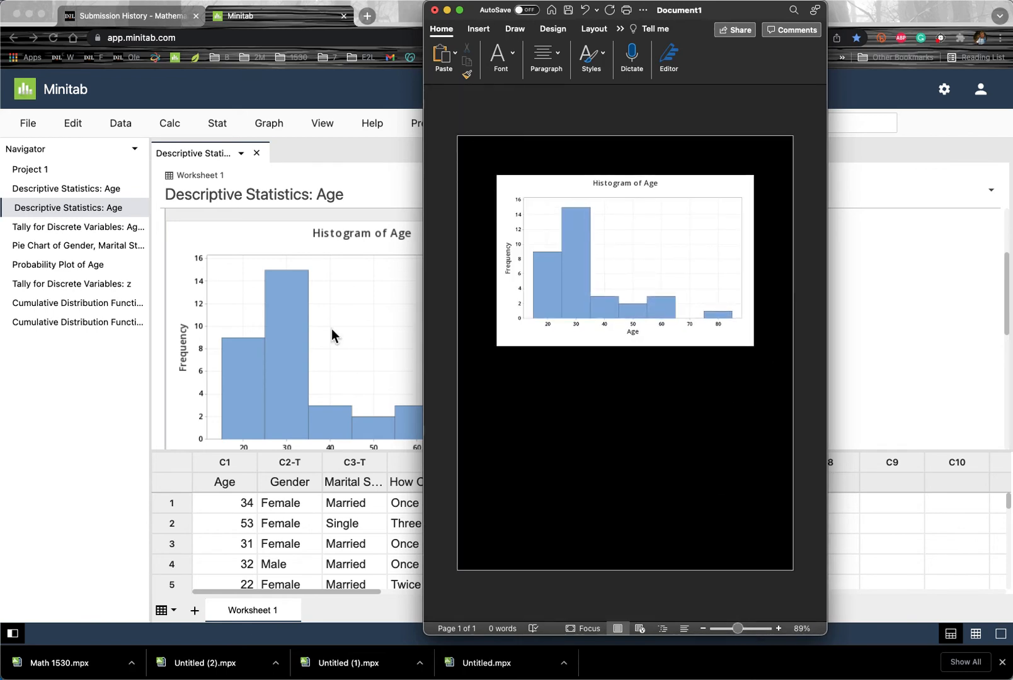
pyautogui.moveTo(94, 254)
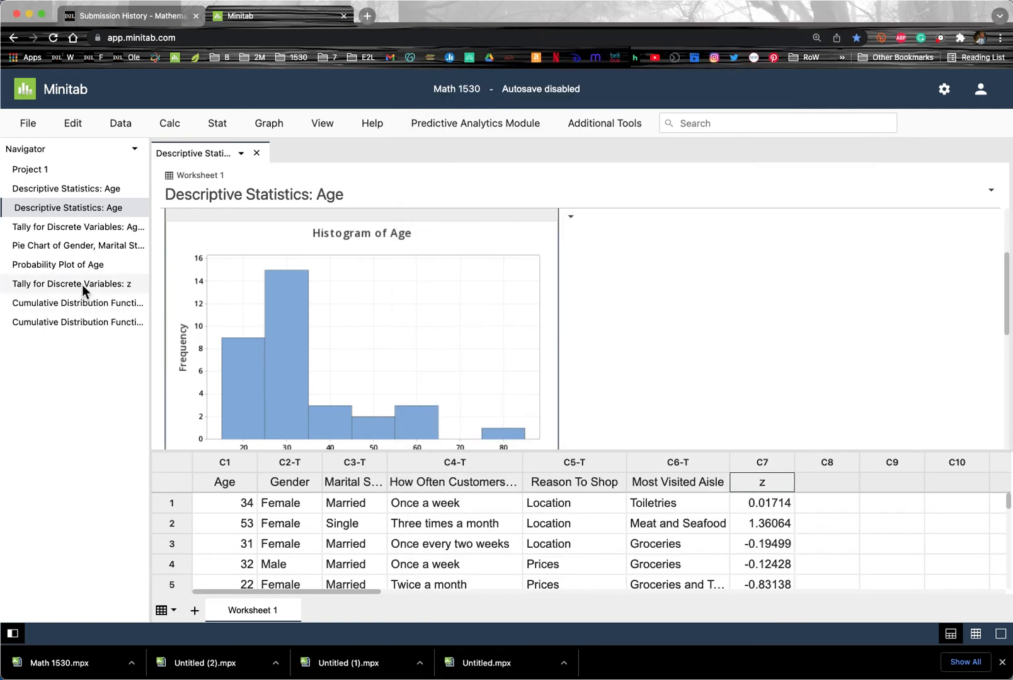
# Copy the Tally of Age, Gender, Marital Status and other variables and paste it below the histogram
pyautogui.click(72, 284)
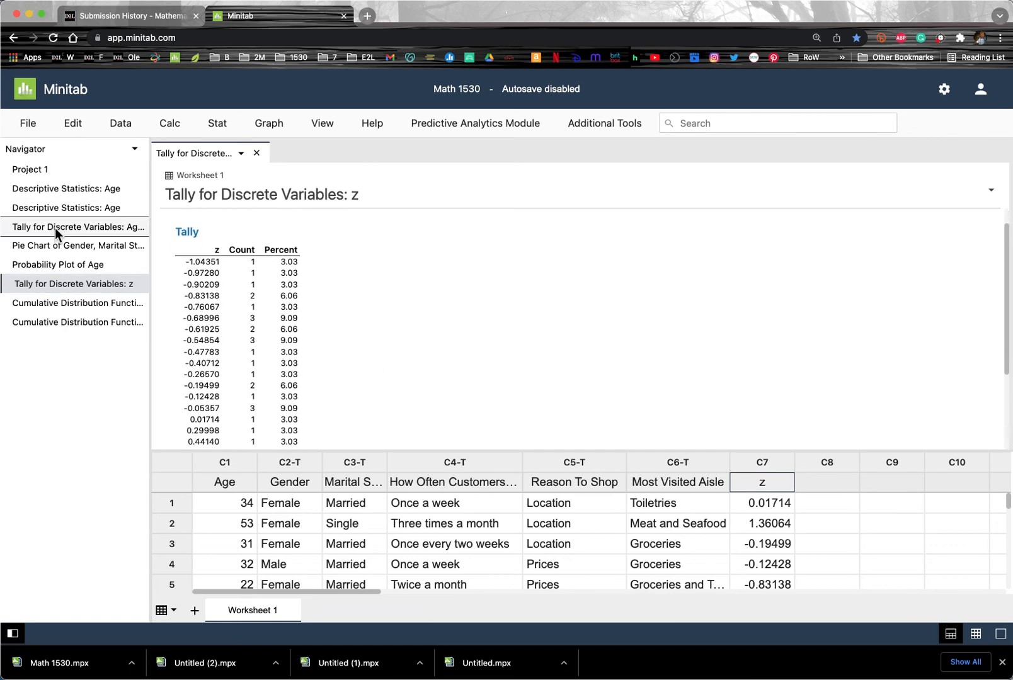
pyautogui.click(77, 227)
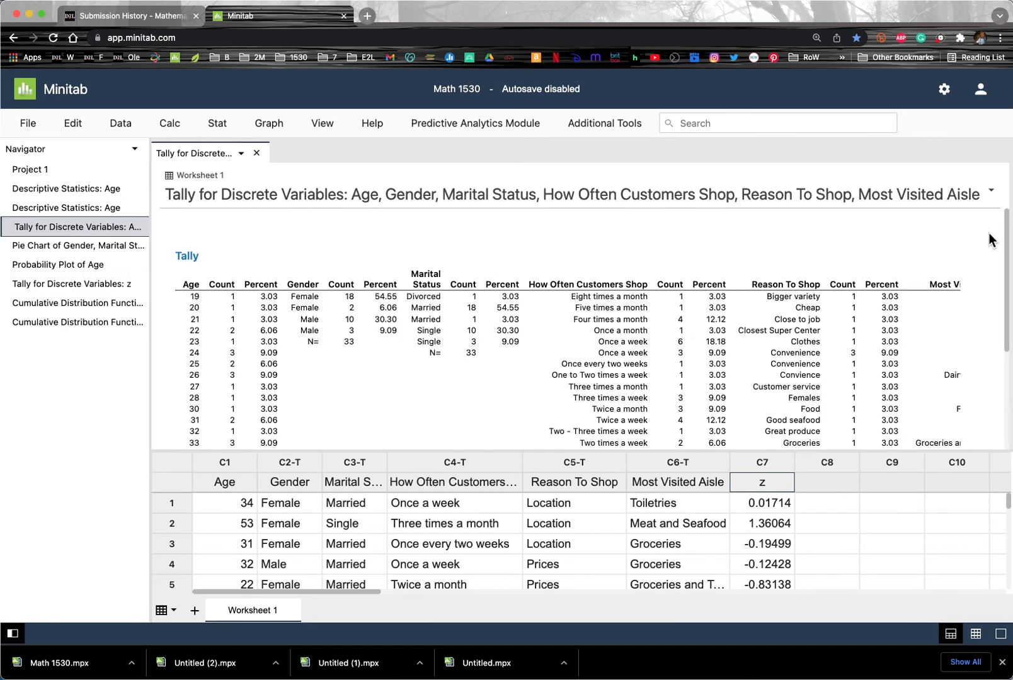
pyautogui.click(979, 237)
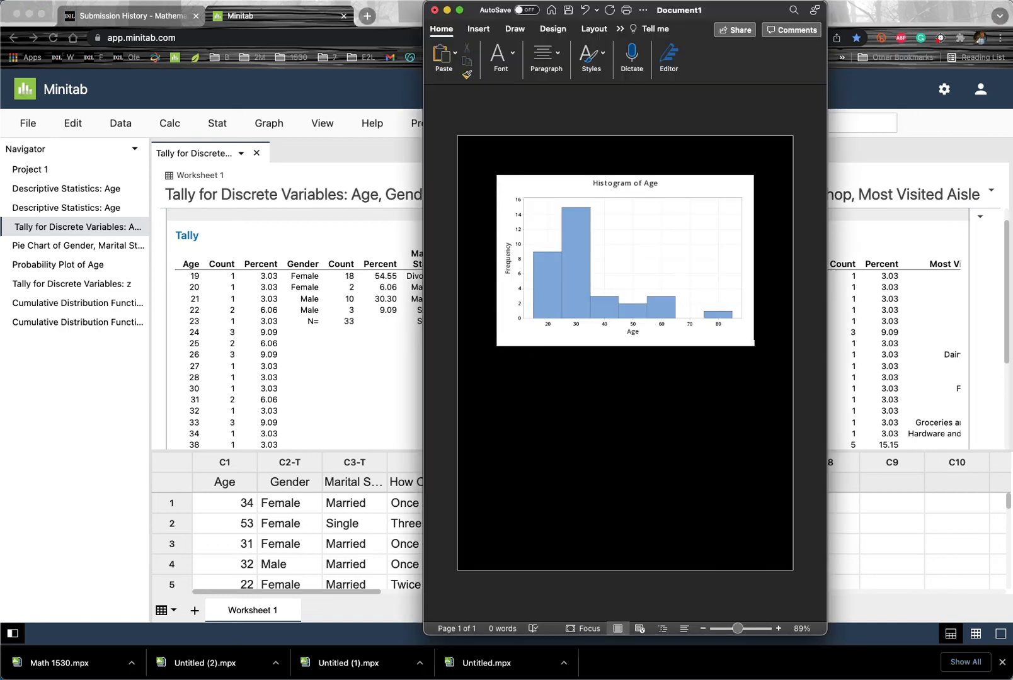
pyautogui.moveTo(775, 340)
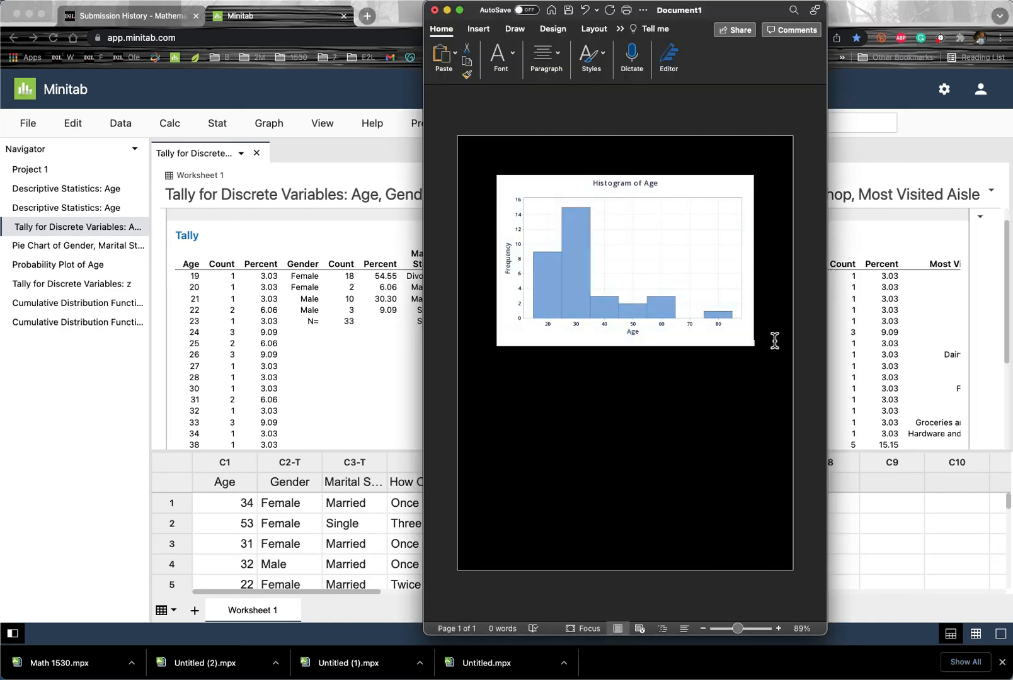
pyautogui.moveTo(777, 347)
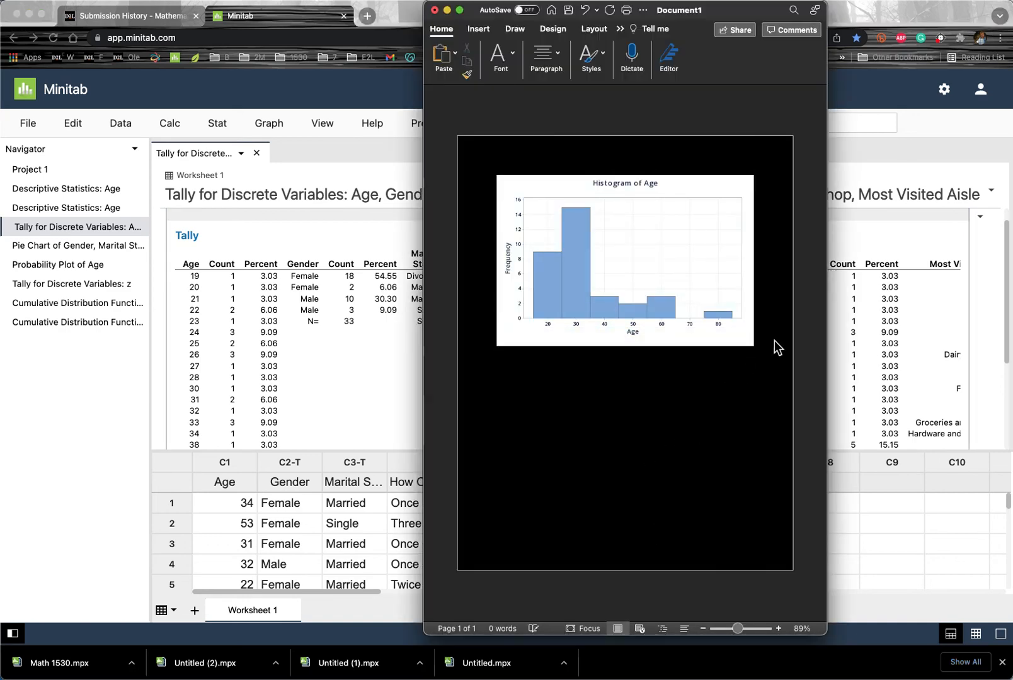
pyautogui.scroll(-3)
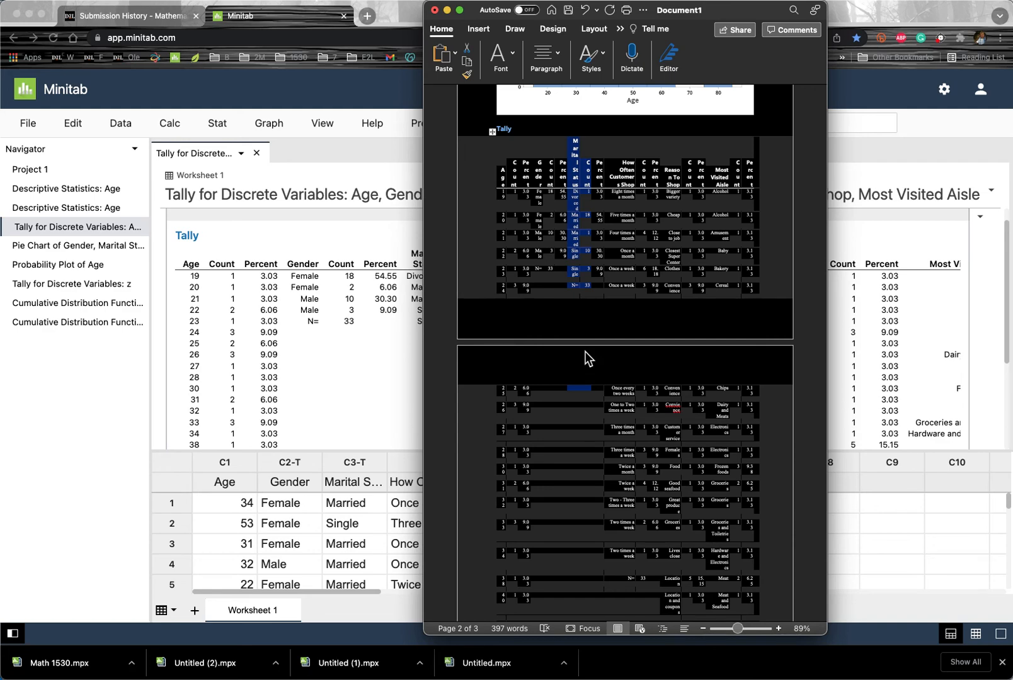
pyautogui.moveTo(252, 157)
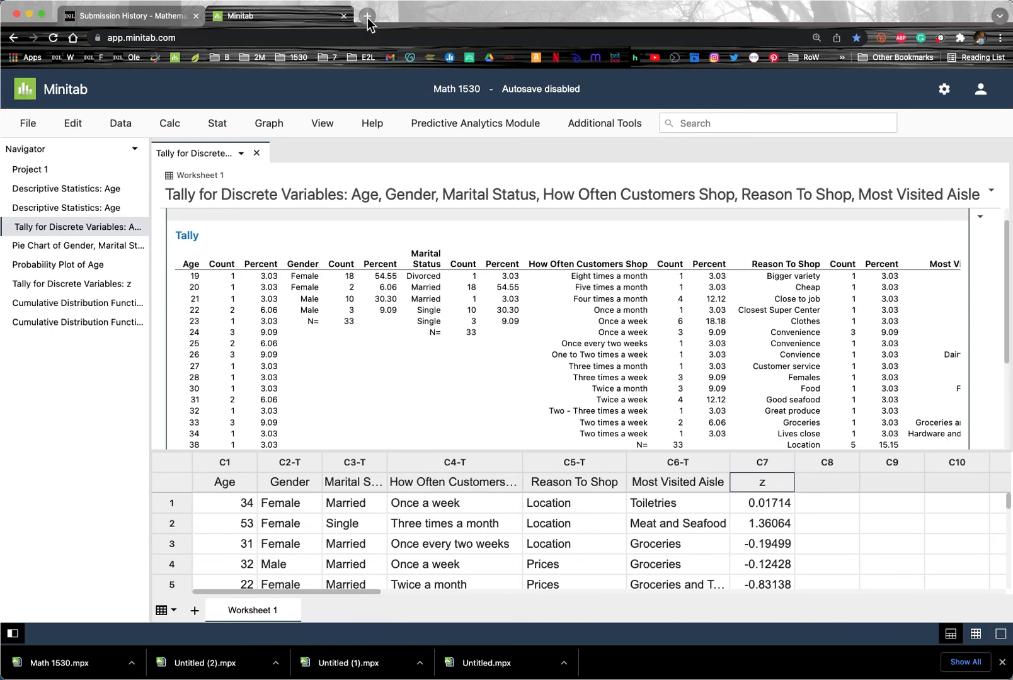
pyautogui.moveTo(368, 15)
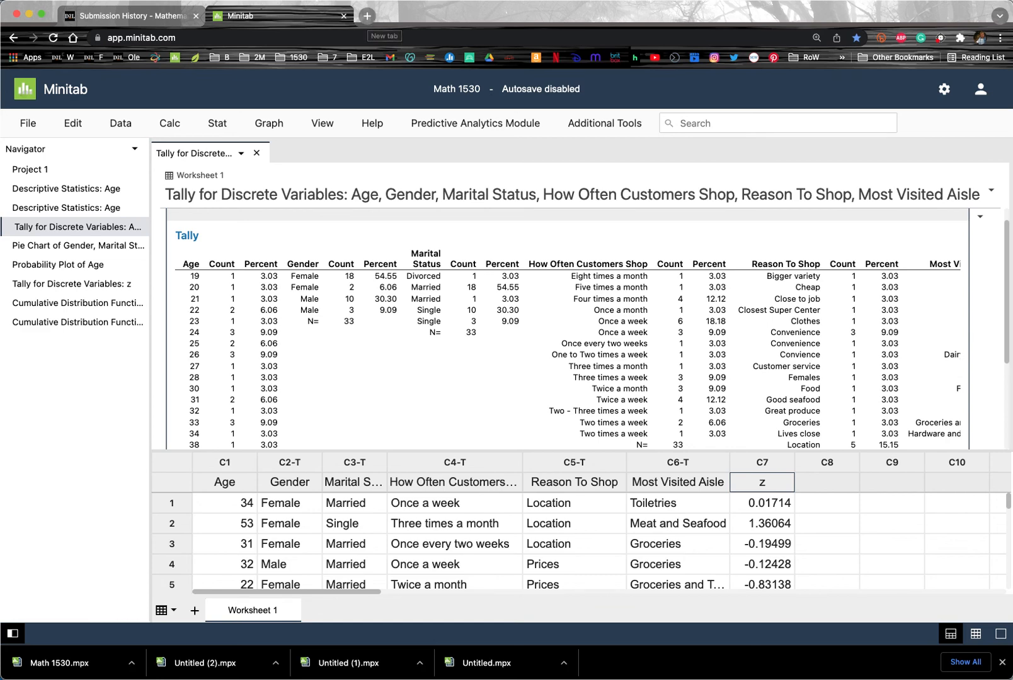
# Search Spotlight for 'screenshot' so the Screenshot utility is the top result
pyautogui.press('cmd+space')
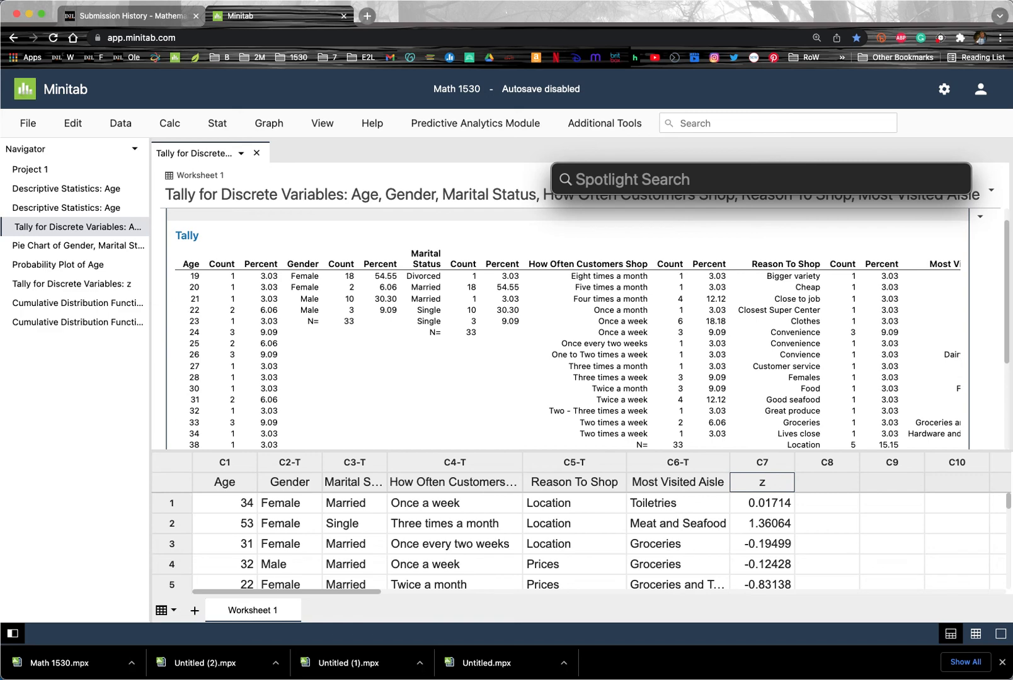
pyautogui.write('scrivener')
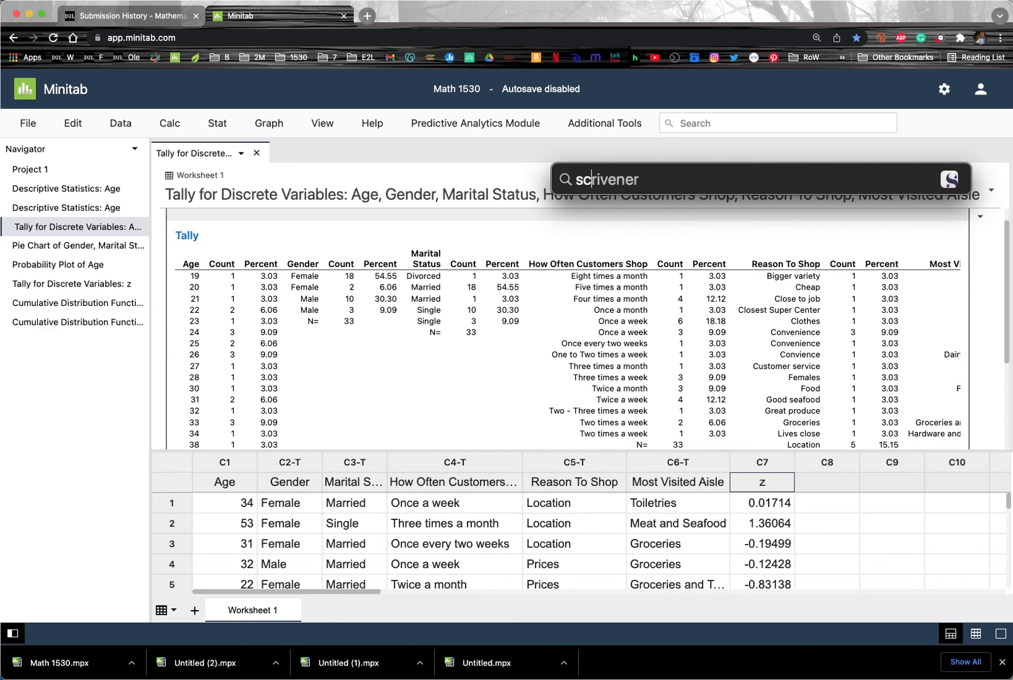
pyautogui.write('screenshot')
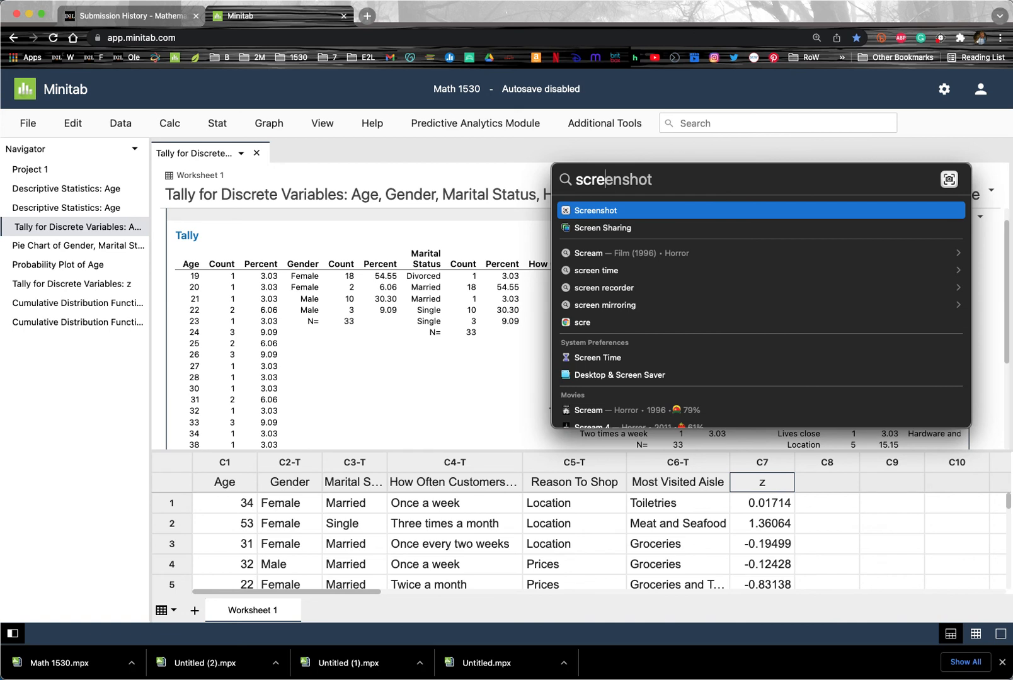
pyautogui.moveTo(895, 161)
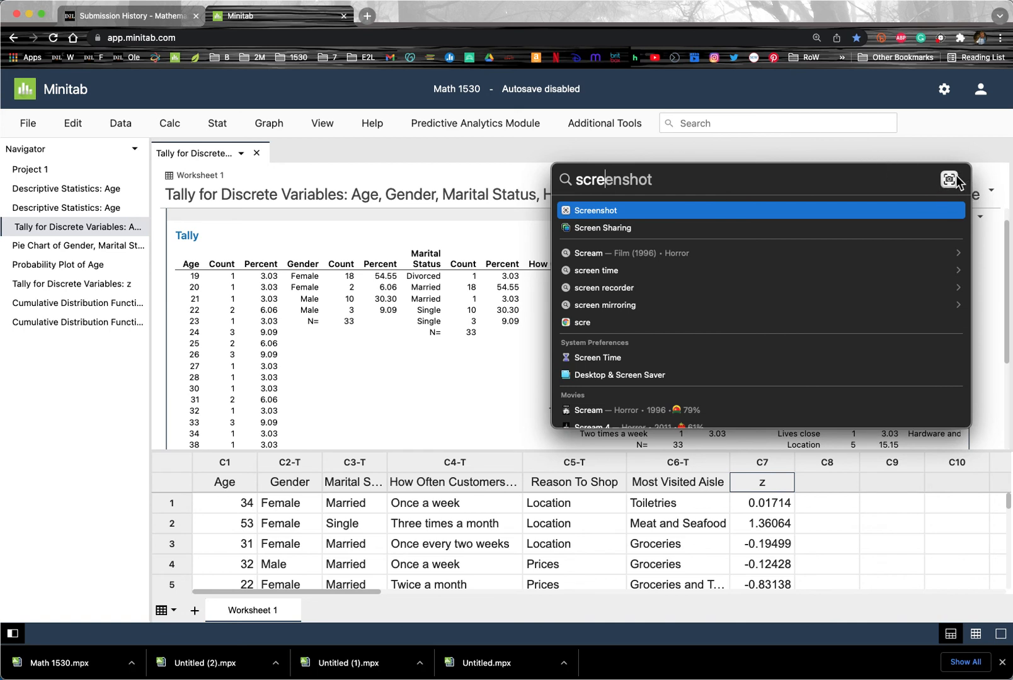
pyautogui.moveTo(756, 624)
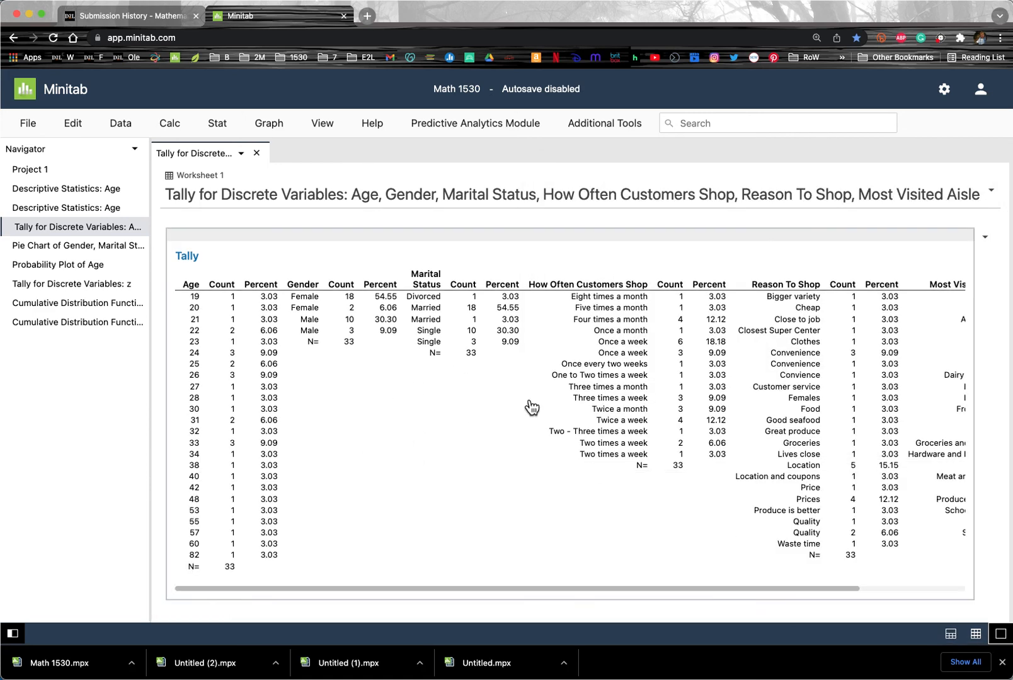
# Scroll the maximized Tally output across to the Most Visited Aisle counts
pyautogui.hscroll(3)
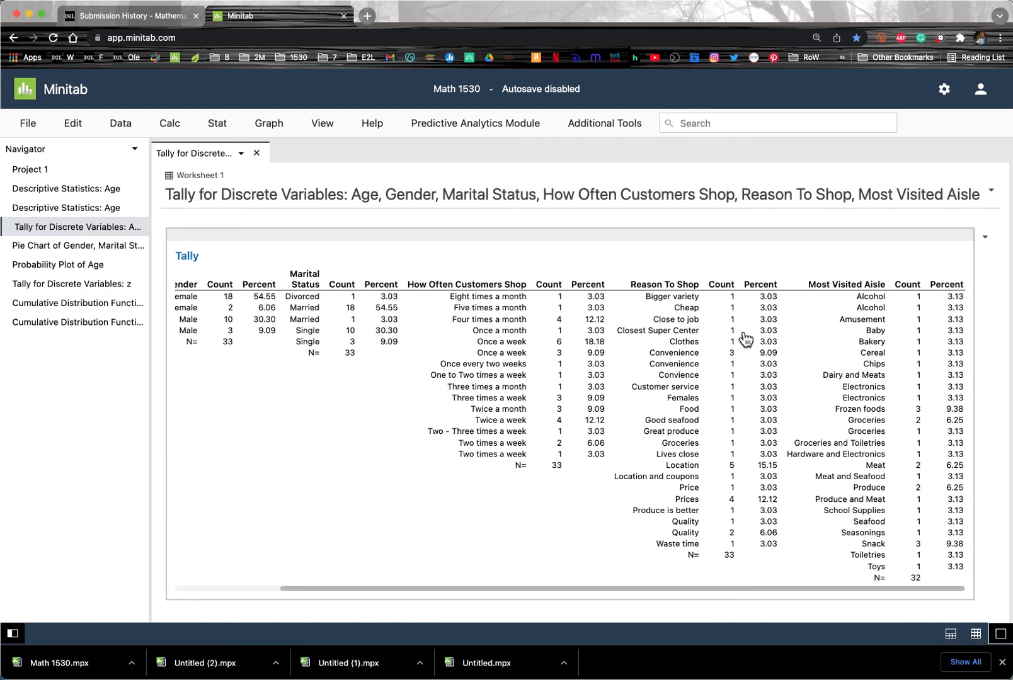
pyautogui.moveTo(826, 345)
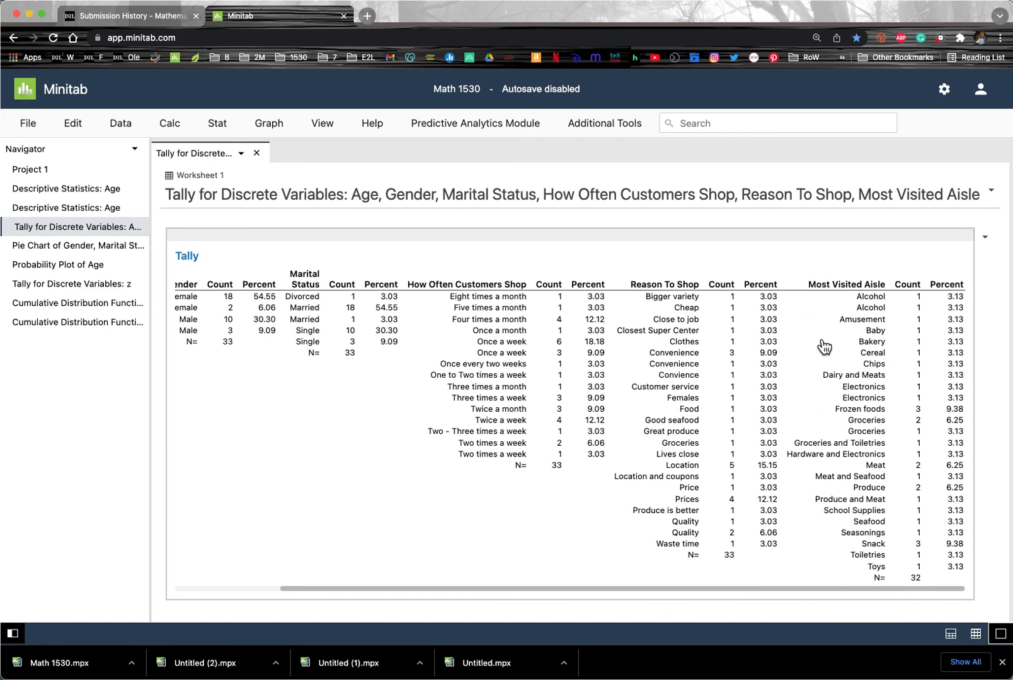
pyautogui.moveTo(840, 294)
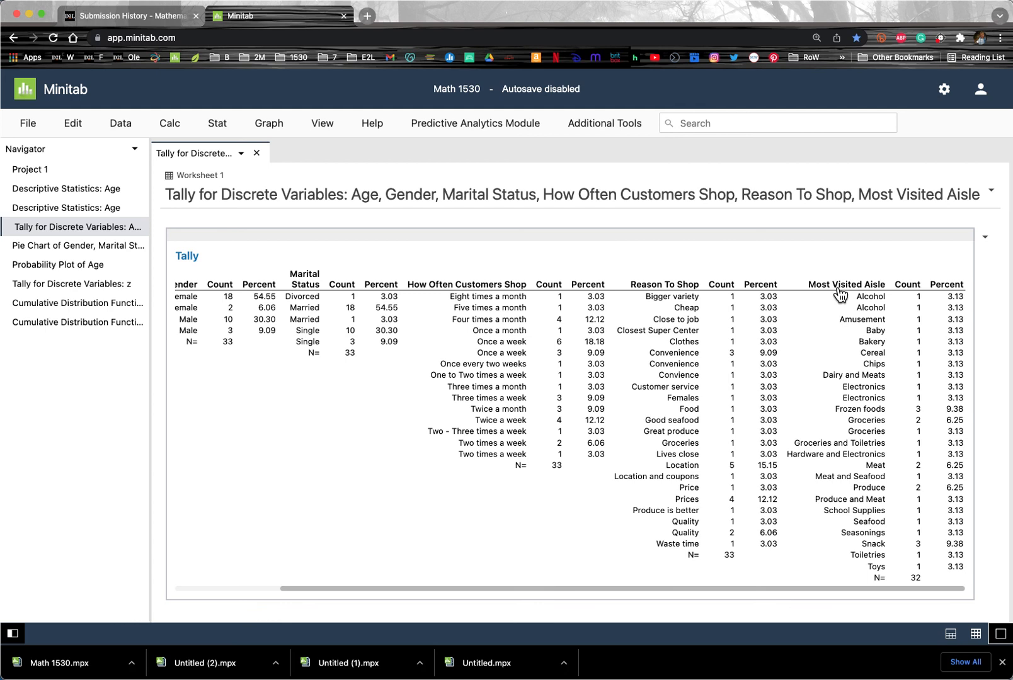
pyautogui.moveTo(872, 597)
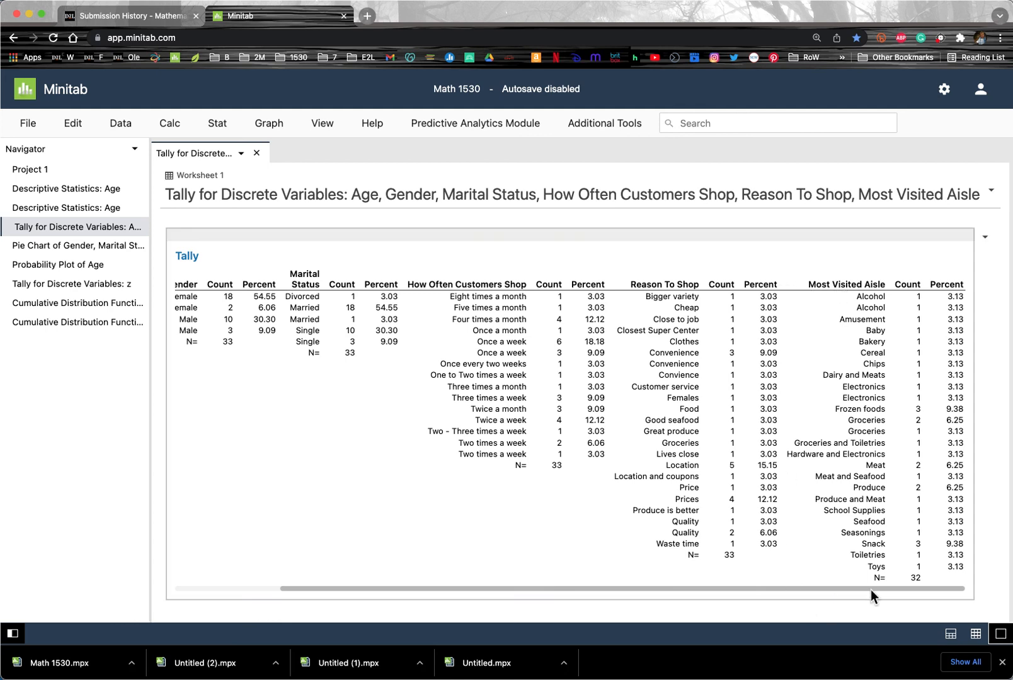
pyautogui.moveTo(790, 272)
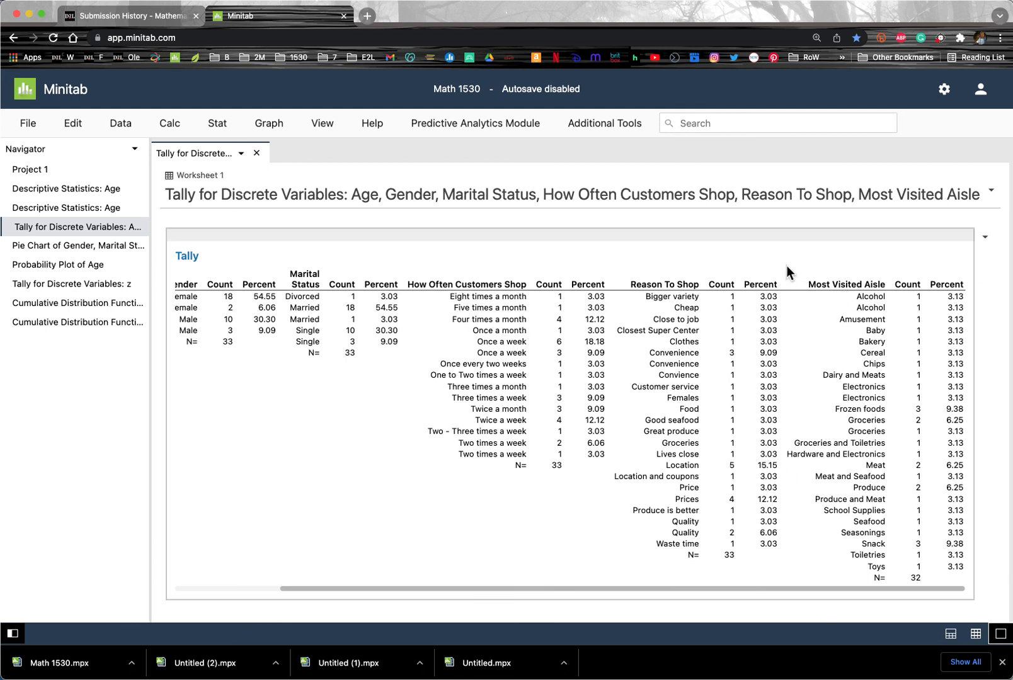
pyautogui.moveTo(473, 466)
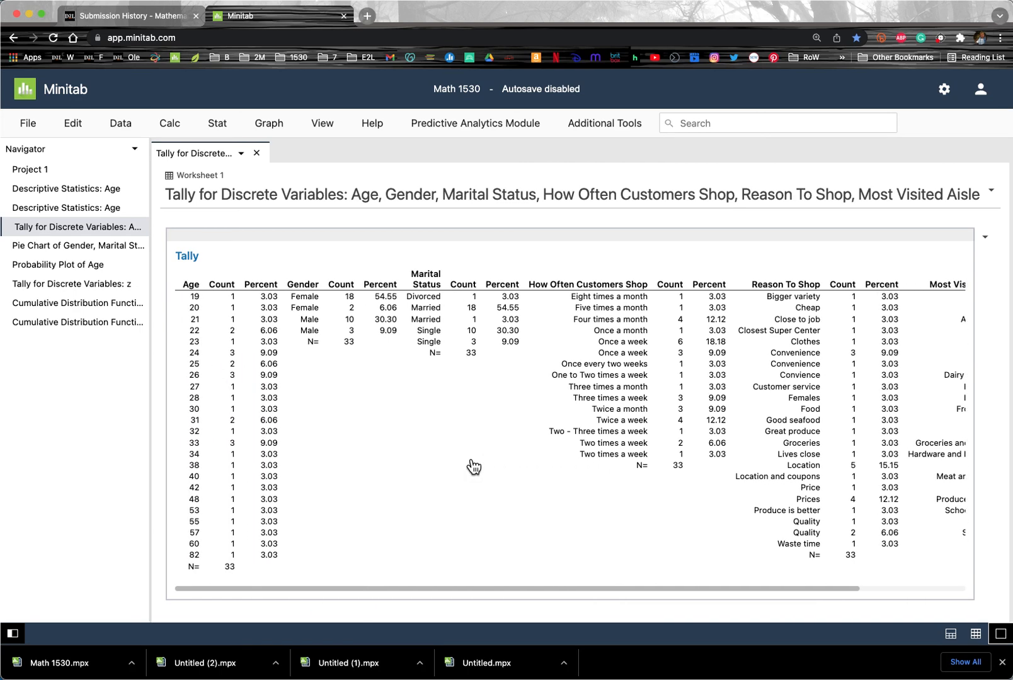
pyautogui.moveTo(279, 333)
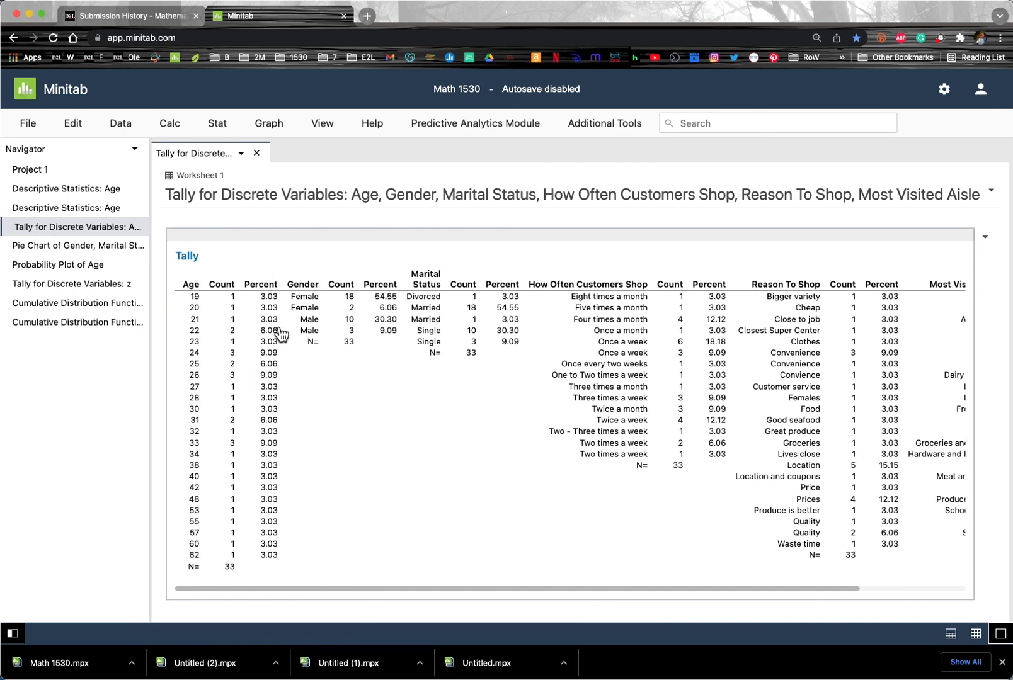
pyautogui.moveTo(388, 276)
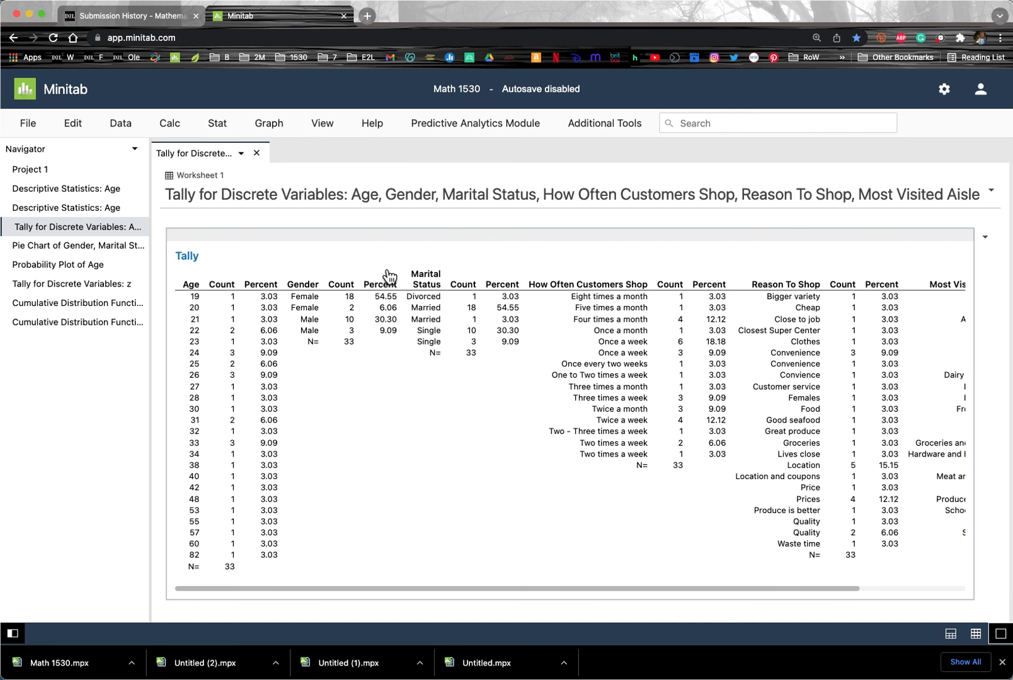
pyautogui.moveTo(250, 276)
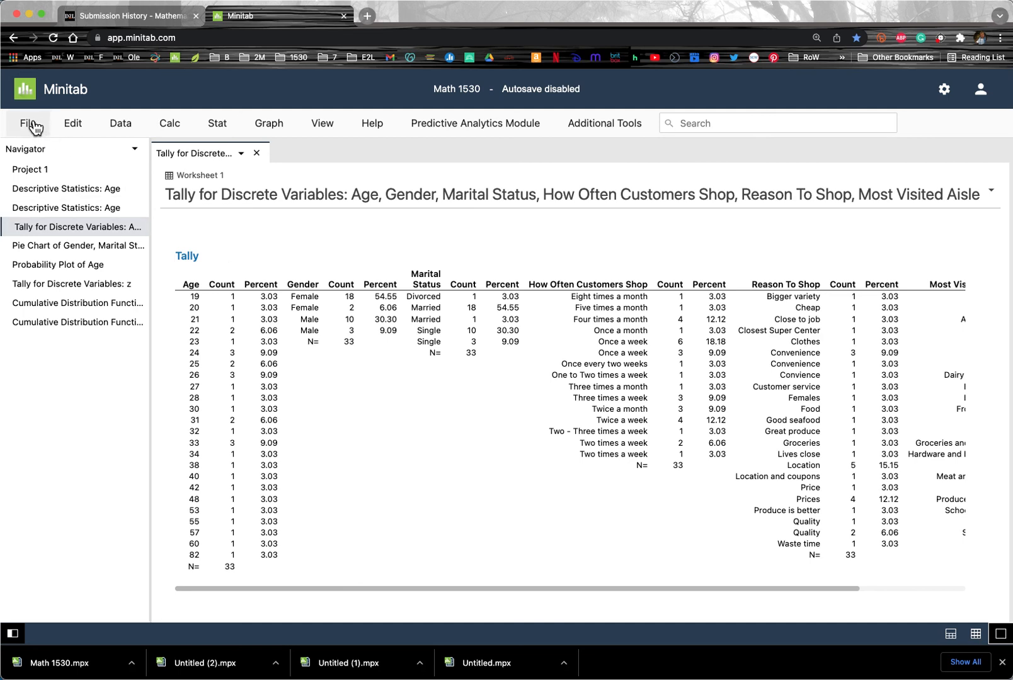
# Download a copy of the project as Math 1530 (1).mpx and return to the D2L submission history
pyautogui.click(29, 122)
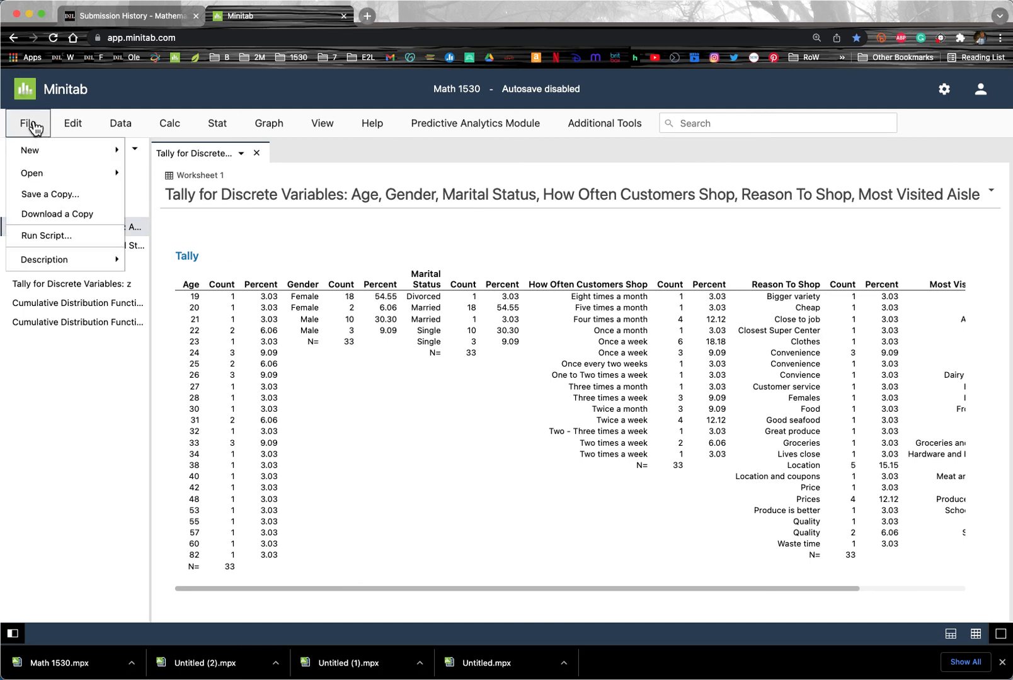
pyautogui.click(28, 122)
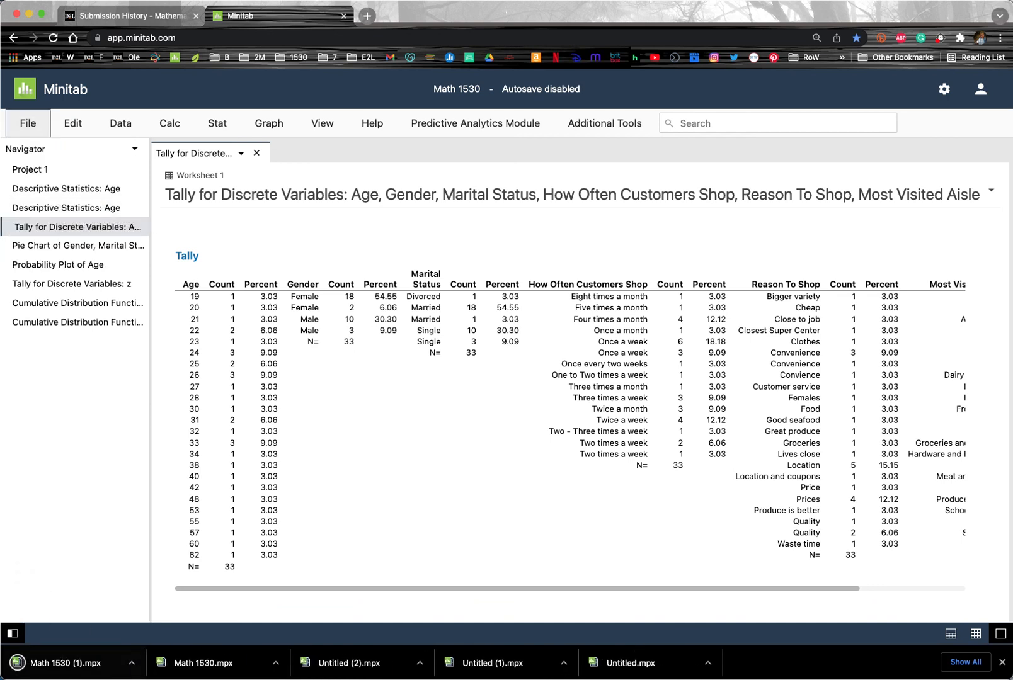
pyautogui.moveTo(73, 662)
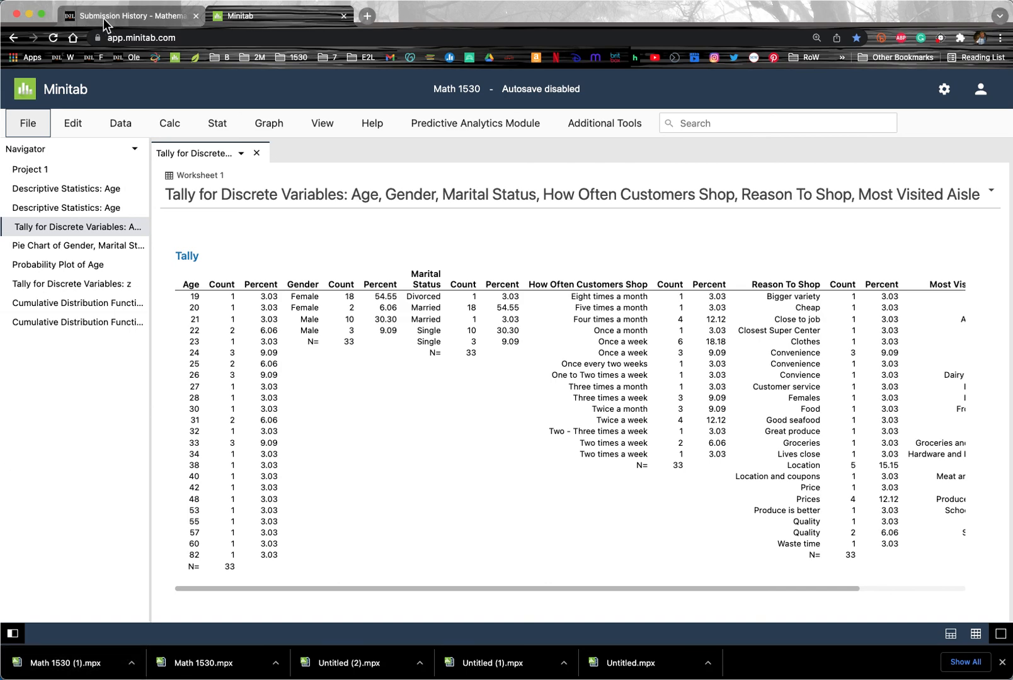
pyautogui.click(130, 15)
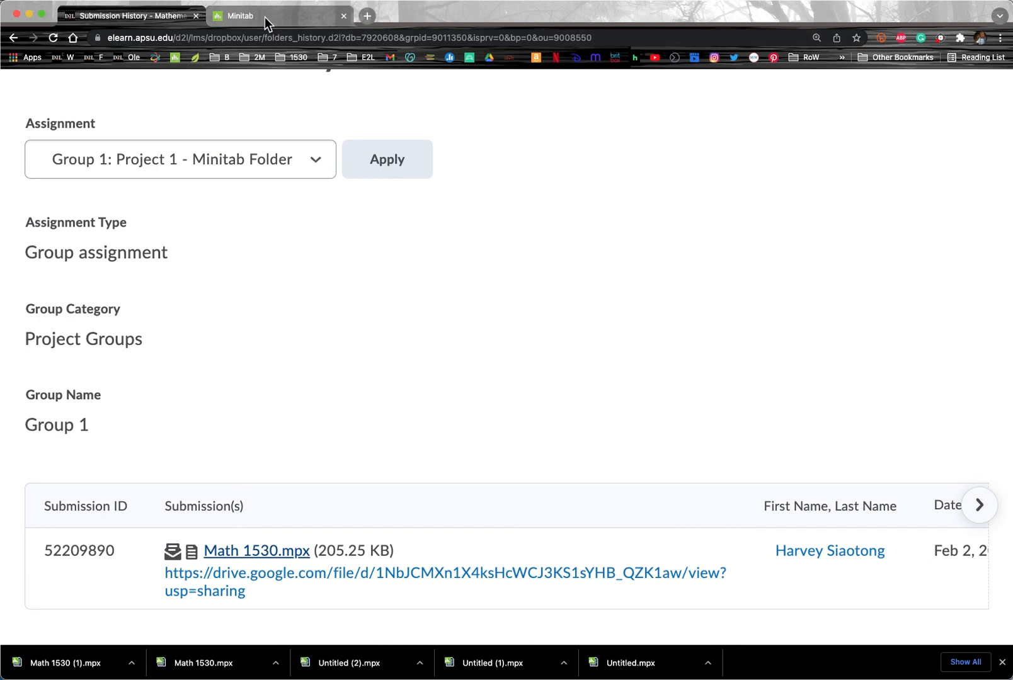